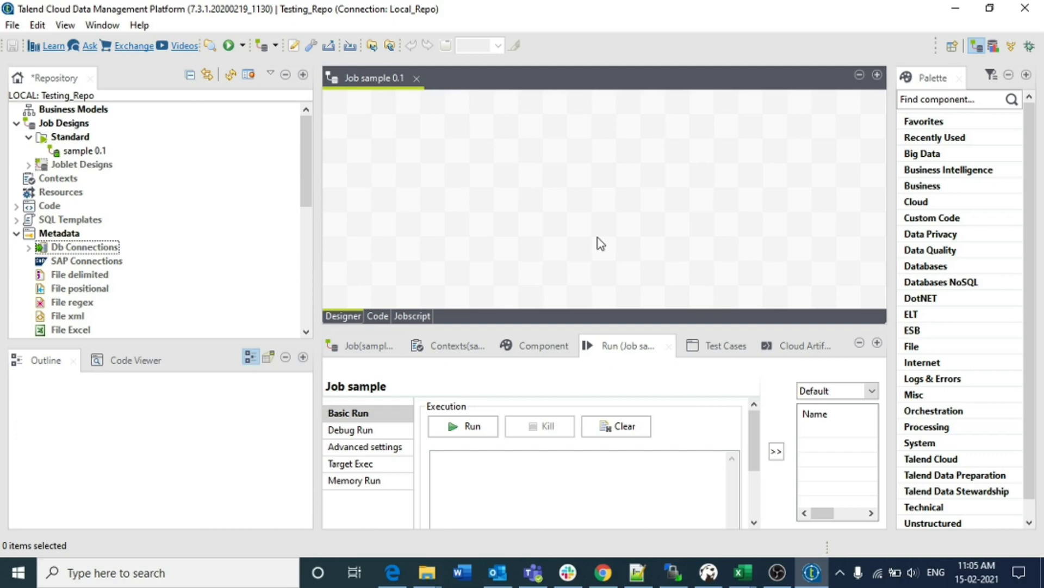
{"action": "mouse_move", "coordinate": [682, 345]}
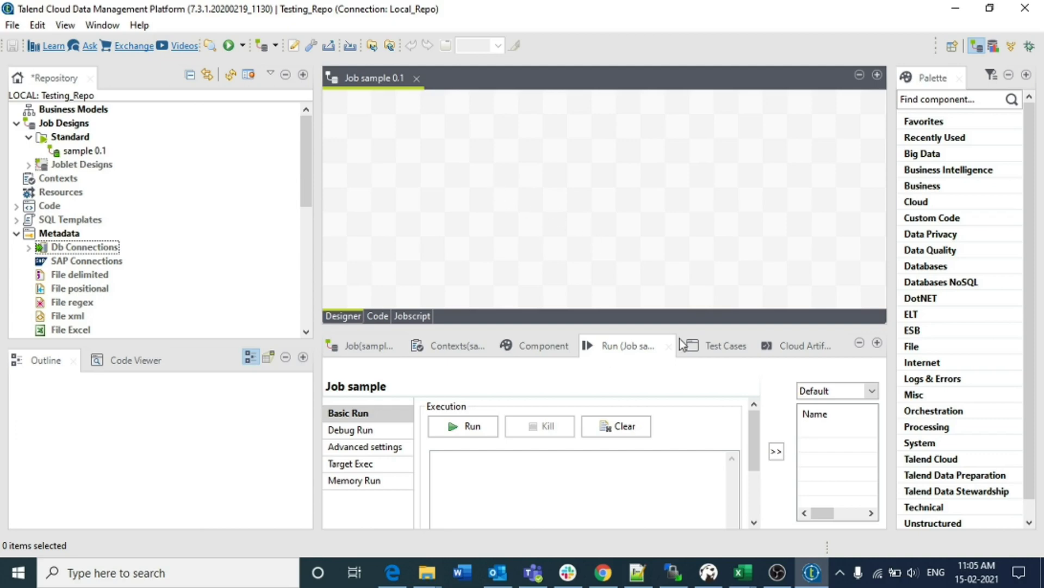
{"action": "mouse_move", "coordinate": [638, 572]}
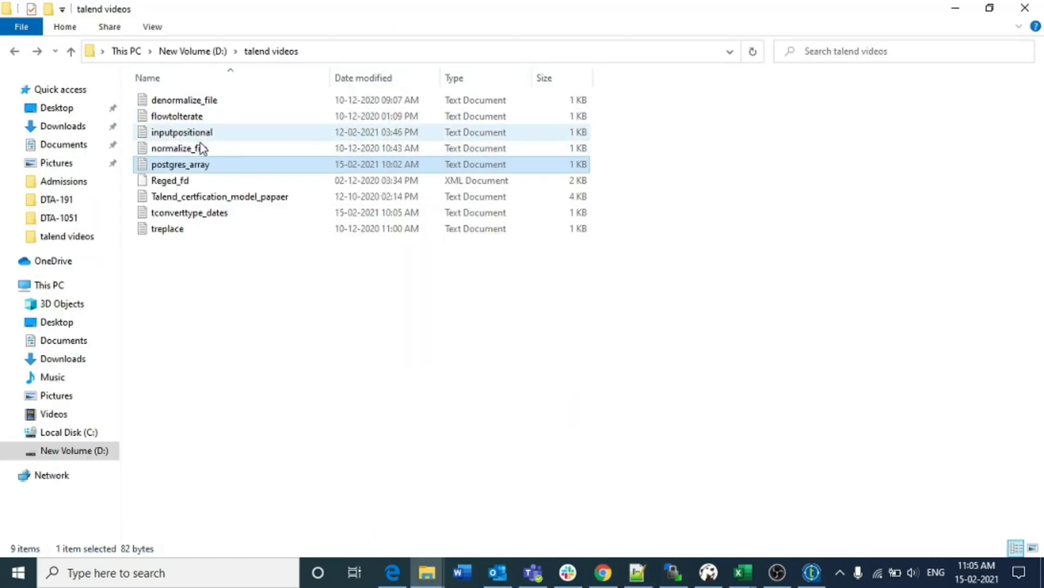
- Open tconverttype_dates.txt in Notepad++ from its File Explorer context menu
{"action": "left_click", "coordinate": [190, 212]}
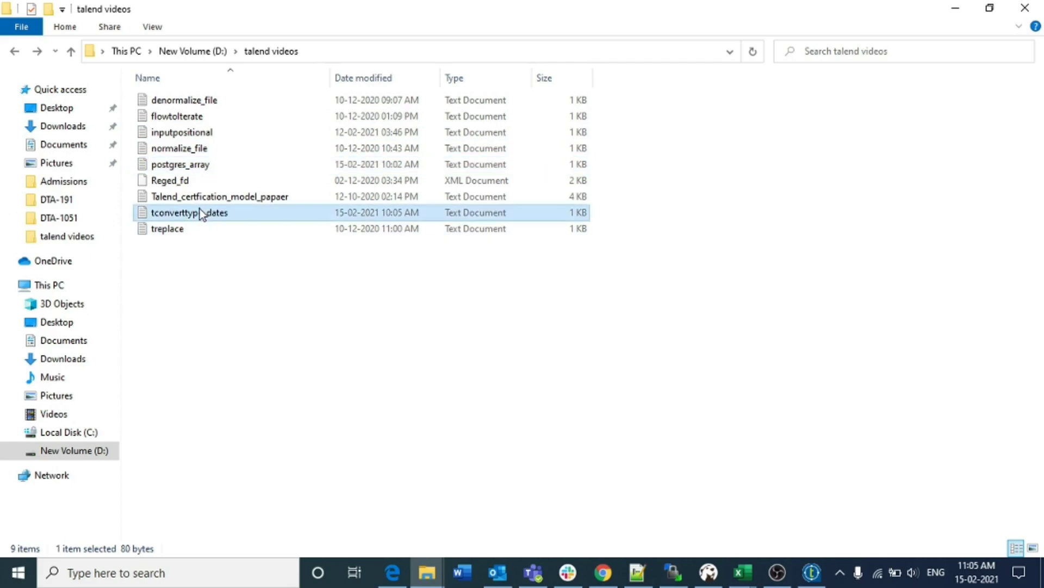
{"action": "right_click", "coordinate": [190, 213]}
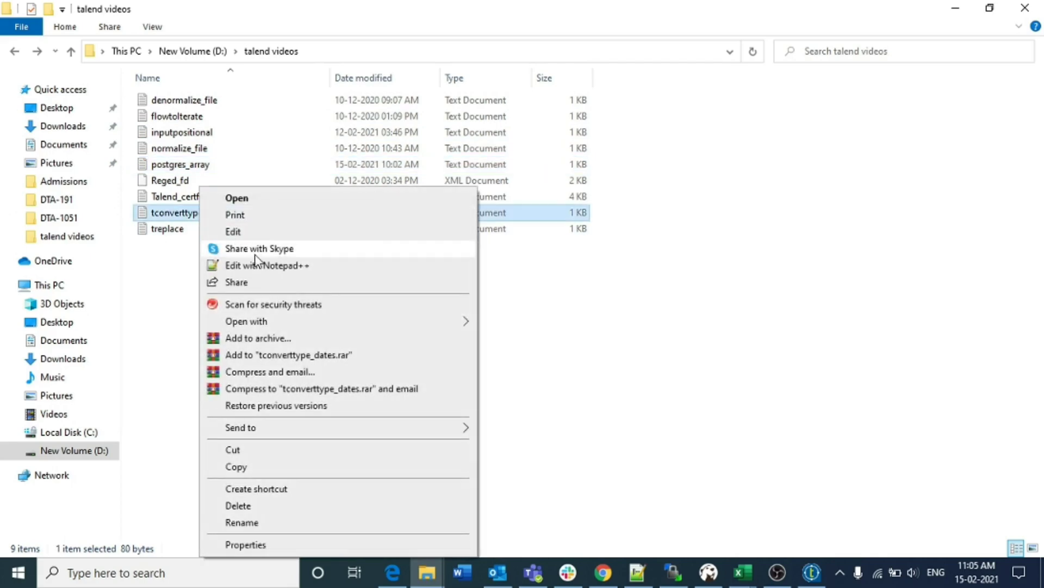
{"action": "left_click", "coordinate": [266, 265]}
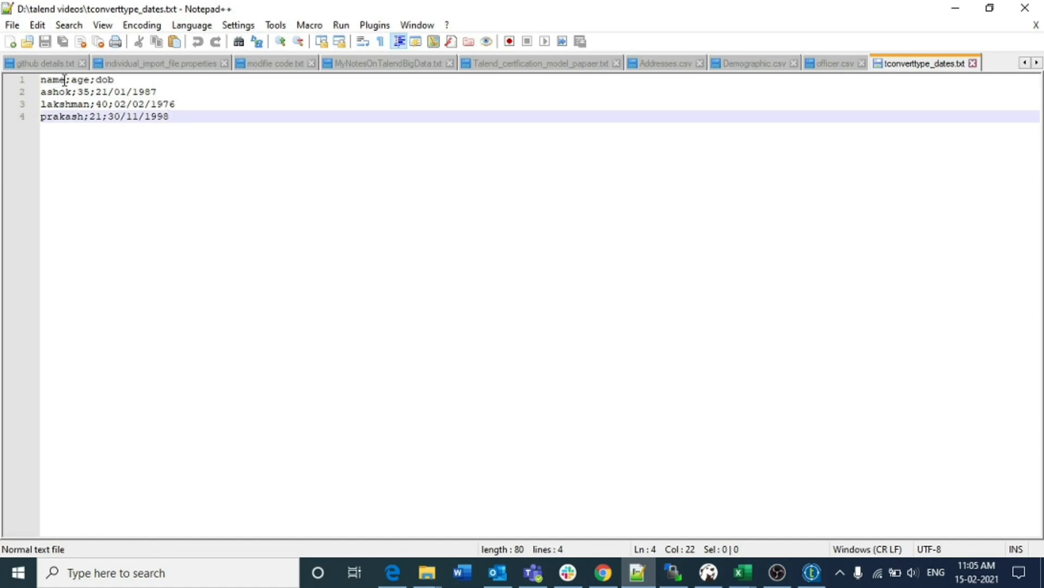
{"action": "double_click", "coordinate": [52, 79]}
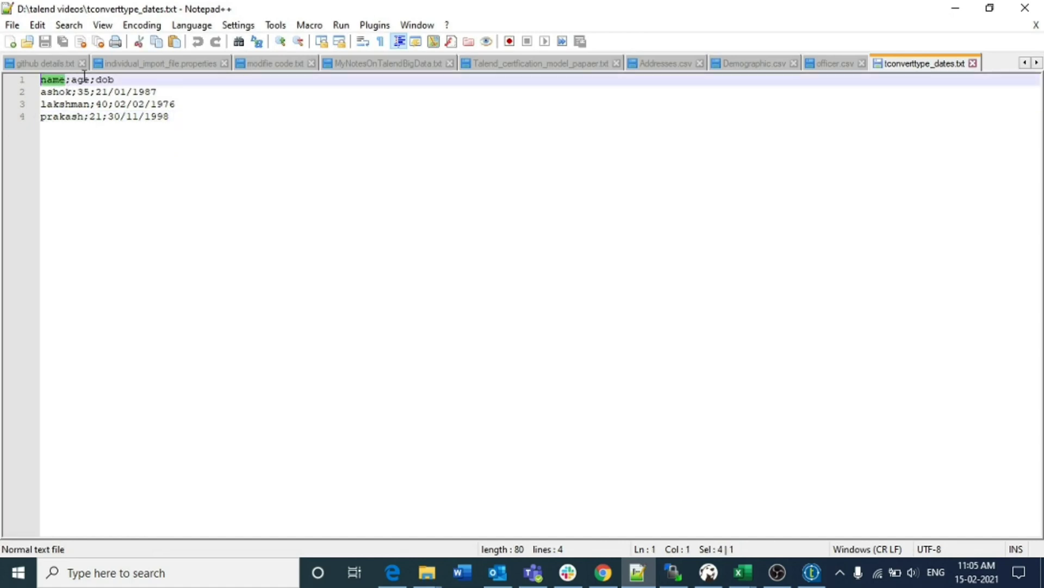
{"action": "double_click", "coordinate": [81, 79]}
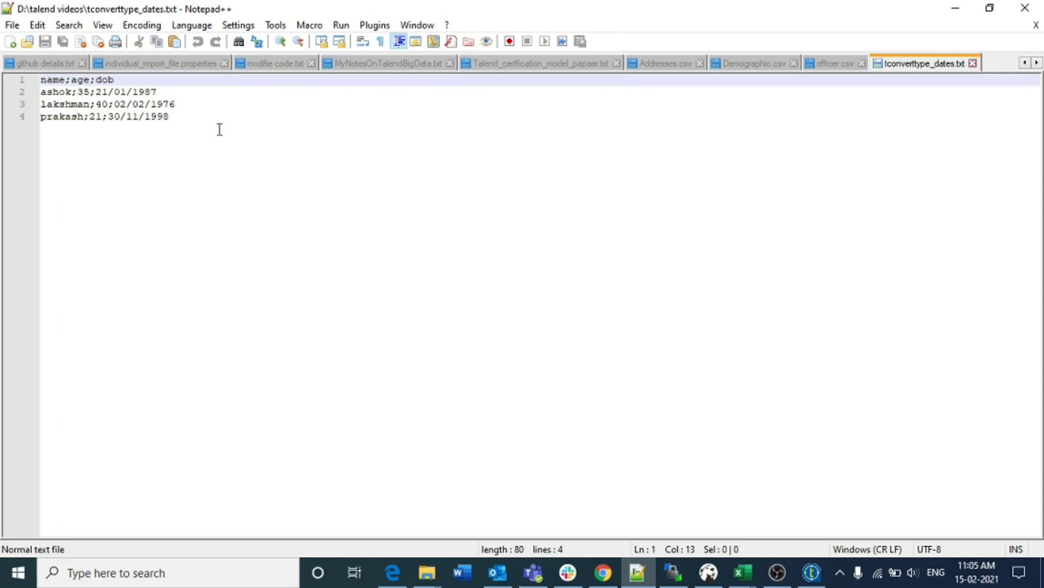
{"action": "left_click", "coordinate": [170, 116]}
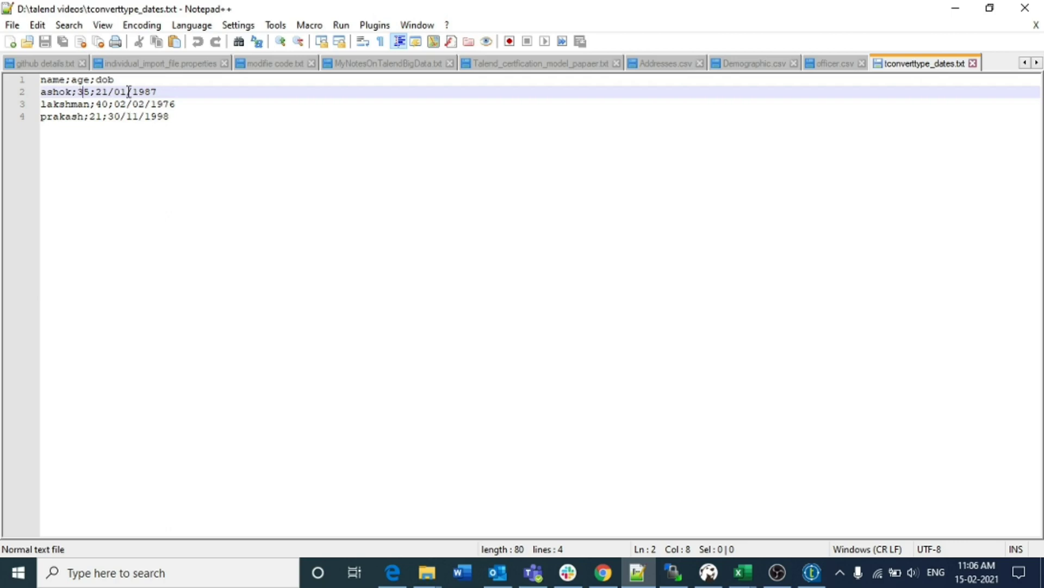
{"action": "left_click_drag", "start_coordinate": [41, 91], "coordinate": [159, 104]}
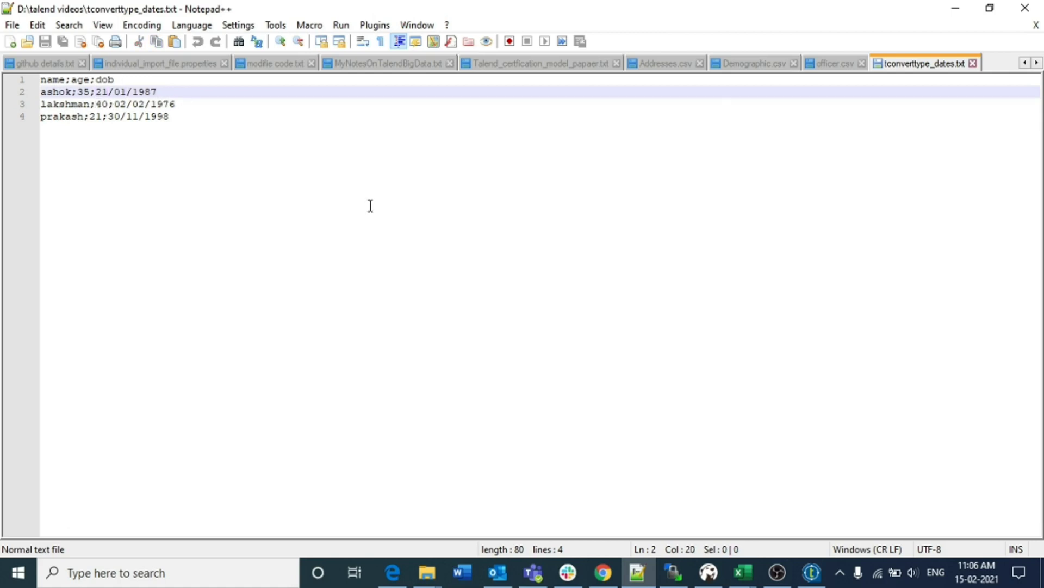
{"action": "left_click", "coordinate": [811, 572]}
{"action": "type", "text": "t"}
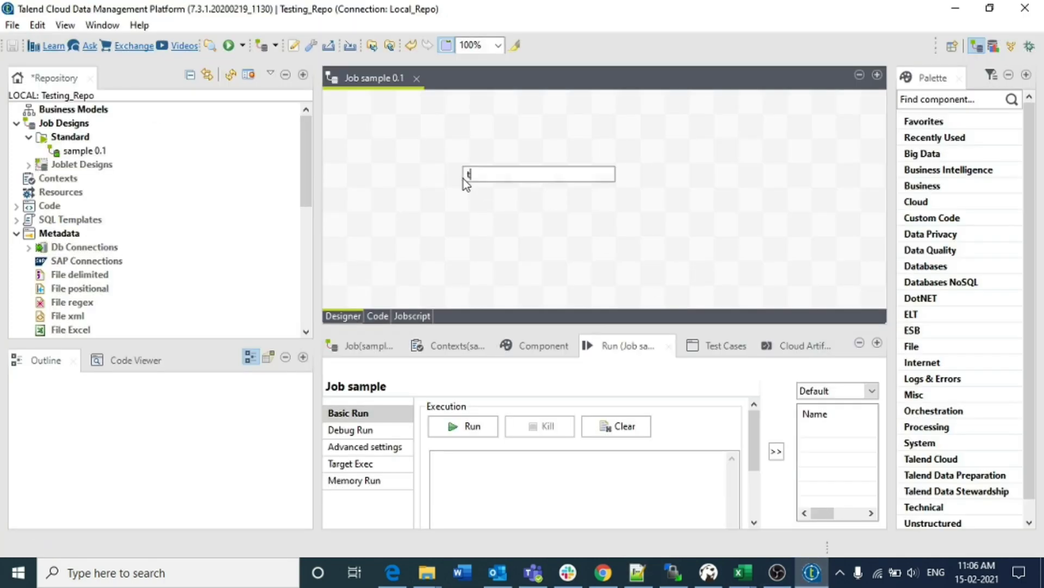
- Add a tFileInputDelimited component from the 'fil' search and show its basic settings
{"action": "type", "text": "fil"}
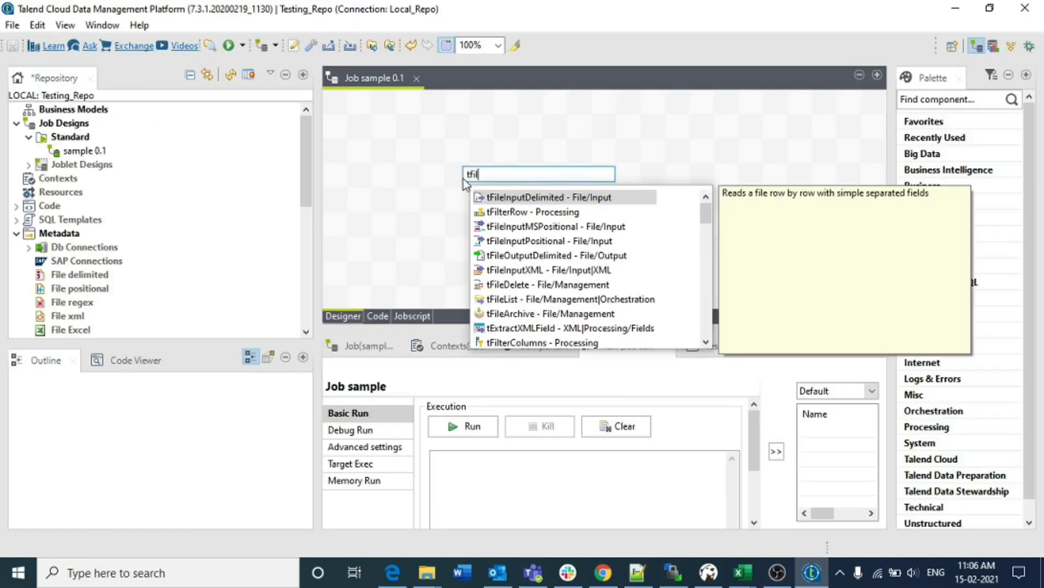
{"action": "left_click", "coordinate": [546, 196]}
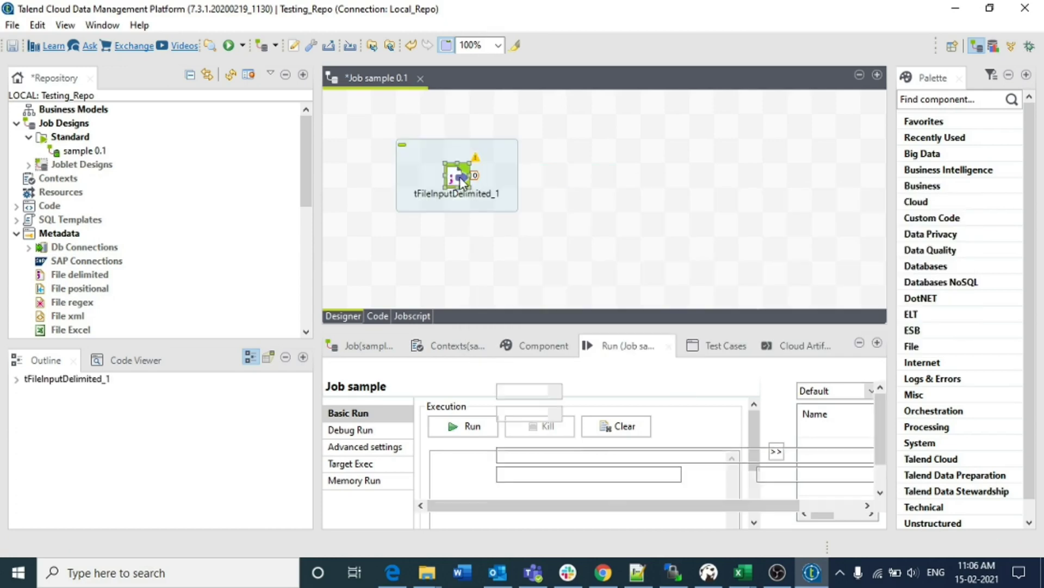
{"action": "left_click", "coordinate": [542, 345]}
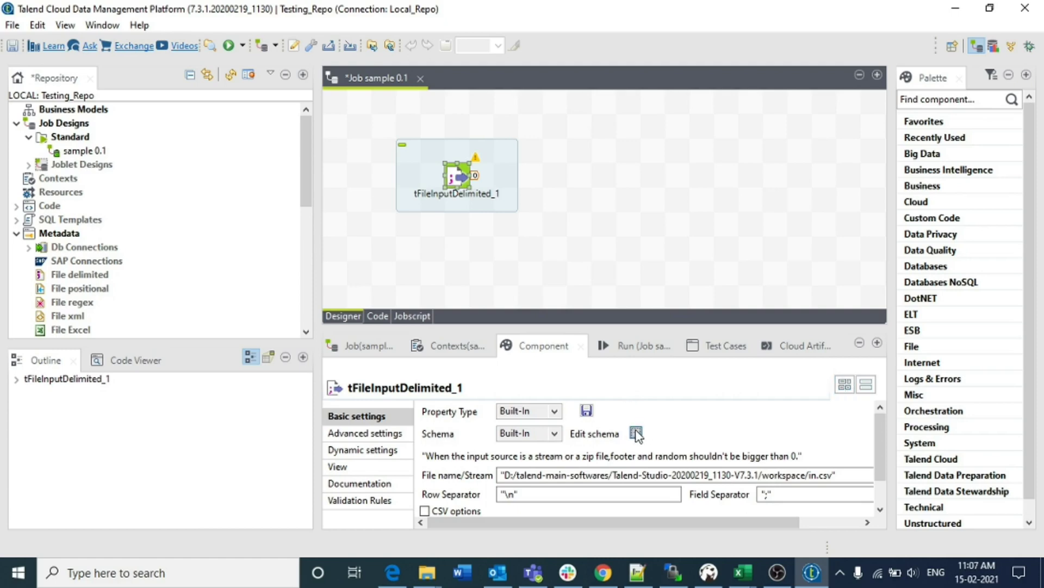
- Add three columns to the file input schema named name, age and dob
{"action": "left_click", "coordinate": [635, 433]}
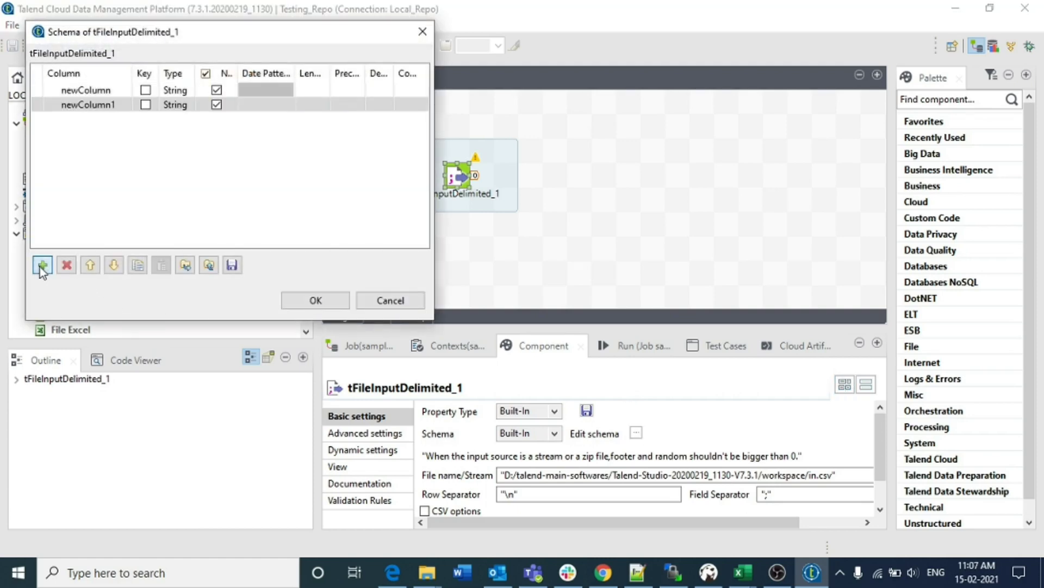
{"action": "left_click", "coordinate": [42, 264]}
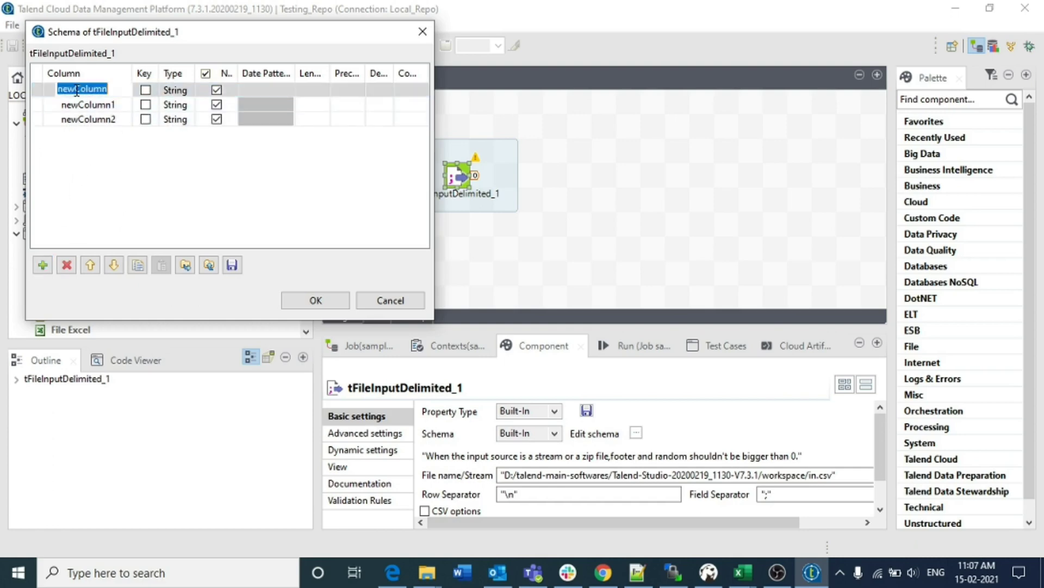
{"action": "type", "text": "name"}
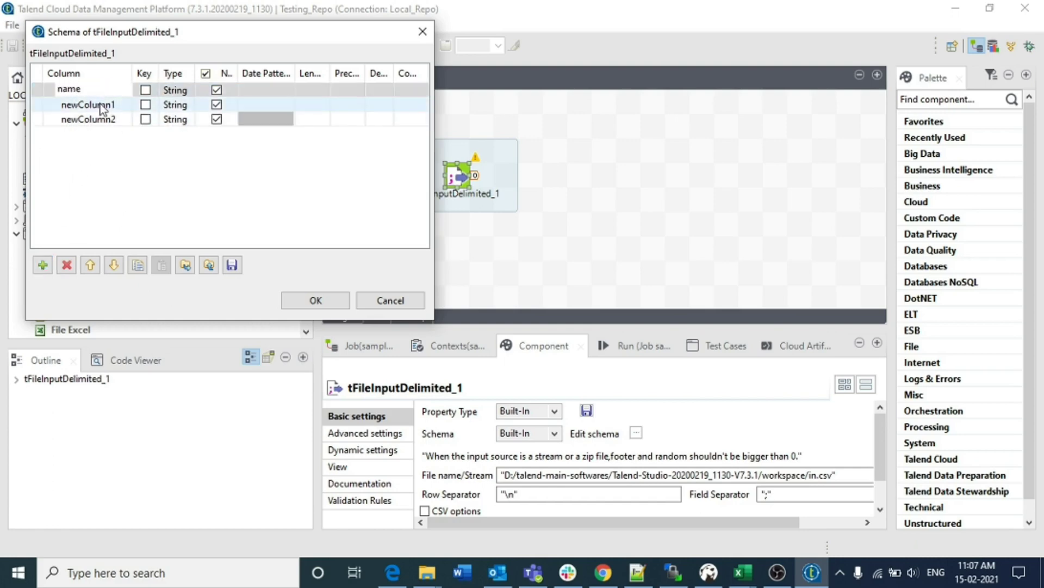
{"action": "type", "text": "age"}
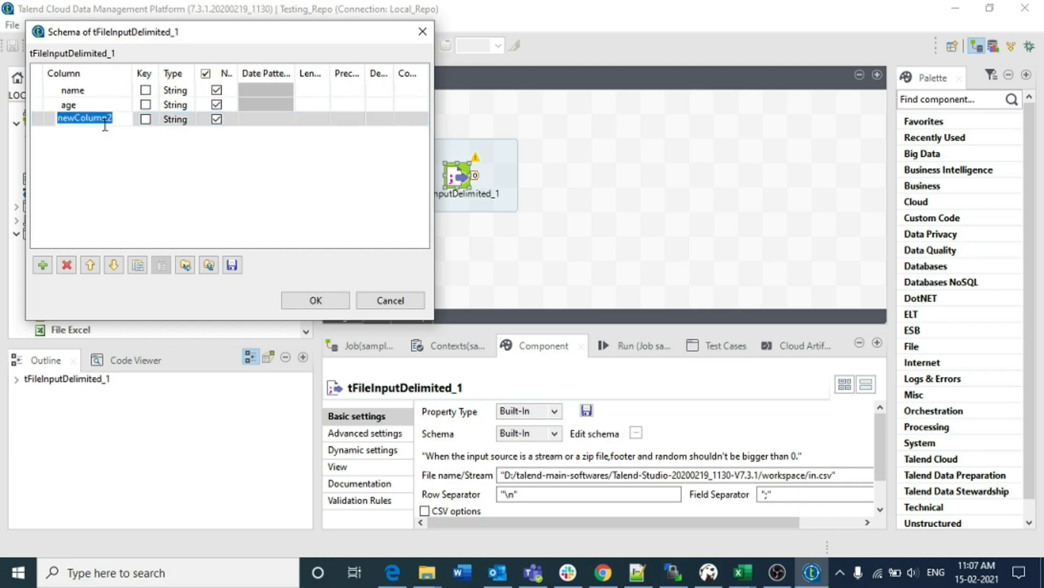
{"action": "type", "text": "dob"}
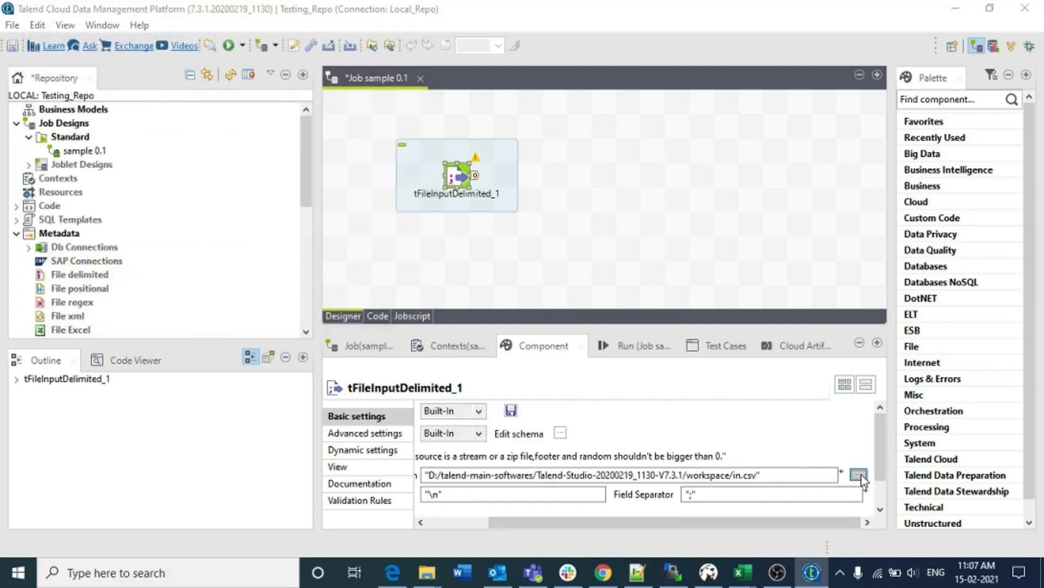
- Point the file input at D:/talend videos/tconverttype_dates.txt with Header set to 1
{"action": "left_click", "coordinate": [860, 474]}
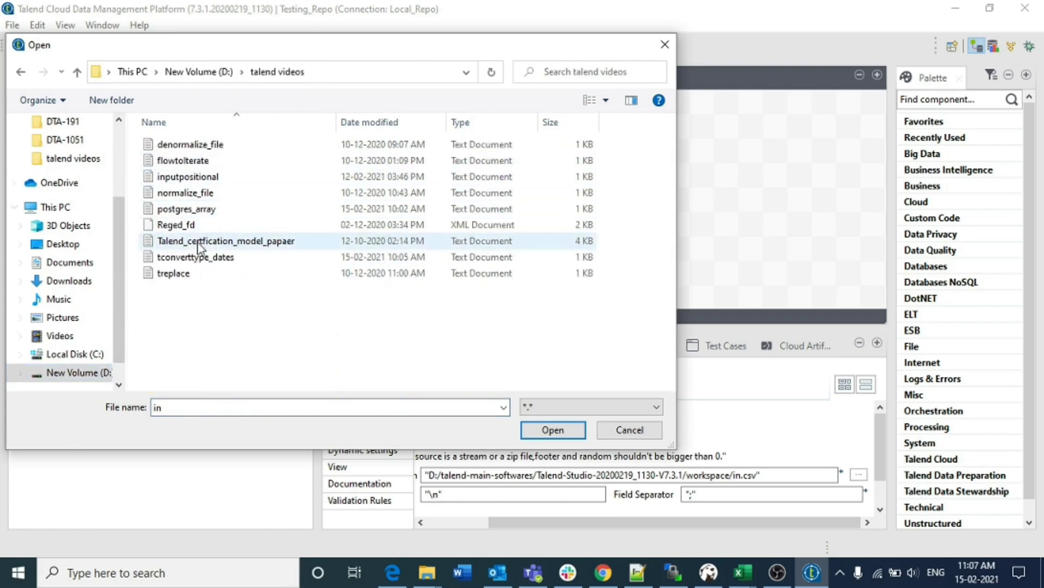
{"action": "left_click", "coordinate": [552, 430]}
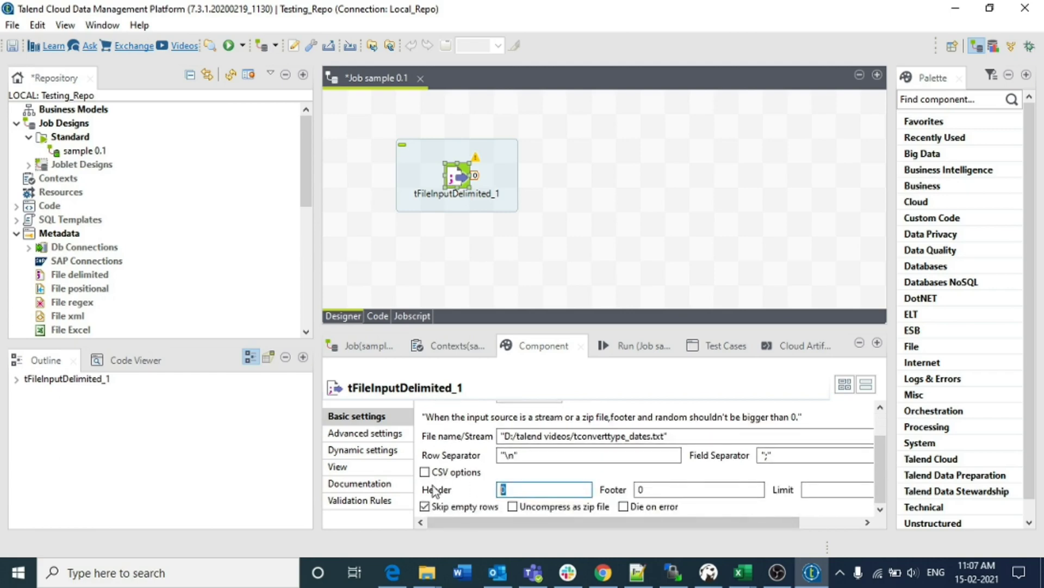
{"action": "type", "text": "1"}
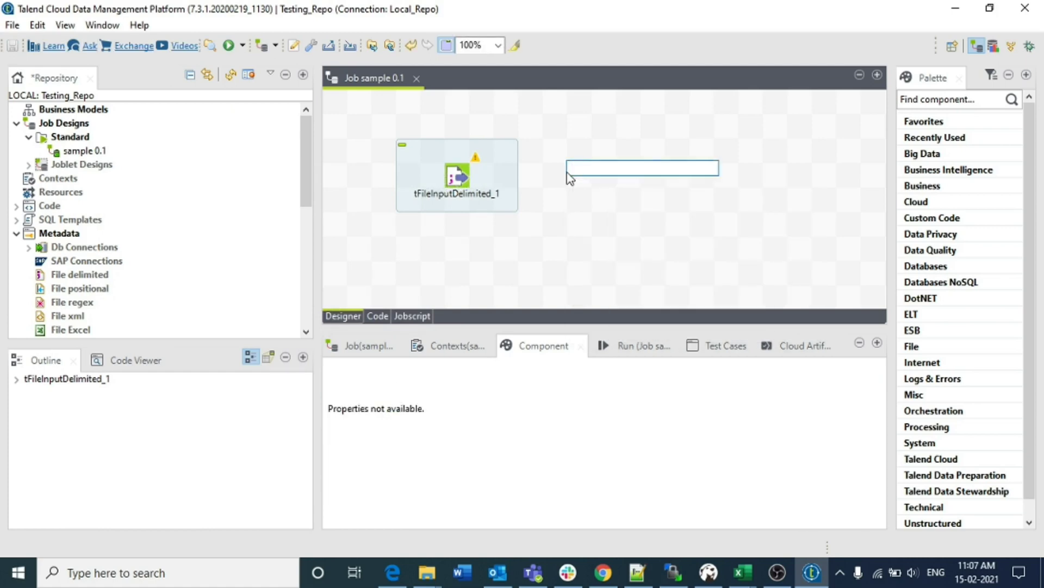
- Add tConvertType, link it from the file input with a Main row, and enable Auto Cast
{"action": "type", "text": "tconver"}
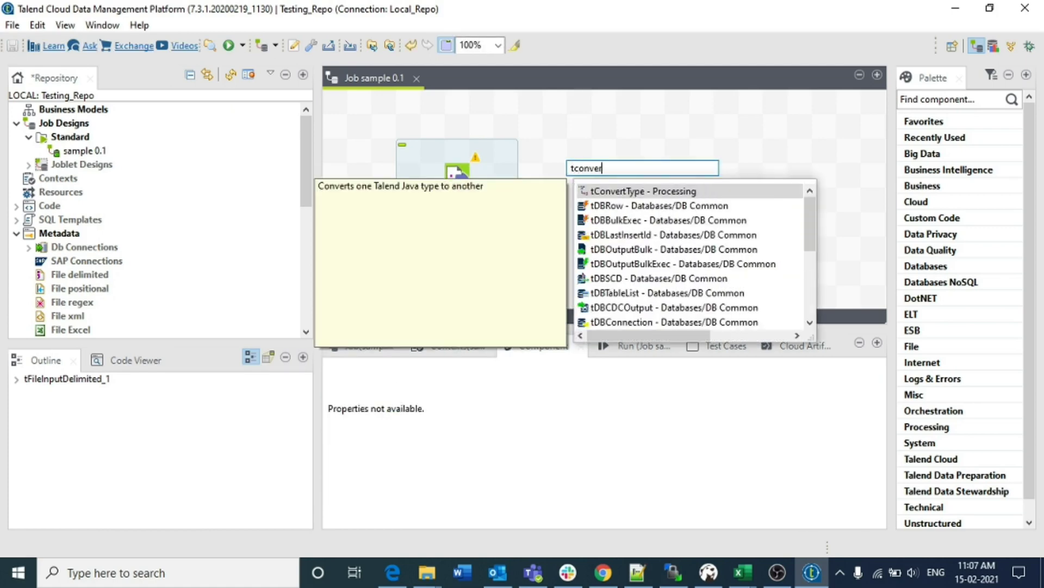
{"action": "left_click", "coordinate": [643, 190]}
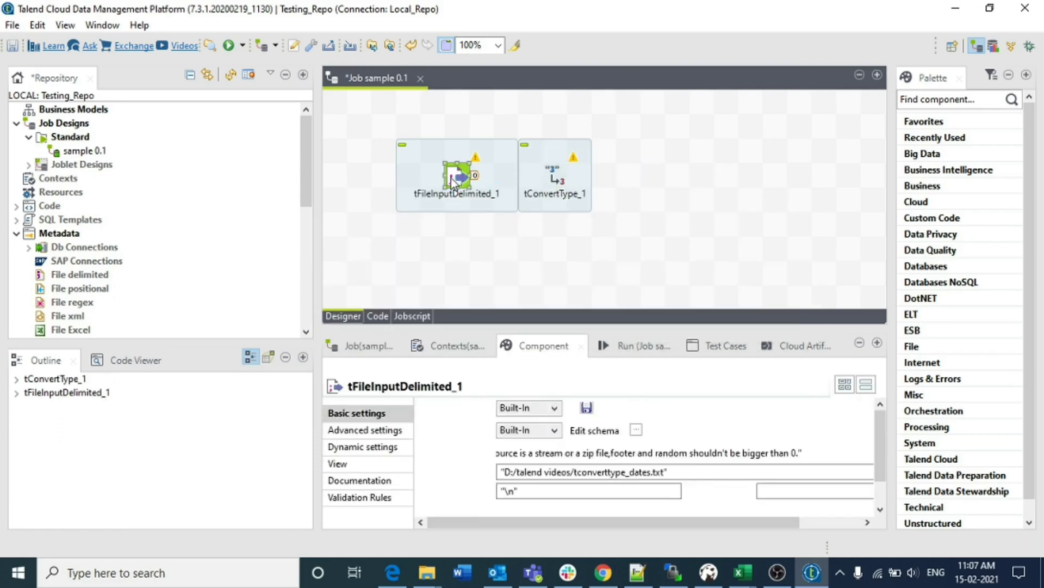
{"action": "right_click", "coordinate": [453, 177]}
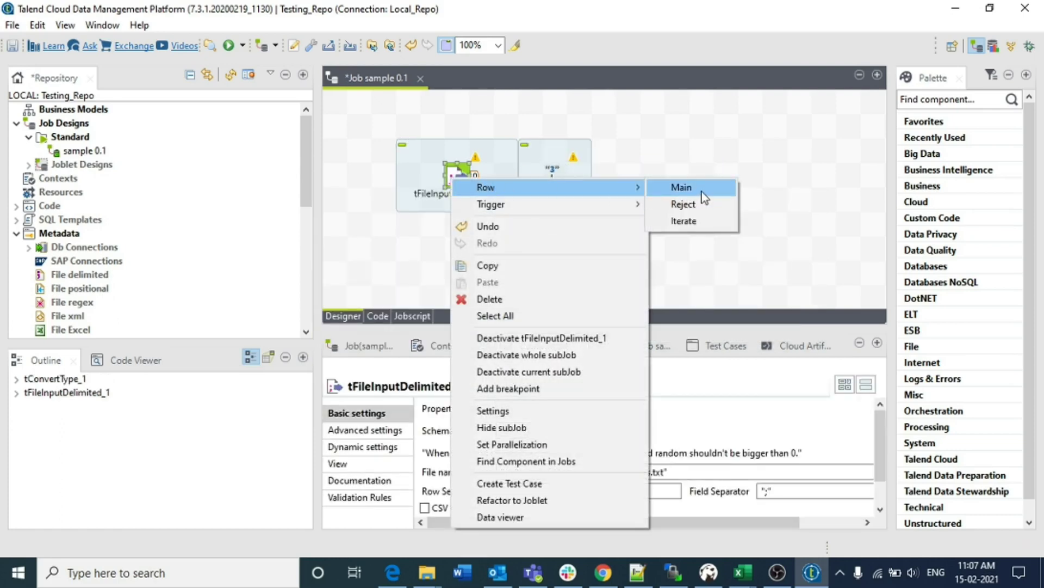
{"action": "left_click", "coordinate": [680, 187]}
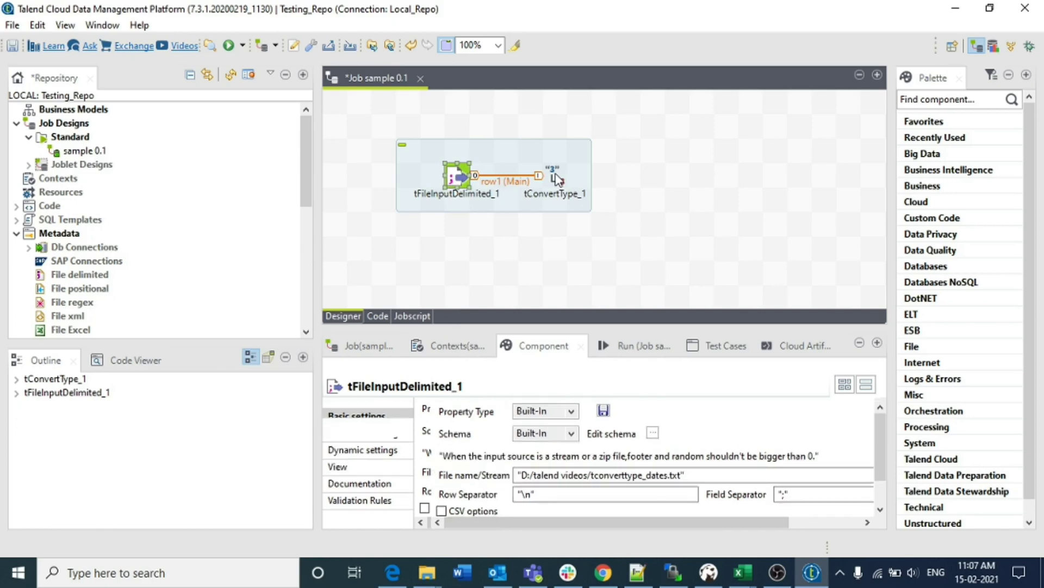
{"action": "left_click", "coordinate": [554, 174]}
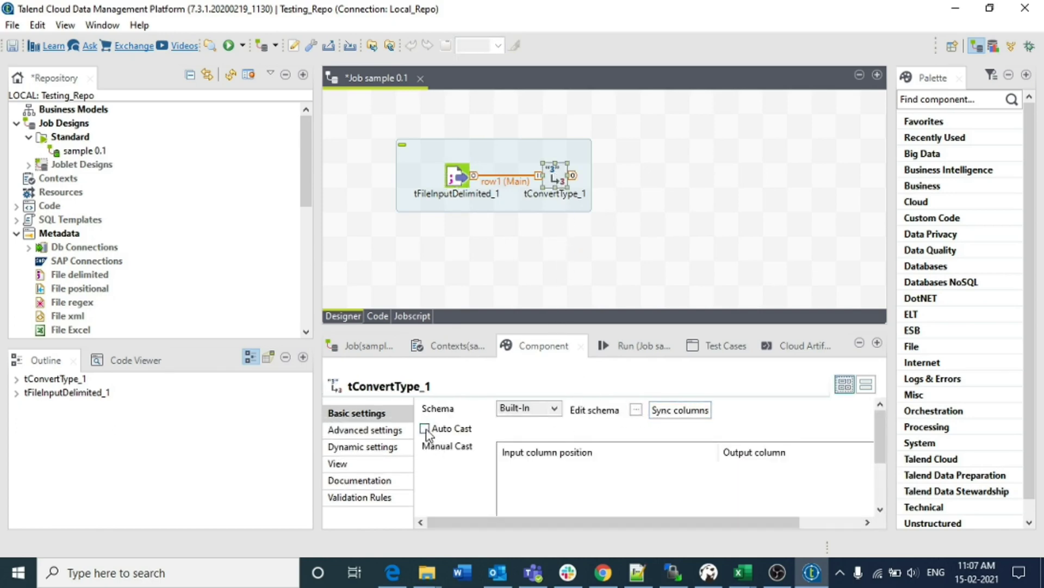
{"action": "mouse_move", "coordinate": [424, 428]}
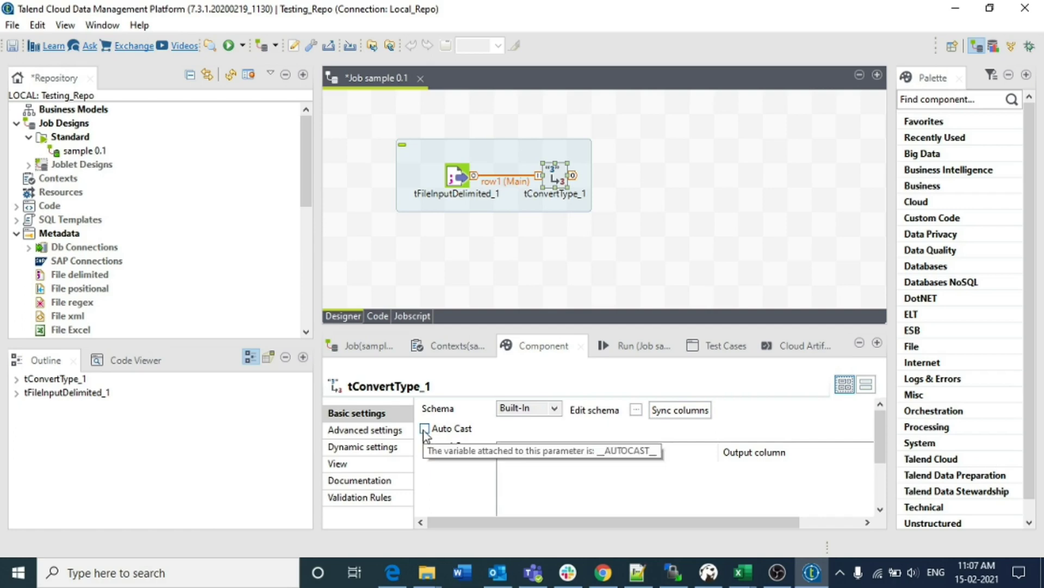
{"action": "left_click", "coordinate": [424, 428]}
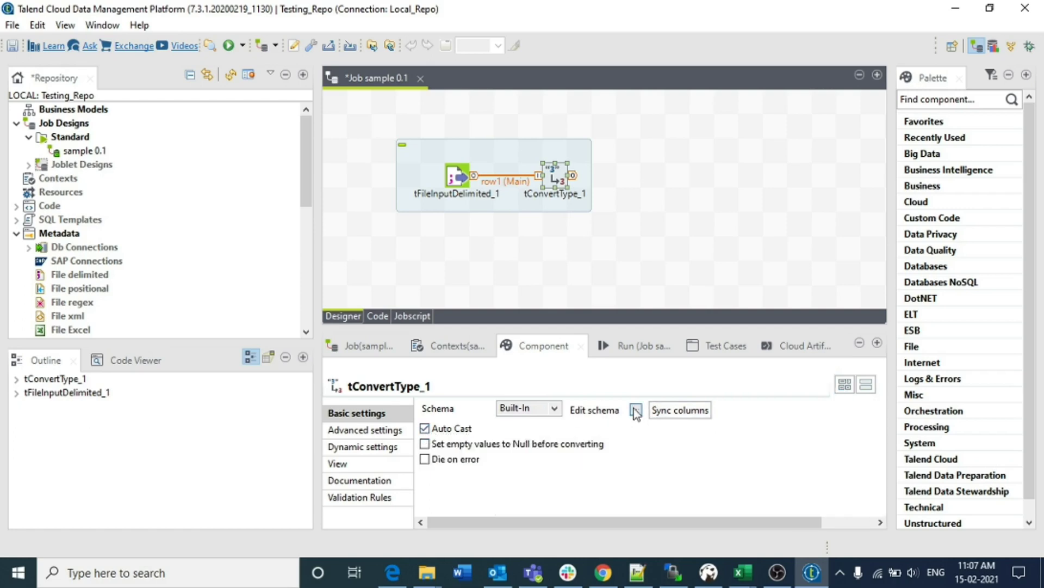
- Copy name and age to the tConvertType_1 output schema, making age an Integer
{"action": "left_click", "coordinate": [635, 410]}
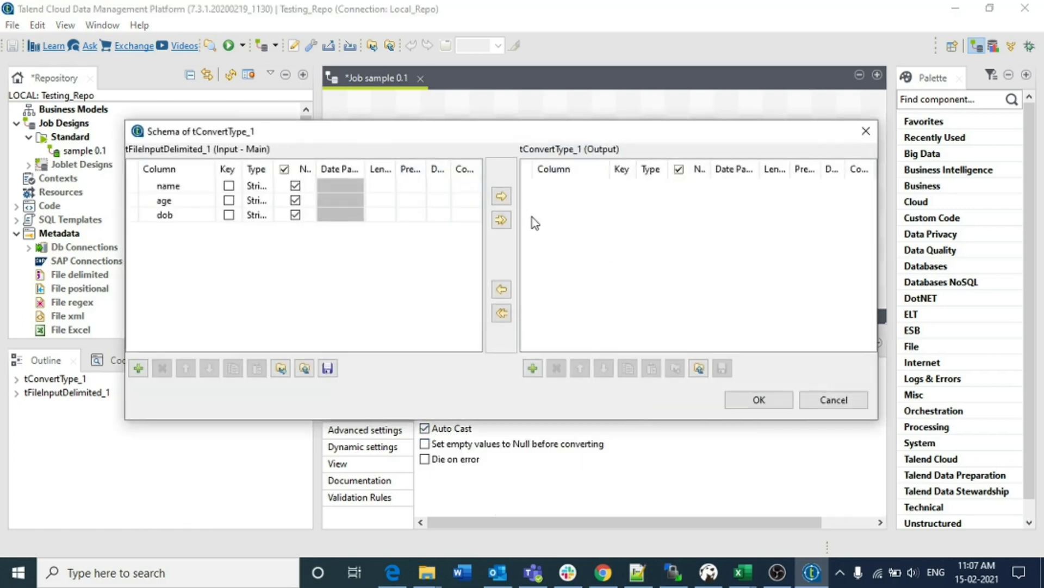
{"action": "left_click", "coordinate": [168, 185]}
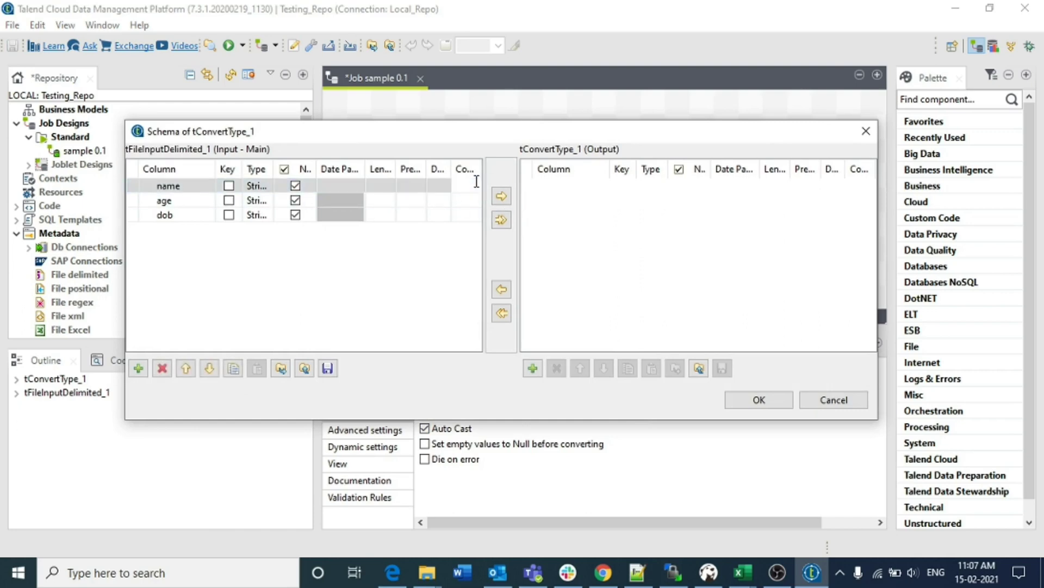
{"action": "left_click", "coordinate": [500, 196]}
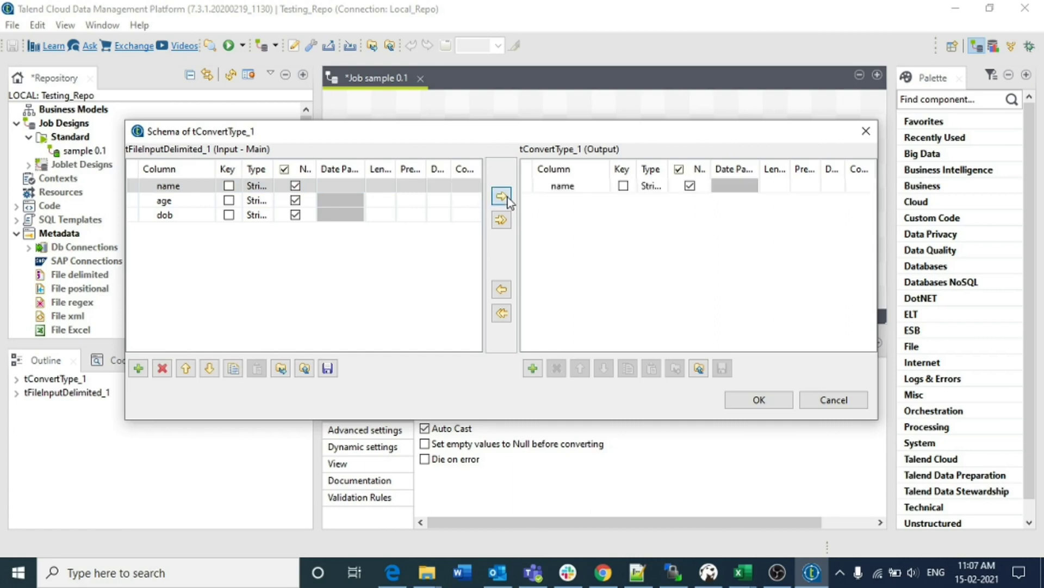
{"action": "left_click", "coordinate": [163, 201]}
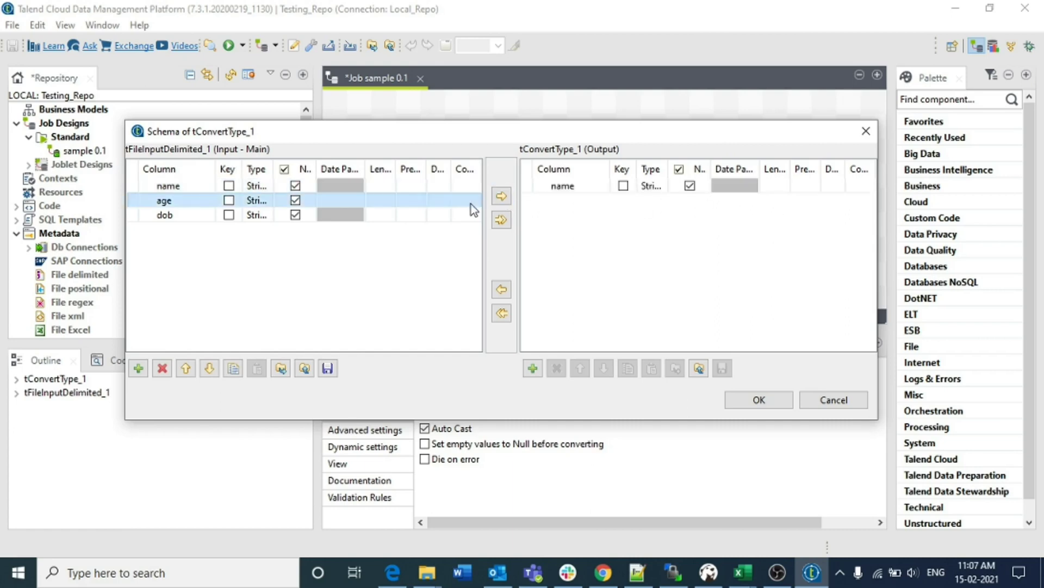
{"action": "left_click", "coordinate": [501, 196]}
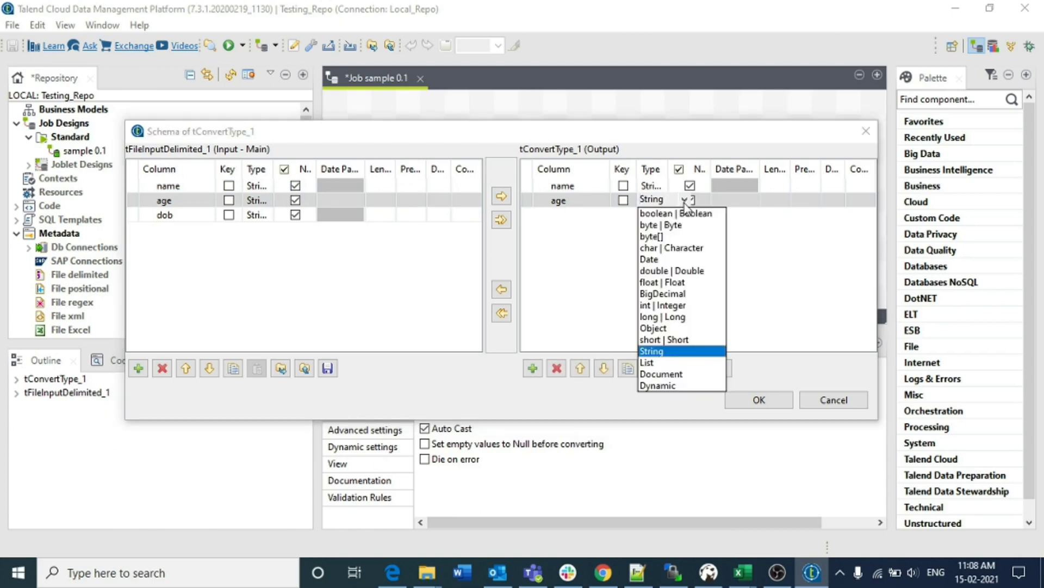
{"action": "left_click", "coordinate": [664, 305]}
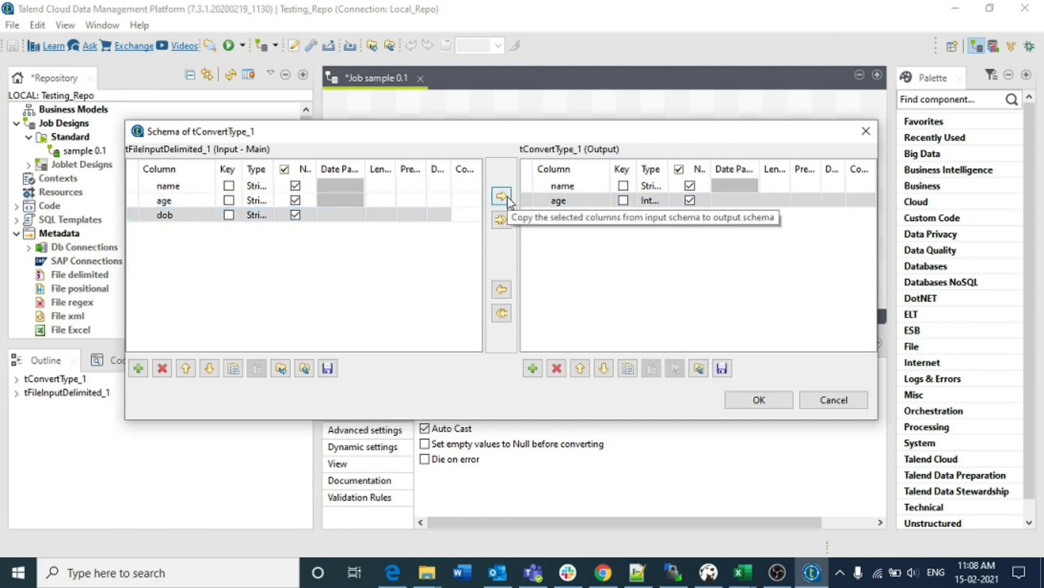
- Add dob to the output as a Date with pattern MM/dd/yyyy and apply the schema
{"action": "left_click", "coordinate": [501, 196]}
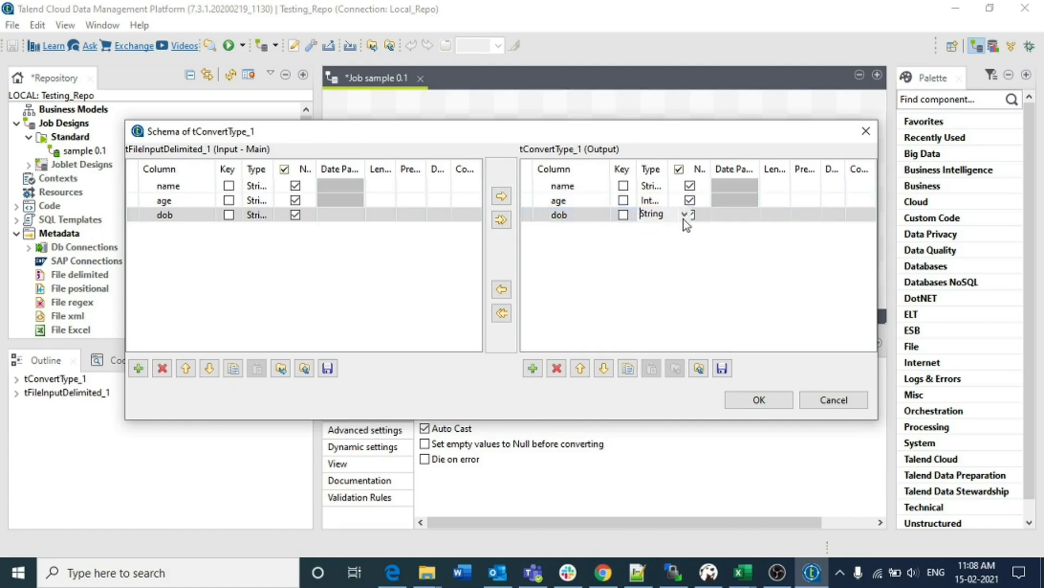
{"action": "left_click", "coordinate": [690, 214]}
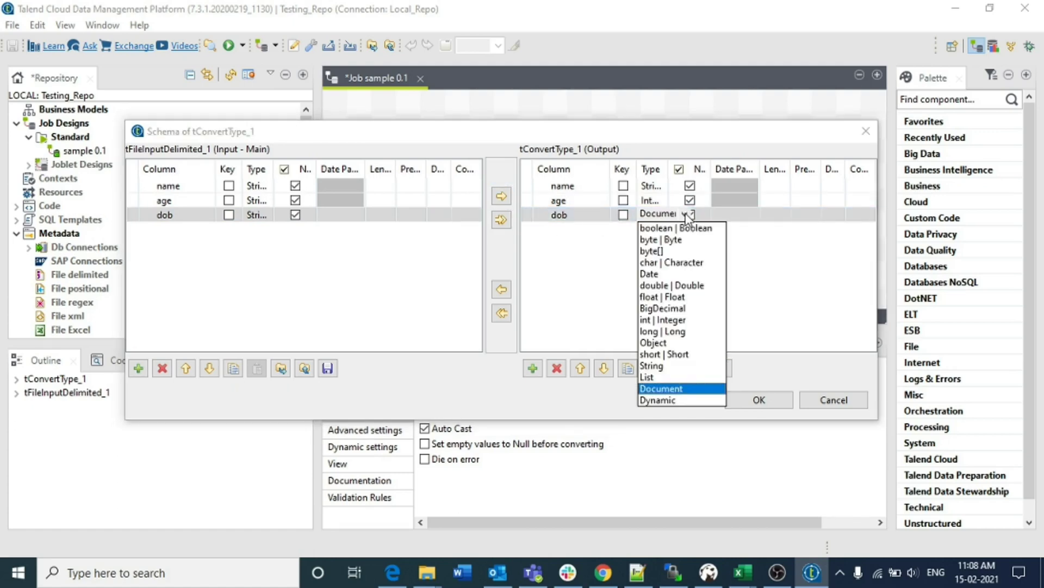
{"action": "left_click", "coordinate": [649, 273]}
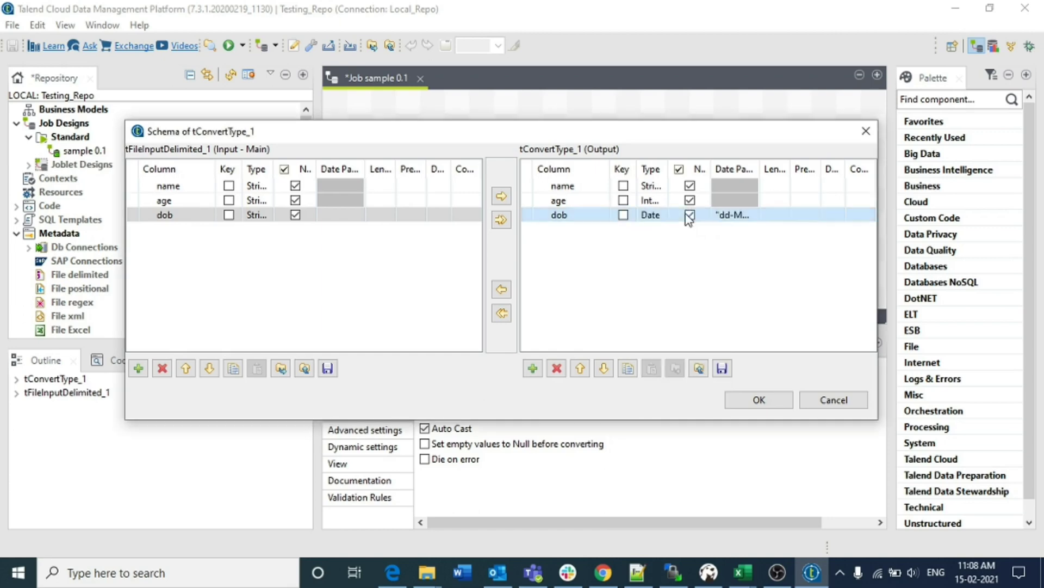
{"action": "double_click", "coordinate": [733, 215]}
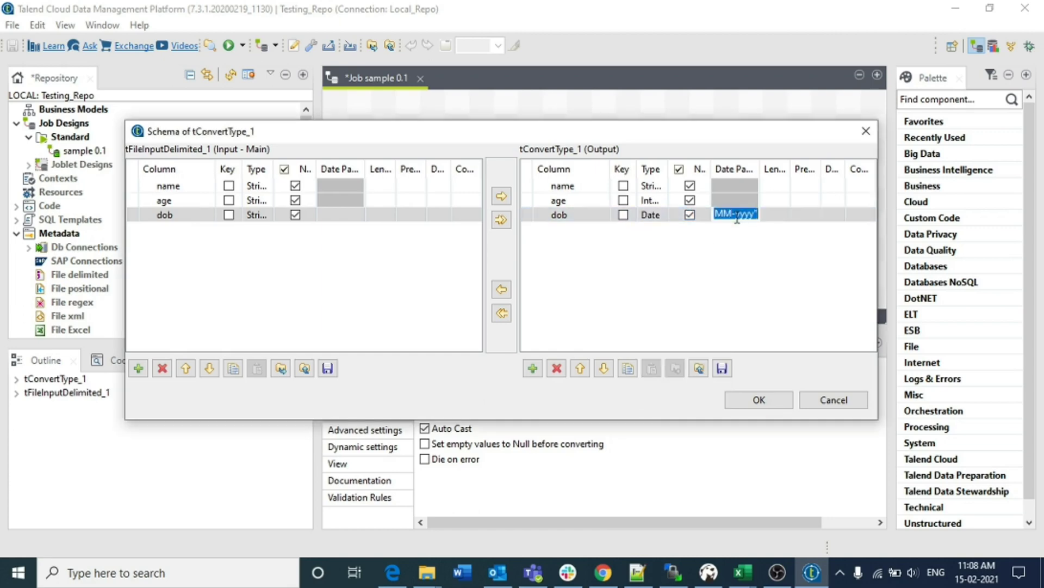
{"action": "left_click", "coordinate": [736, 214]}
{"action": "type", "text": "/dd/"}
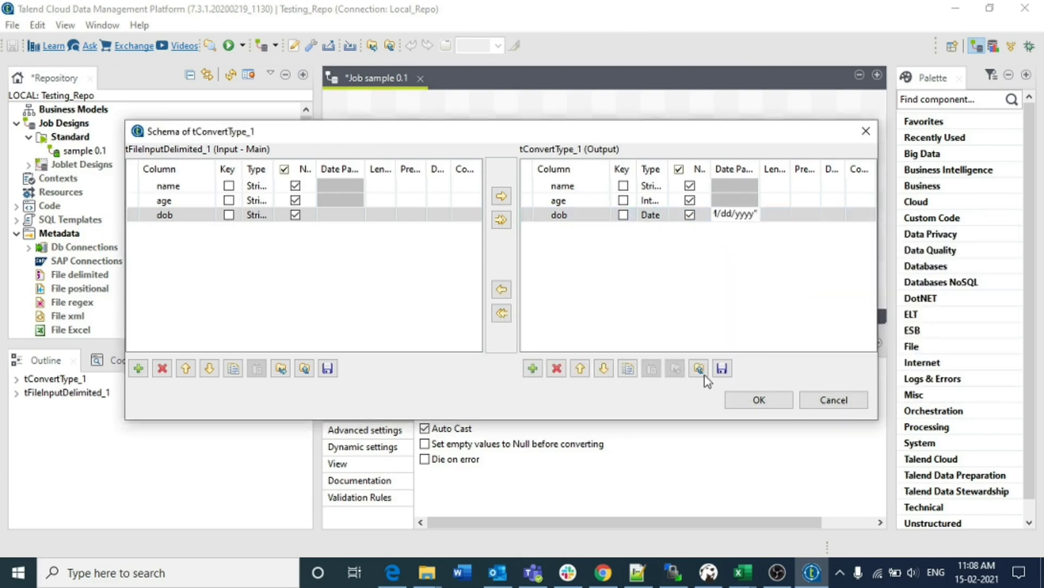
{"action": "left_click", "coordinate": [758, 400]}
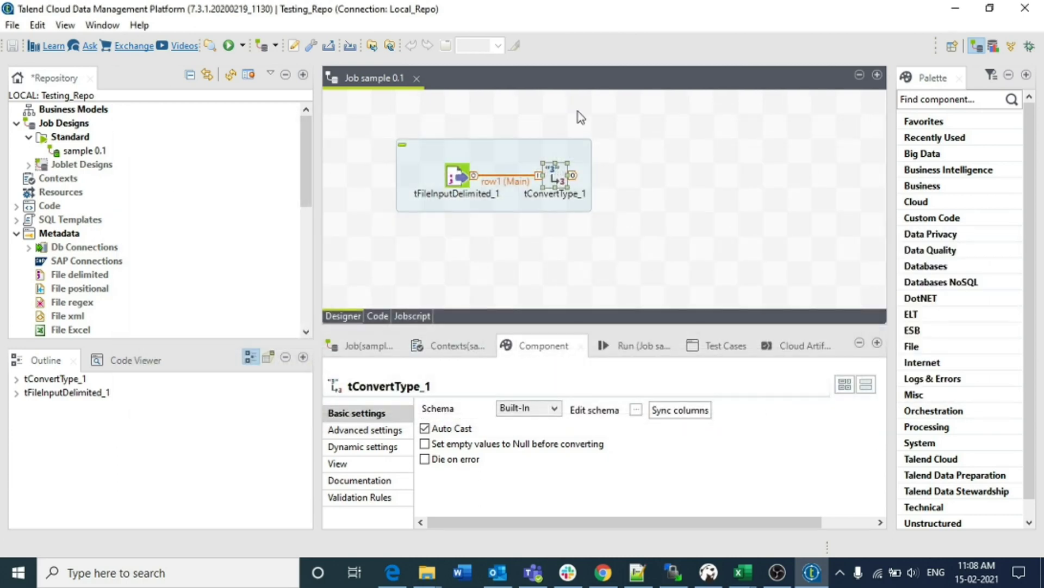
{"action": "mouse_move", "coordinate": [639, 176]}
{"action": "type", "text": "t"}
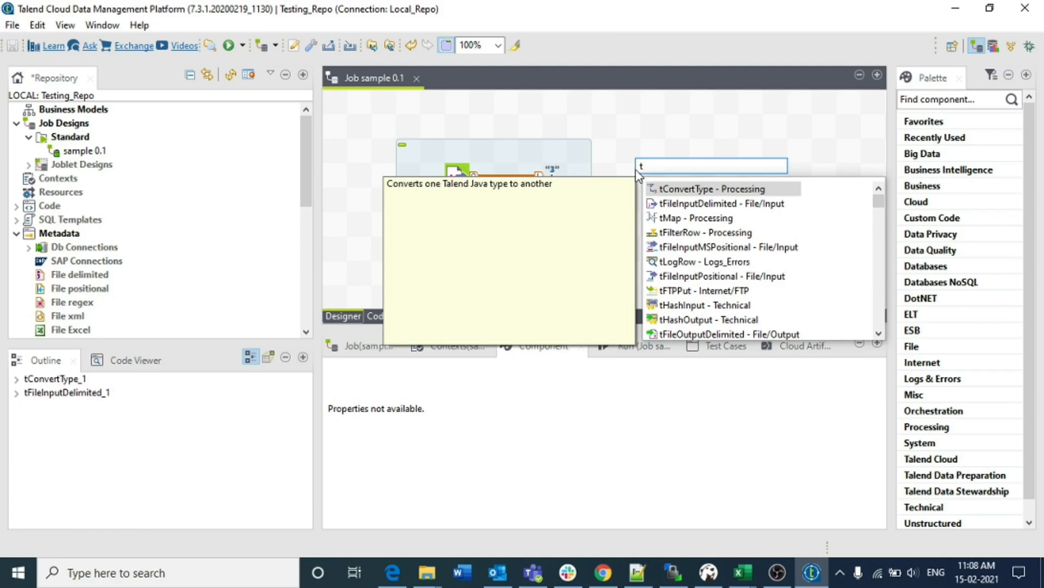
- Add tMap_1, connect tConvertType_1 into it as row2, and sync the columns
{"action": "left_click", "coordinate": [697, 218]}
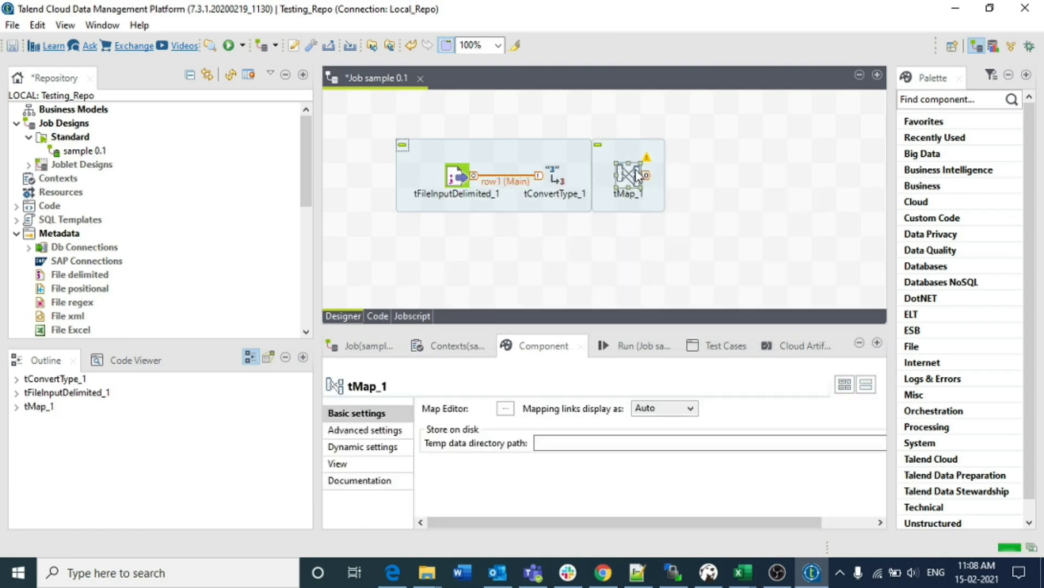
{"action": "right_click", "coordinate": [553, 175]}
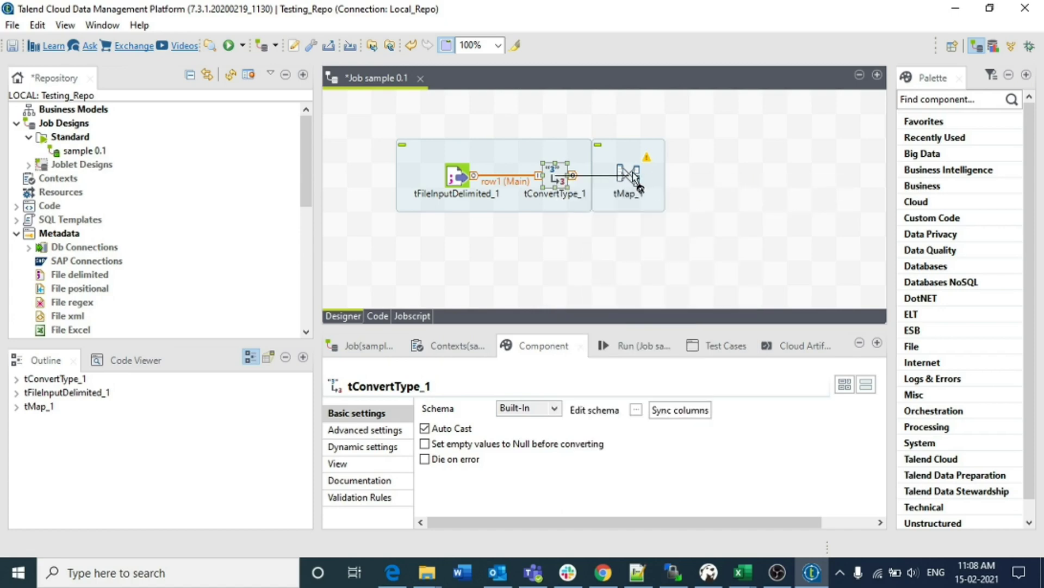
{"action": "left_click", "coordinate": [678, 409]}
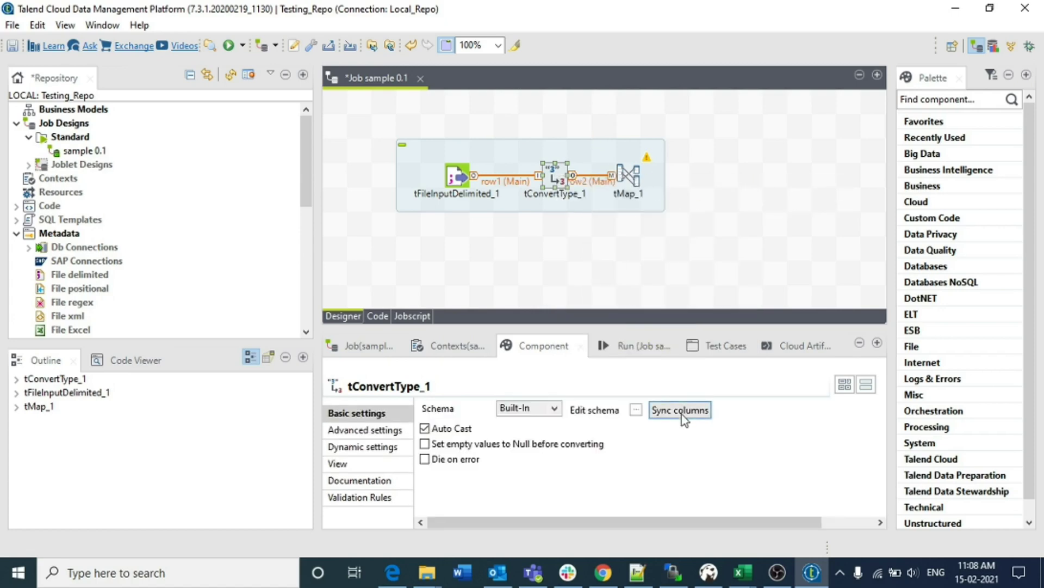
{"action": "left_click", "coordinate": [679, 409]}
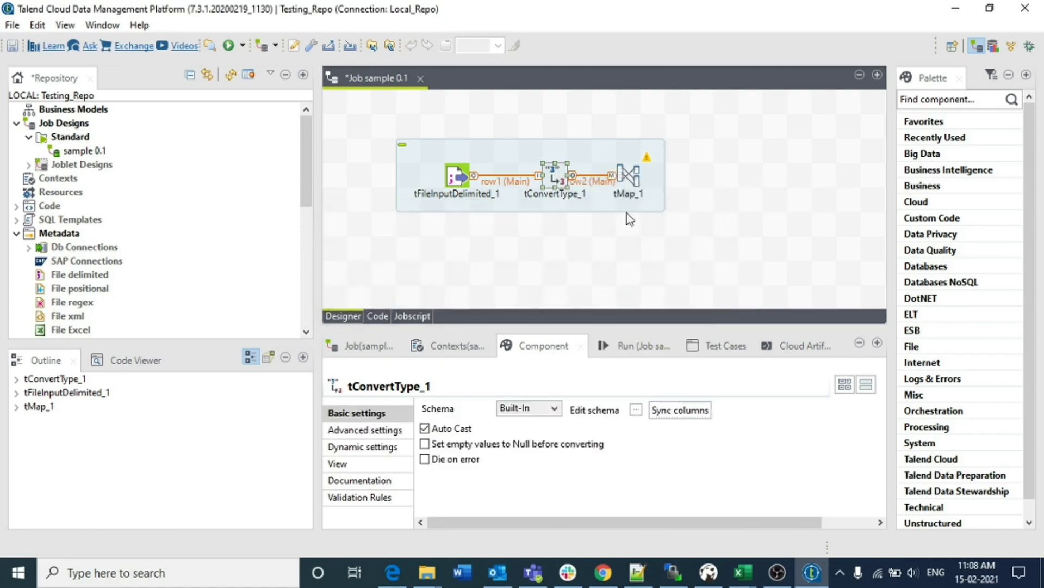
{"action": "double_click", "coordinate": [626, 172]}
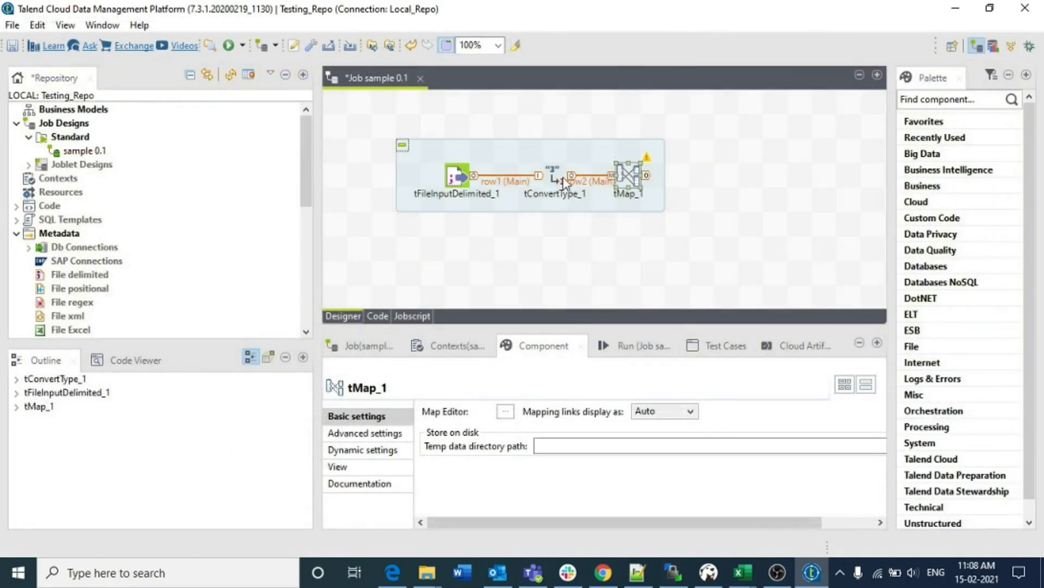
{"action": "left_click", "coordinate": [555, 175]}
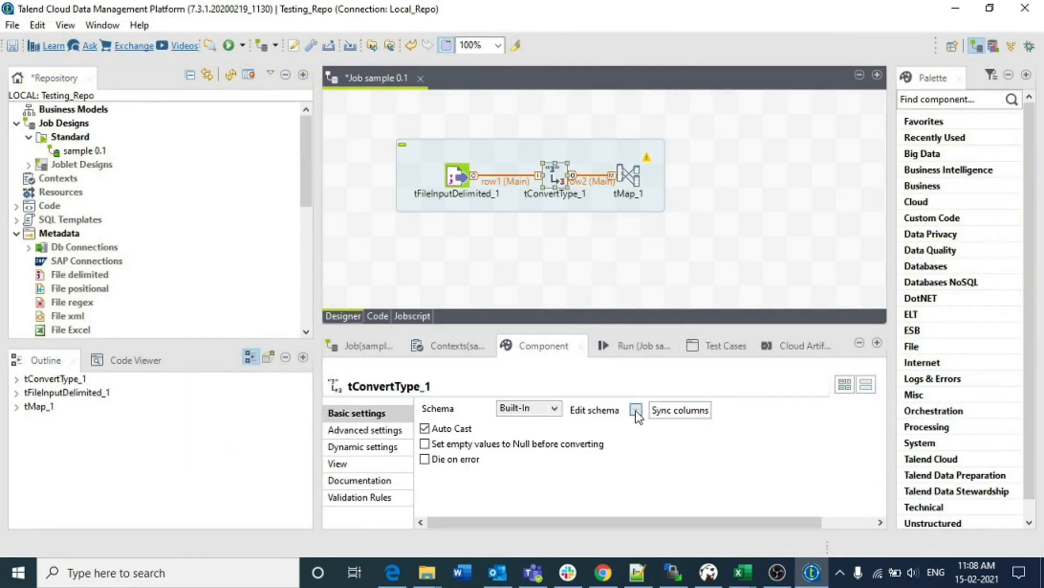
- Re-apply age as Integer and dob as Date in tConvertType_1, propagating to tMap_1
{"action": "left_click", "coordinate": [636, 409]}
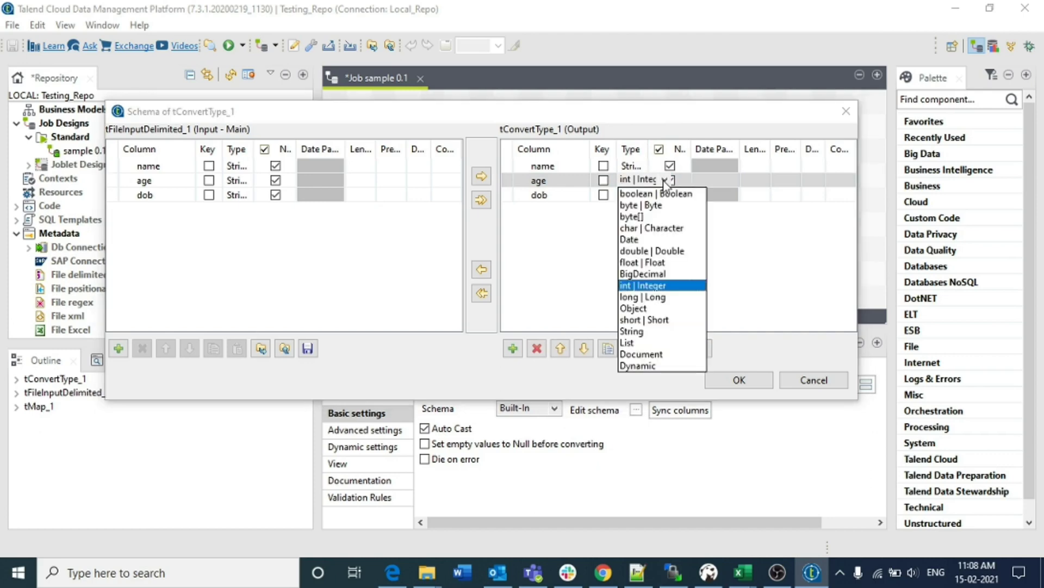
{"action": "left_click", "coordinate": [644, 285]}
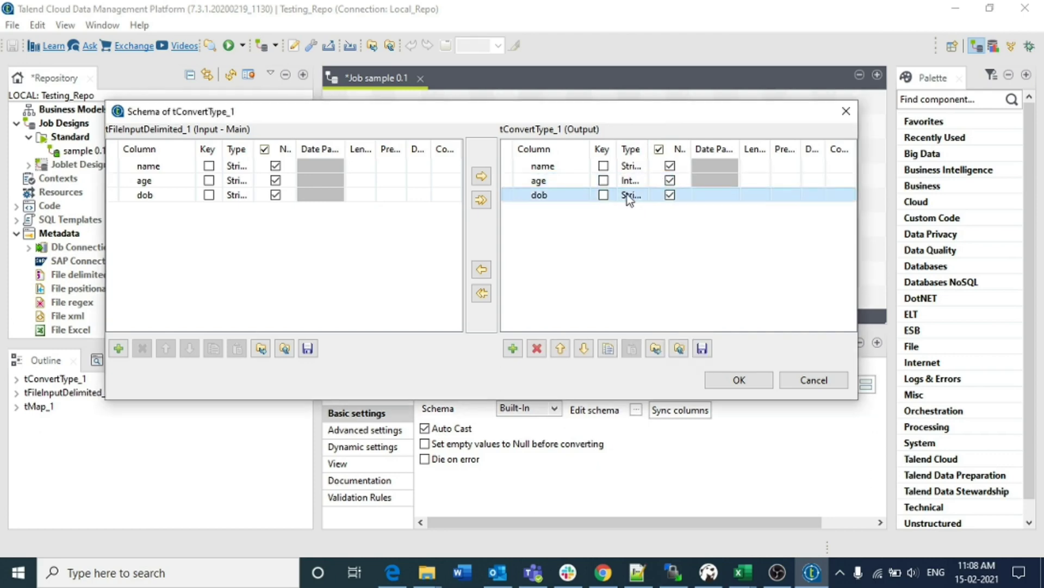
{"action": "left_click", "coordinate": [629, 195]}
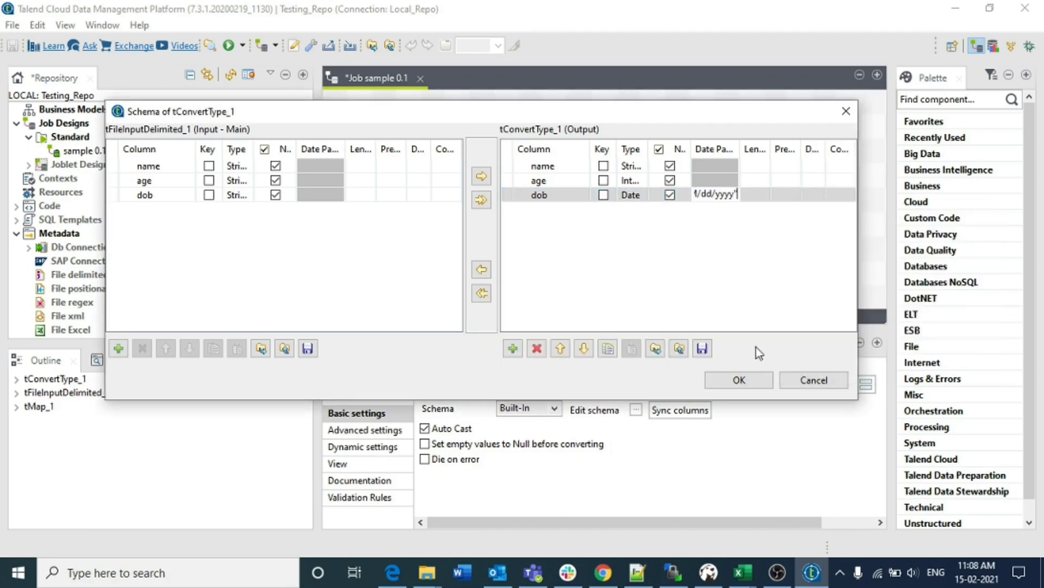
{"action": "left_click", "coordinate": [737, 379]}
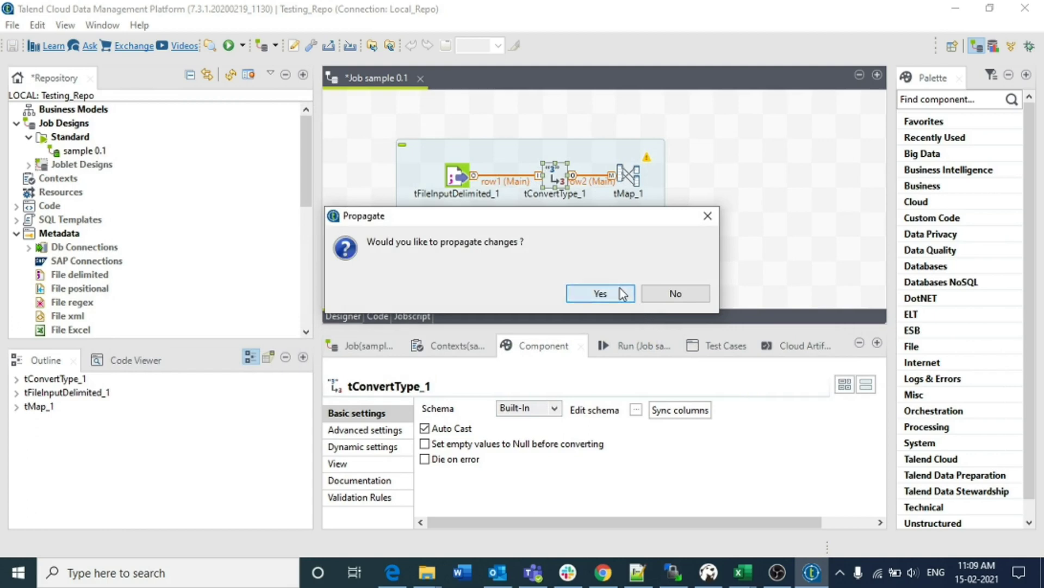
{"action": "left_click", "coordinate": [599, 294]}
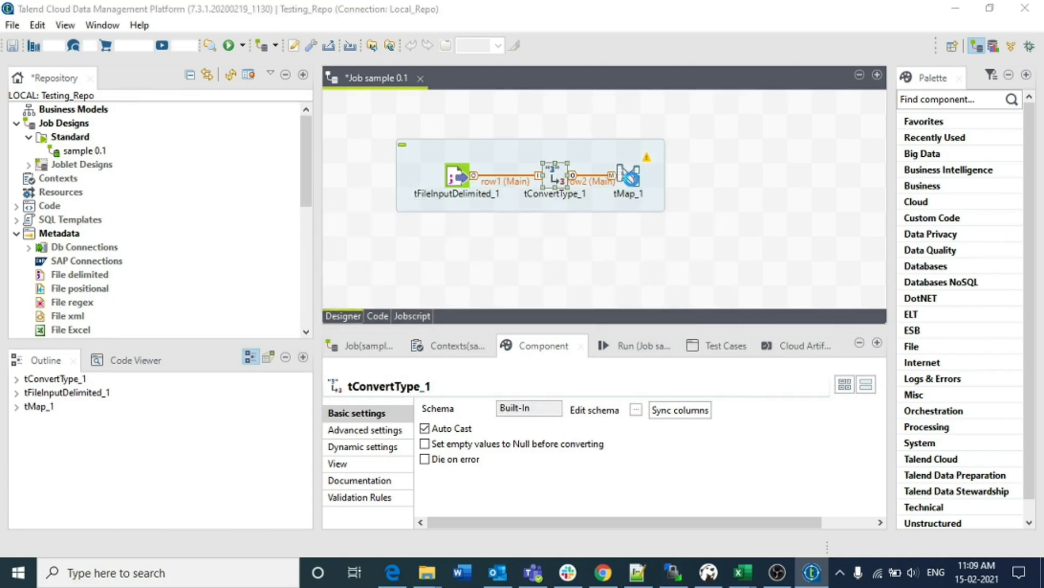
- Add a new output table named out1 in the tMap_1 mapping editor
{"action": "double_click", "coordinate": [626, 175]}
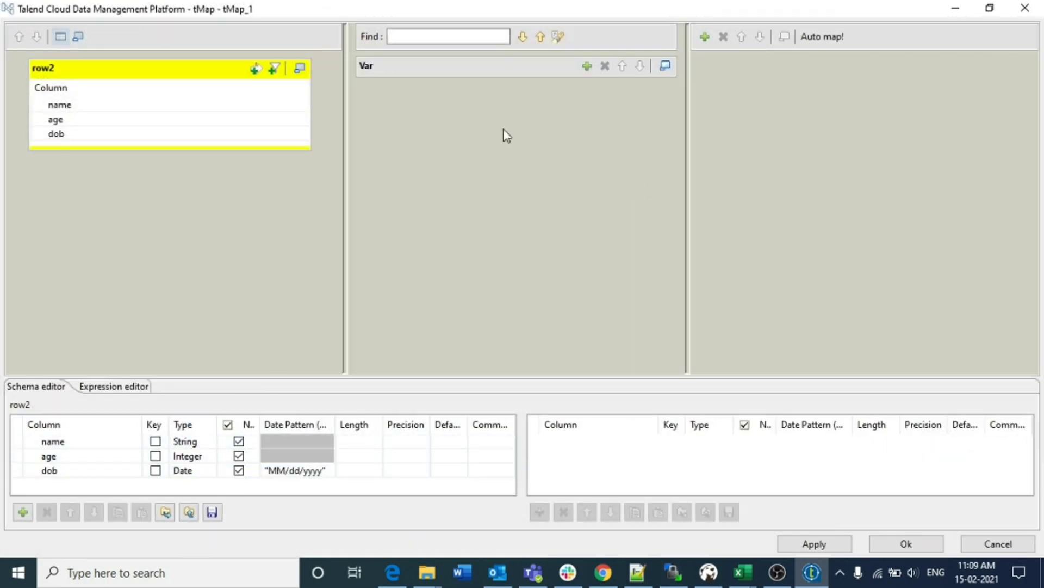
{"action": "mouse_move", "coordinate": [706, 36]}
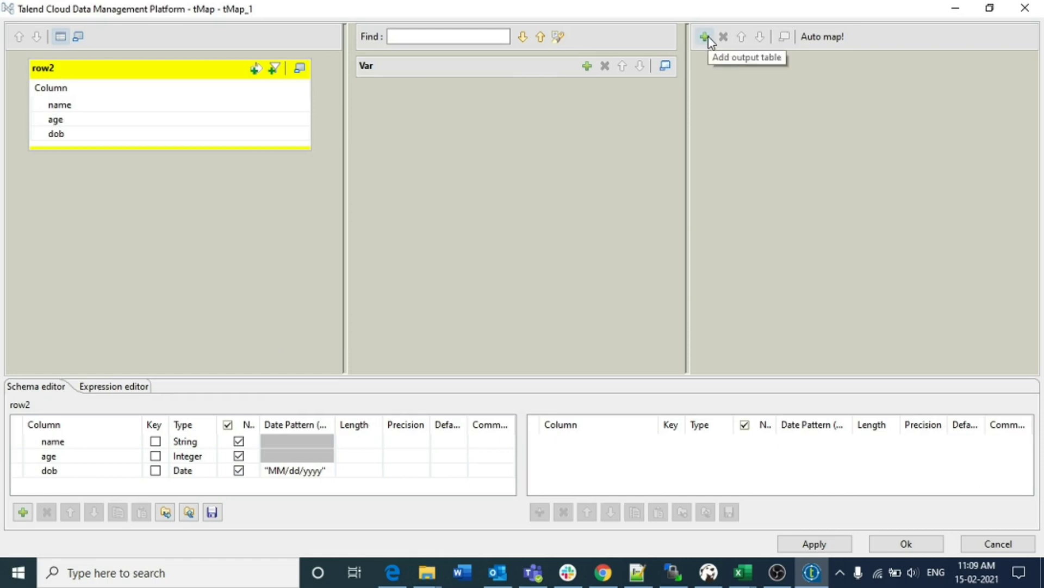
{"action": "mouse_move", "coordinate": [661, 332]}
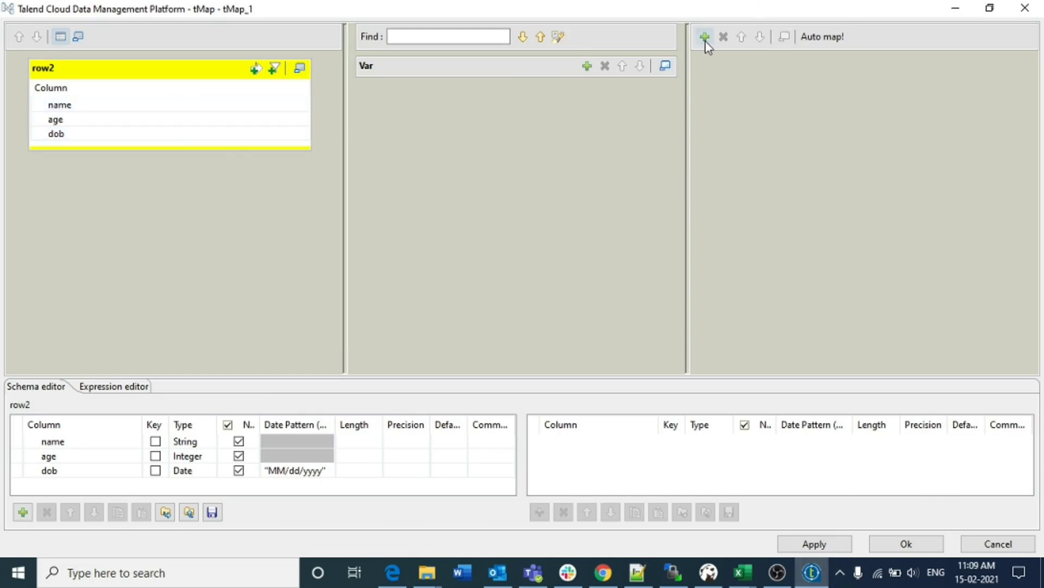
{"action": "left_click", "coordinate": [704, 37]}
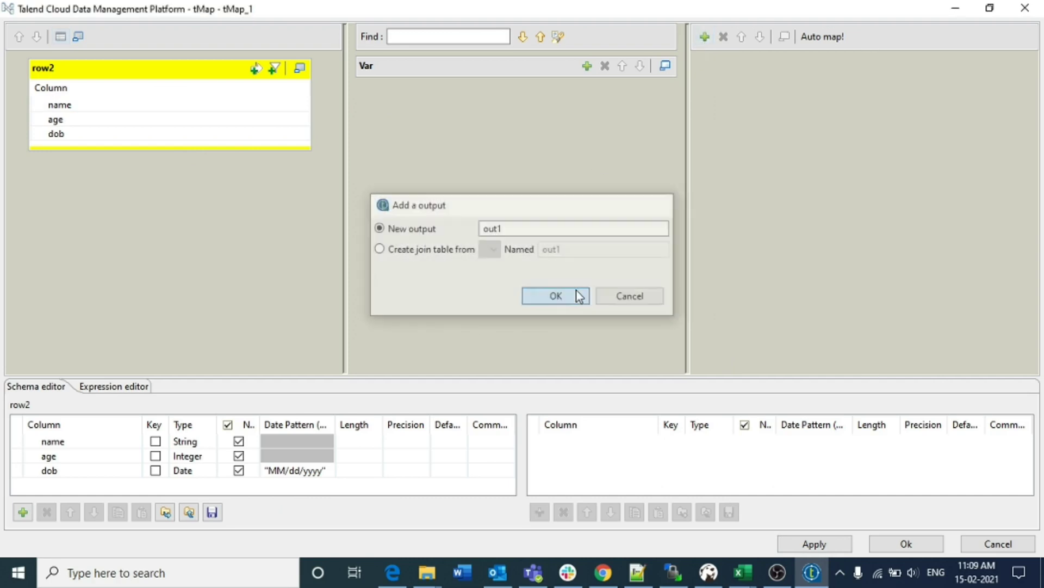
{"action": "left_click", "coordinate": [556, 295]}
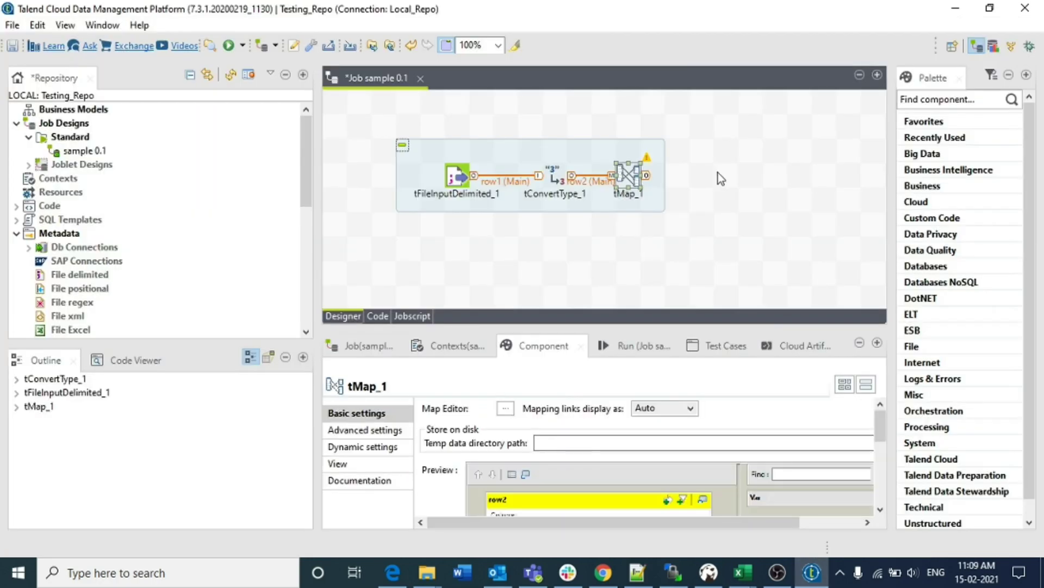
- Add a tLogRow fed by tMap_1's out1 row, set to Table mode
{"action": "type", "text": "tlogrpo"}
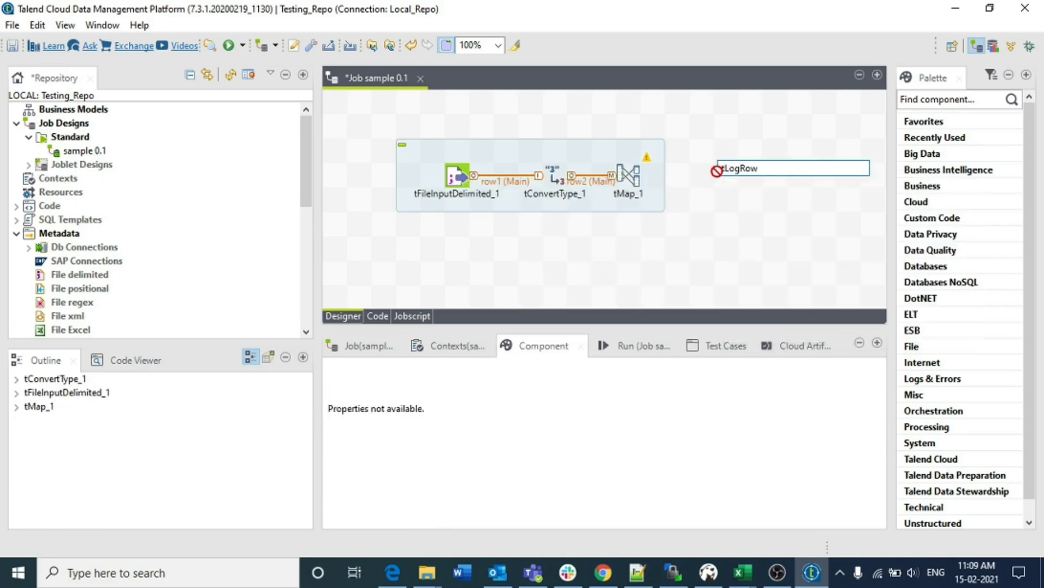
{"action": "right_click", "coordinate": [623, 167]}
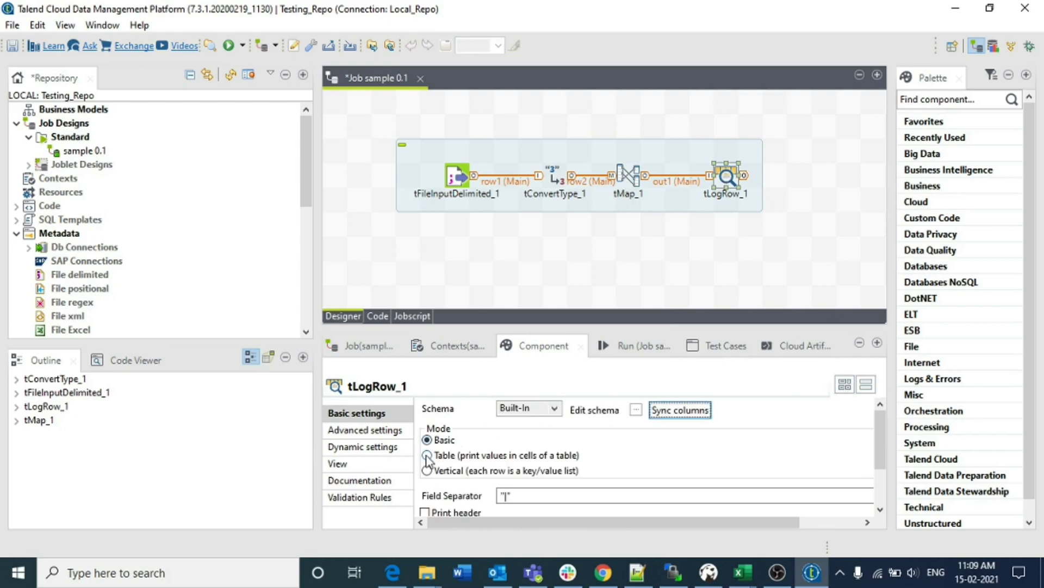
{"action": "left_click", "coordinate": [426, 455]}
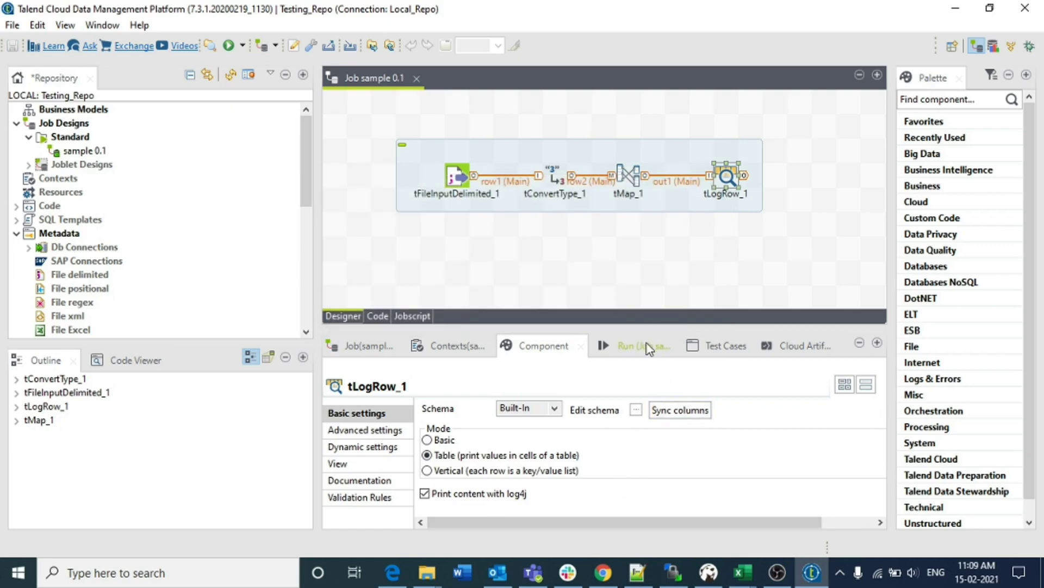
{"action": "left_click", "coordinate": [642, 344]}
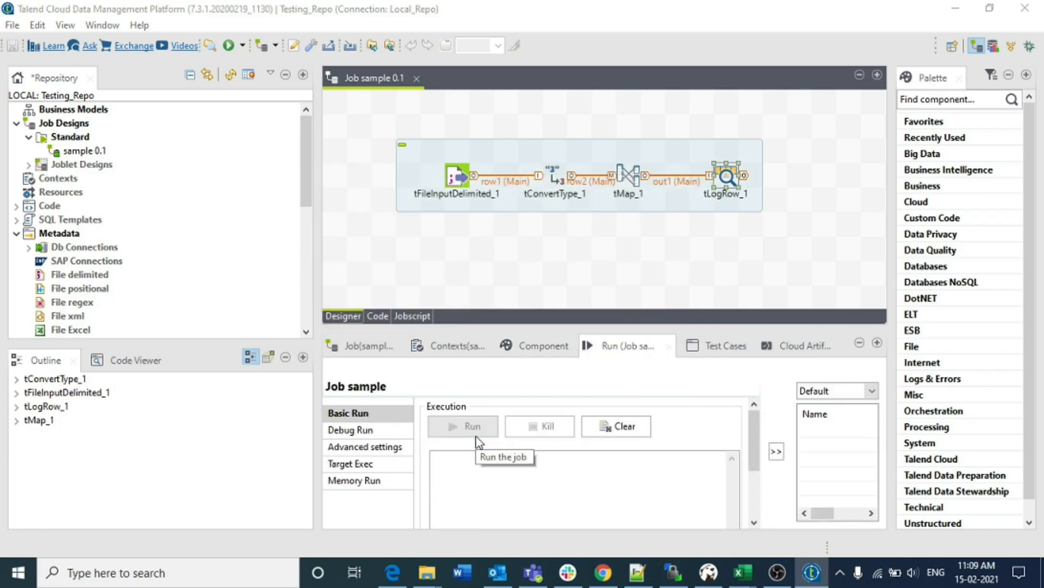
- Run the job and check that the log prints three rows with date-only dob, like 09/01/1988
{"action": "left_click", "coordinate": [462, 425]}
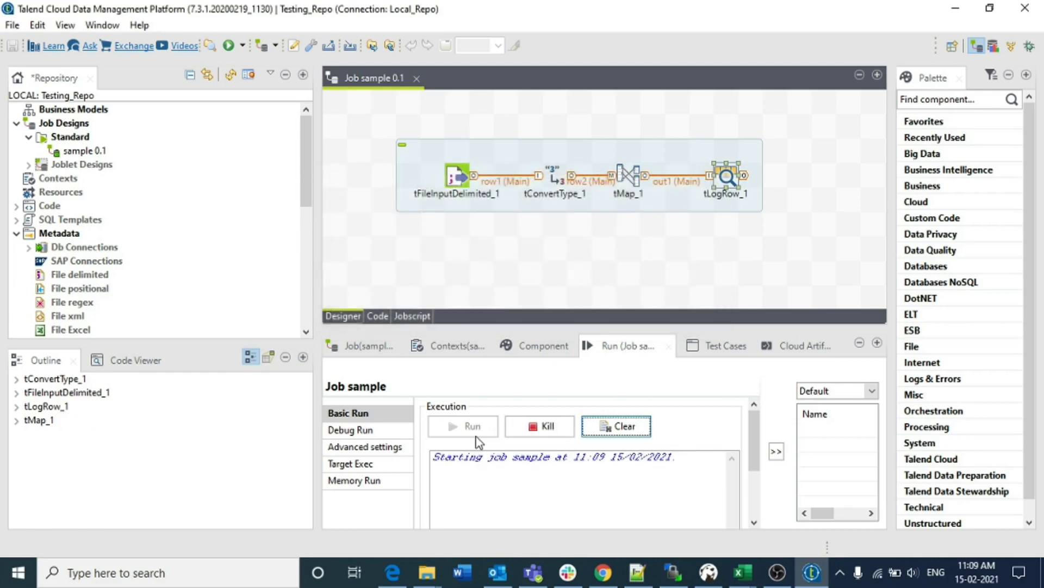
{"action": "mouse_move", "coordinate": [591, 329]}
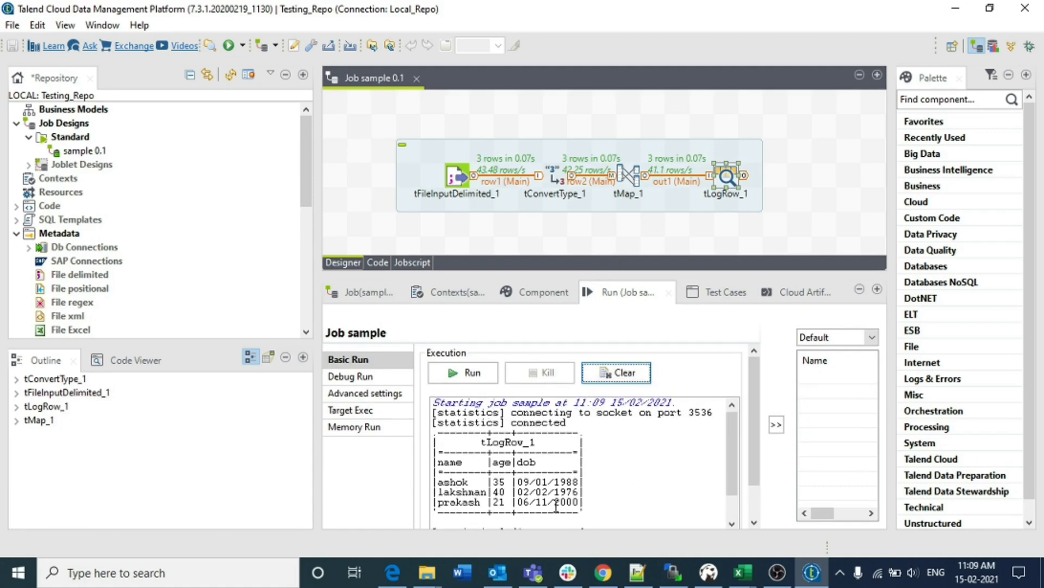
{"action": "mouse_move", "coordinate": [559, 503]}
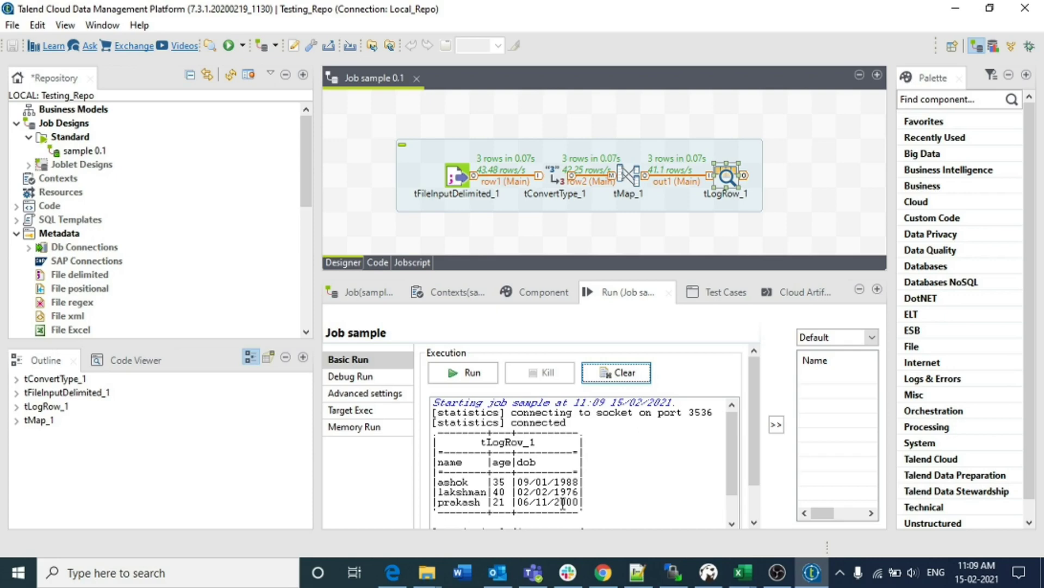
{"action": "mouse_move", "coordinate": [457, 292]}
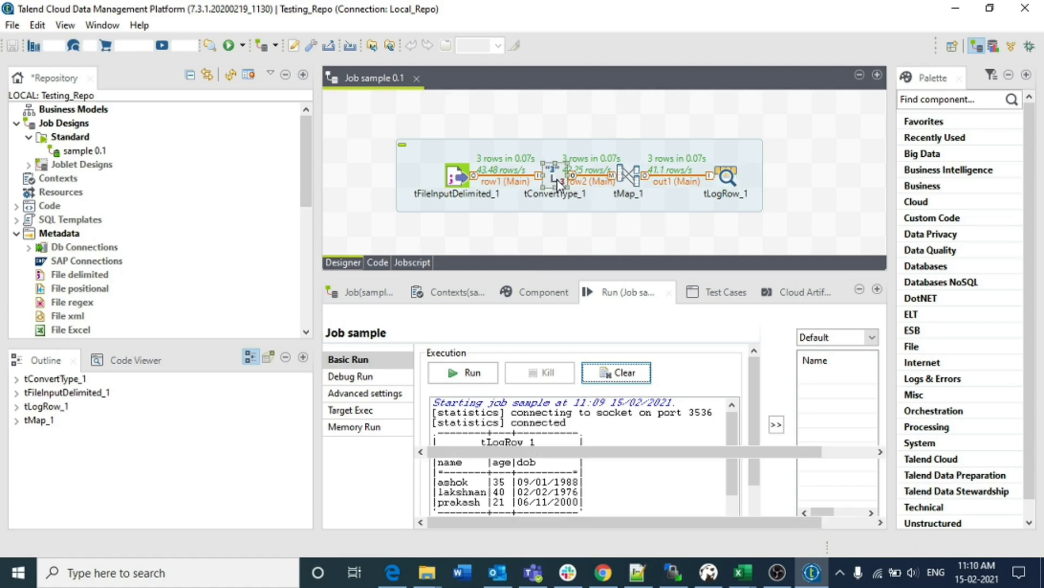
- Append HH:mm:ss times to each dob in tconverttype_dates.txt, such as 21/01/1987 22:54:00
{"action": "left_click", "coordinate": [636, 572]}
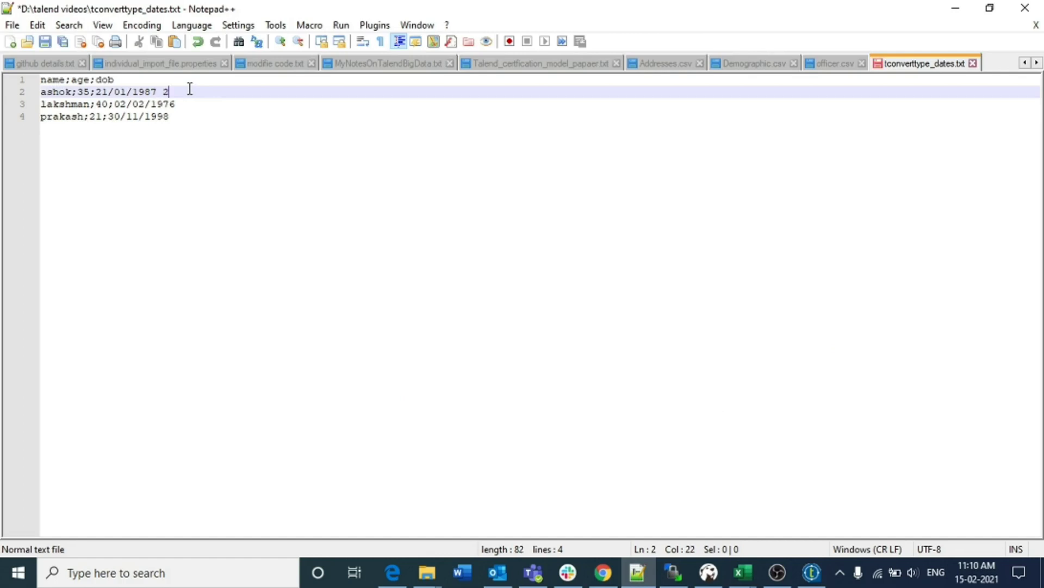
{"action": "type", "text": "2:"}
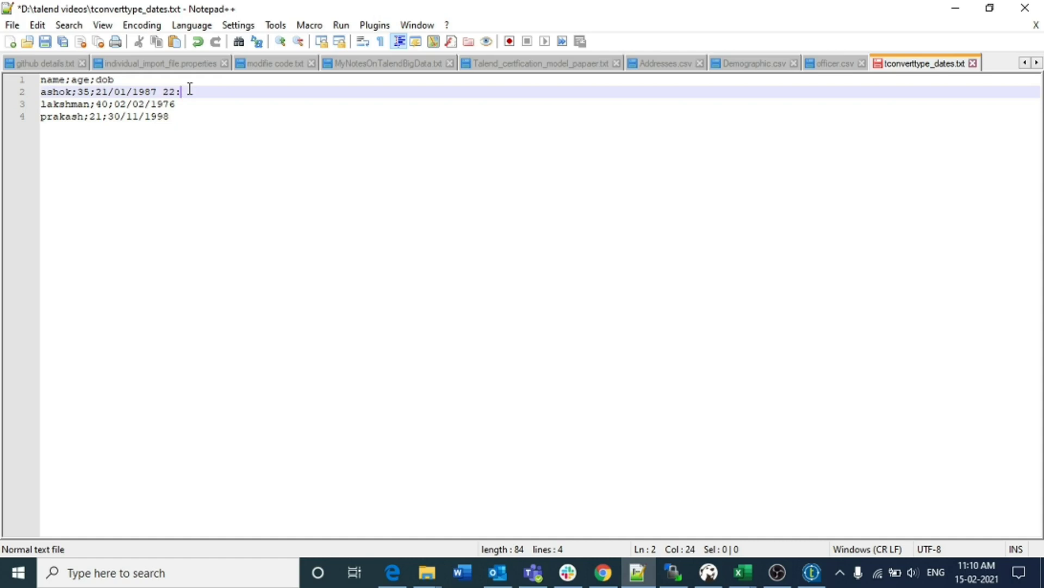
{"action": "type", "text": "54"}
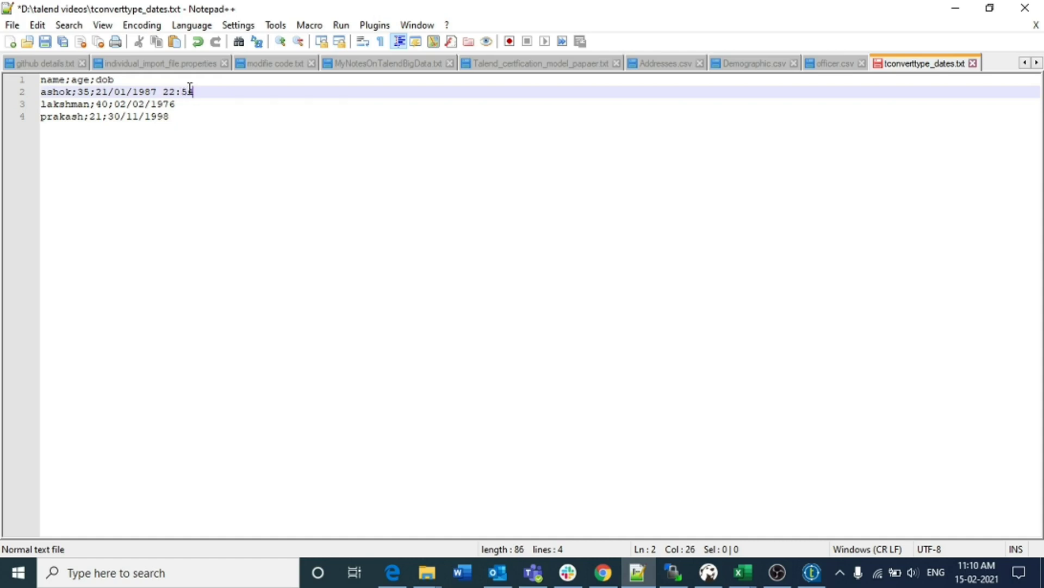
{"action": "type", "text": ":00"}
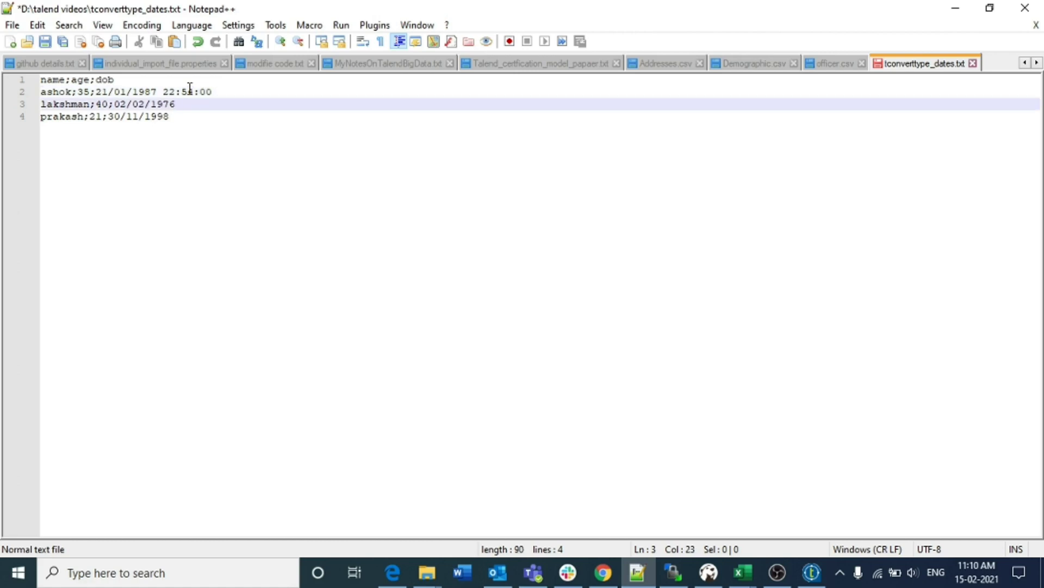
{"action": "type", "text": "11"}
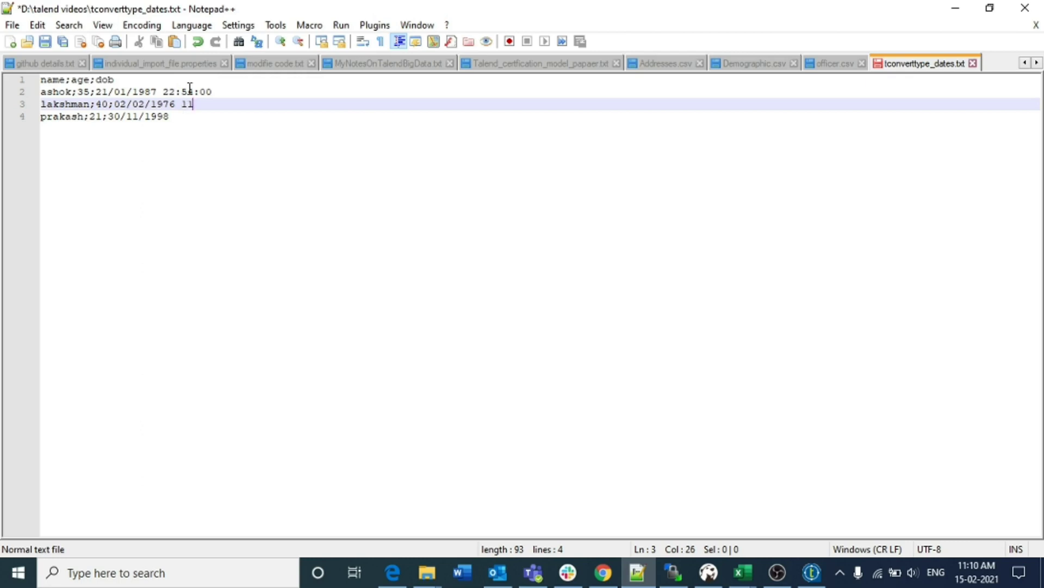
{"action": "type", "text": ":23:23"}
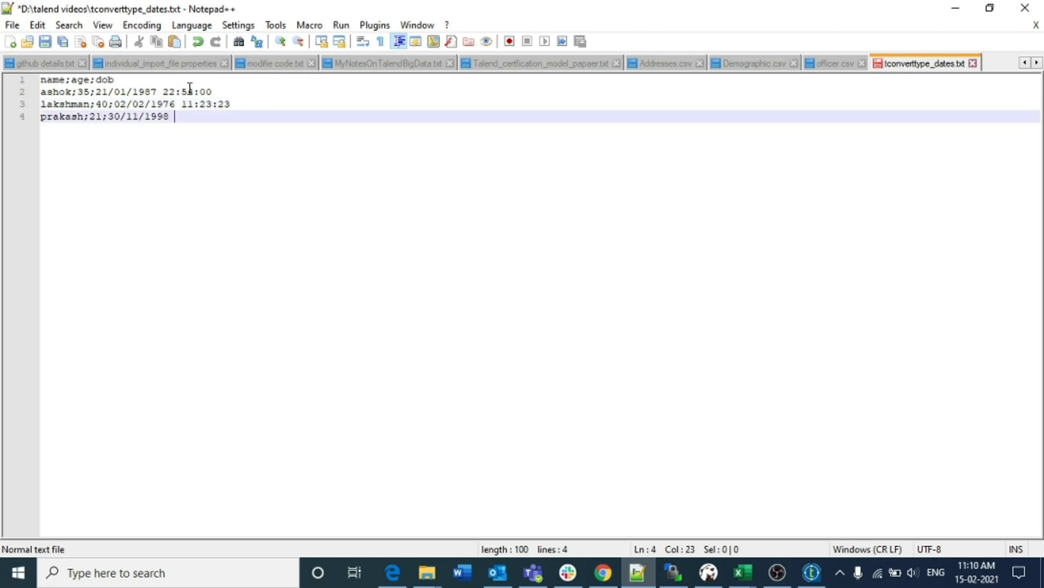
{"action": "type", "text": "12:12"}
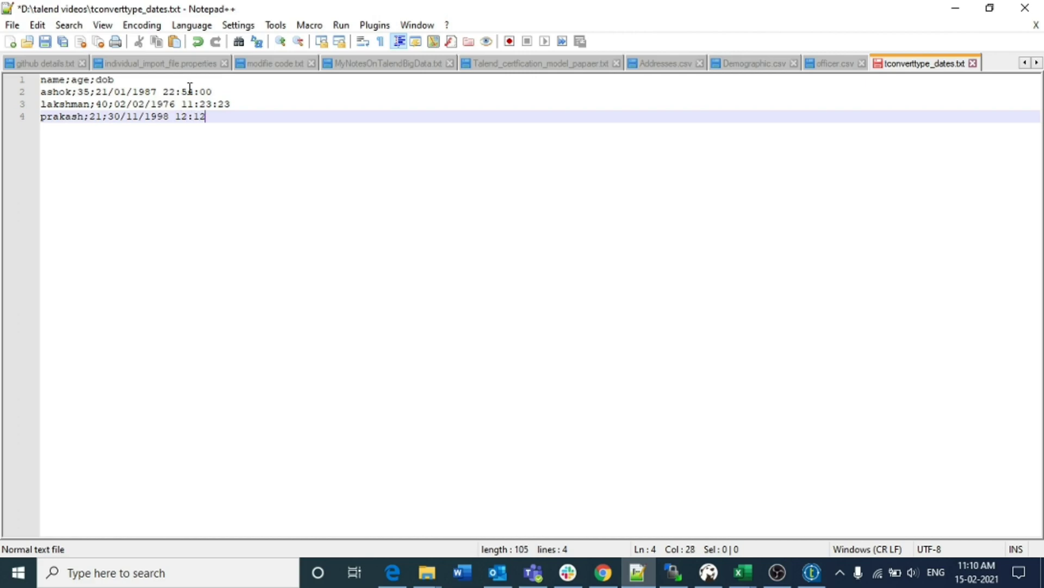
{"action": "type", "text": ":12"}
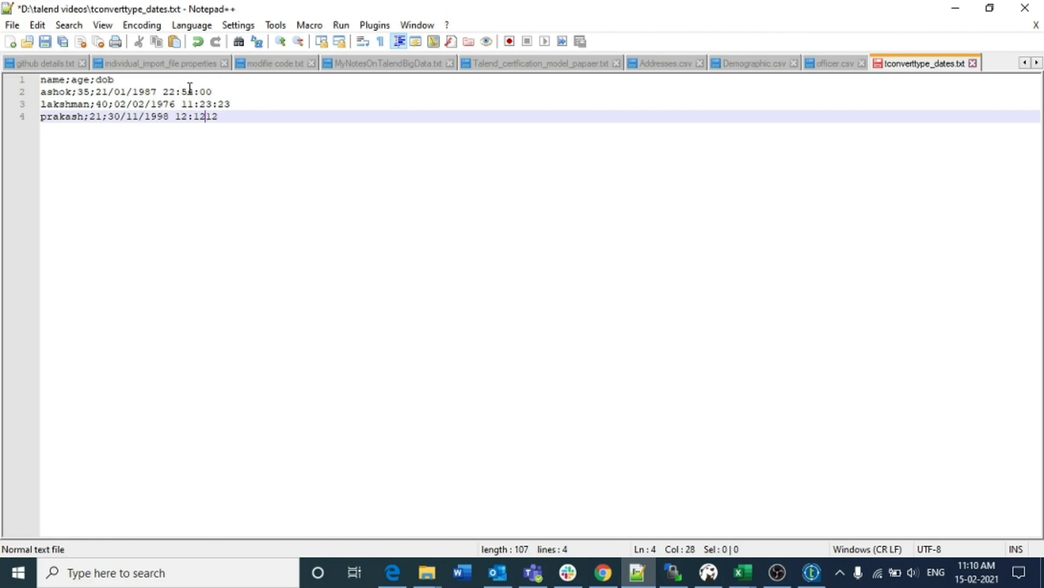
{"action": "type", "text": ":"}
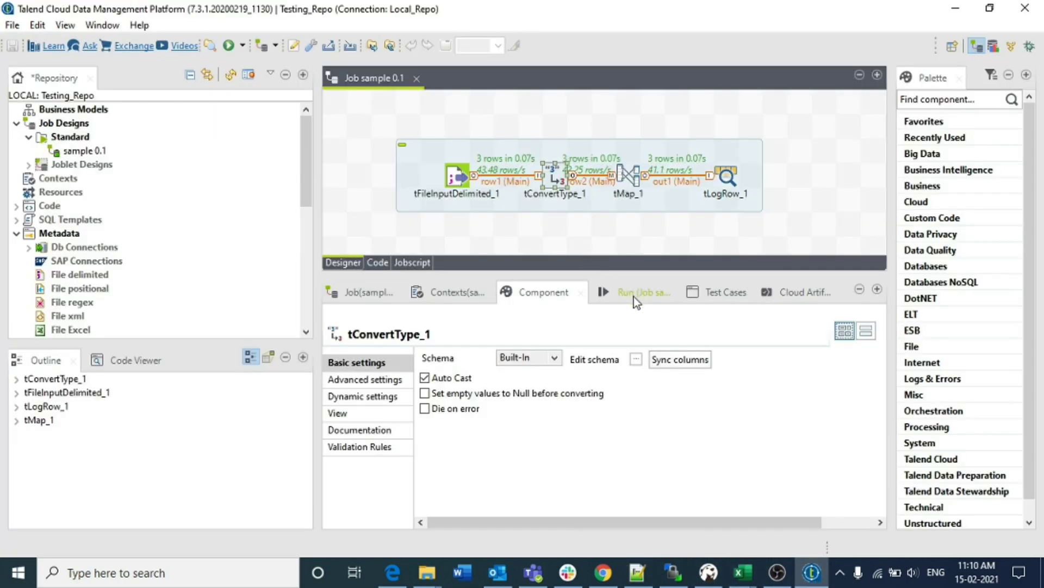
- Rerun the job, see dob still printed as dates like 09/01/1988, and select tConvertType_1
{"action": "left_click", "coordinate": [643, 291]}
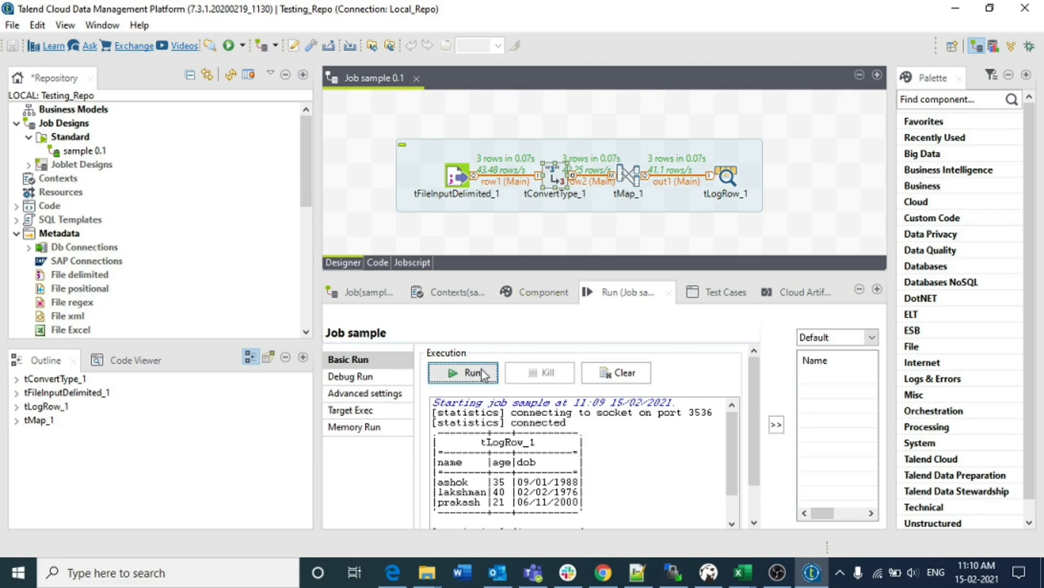
{"action": "mouse_move", "coordinate": [579, 281]}
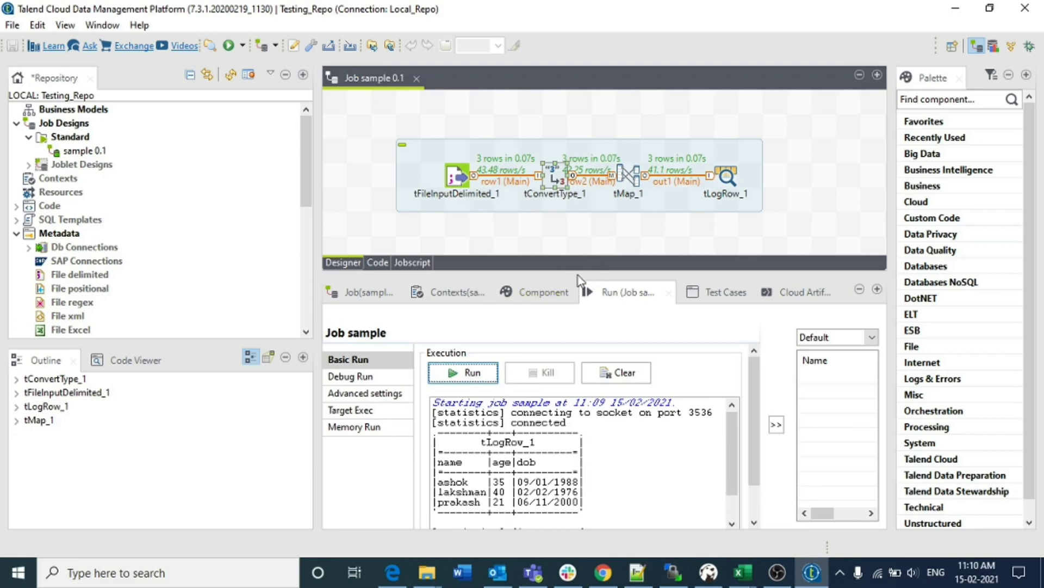
{"action": "mouse_move", "coordinate": [602, 436]}
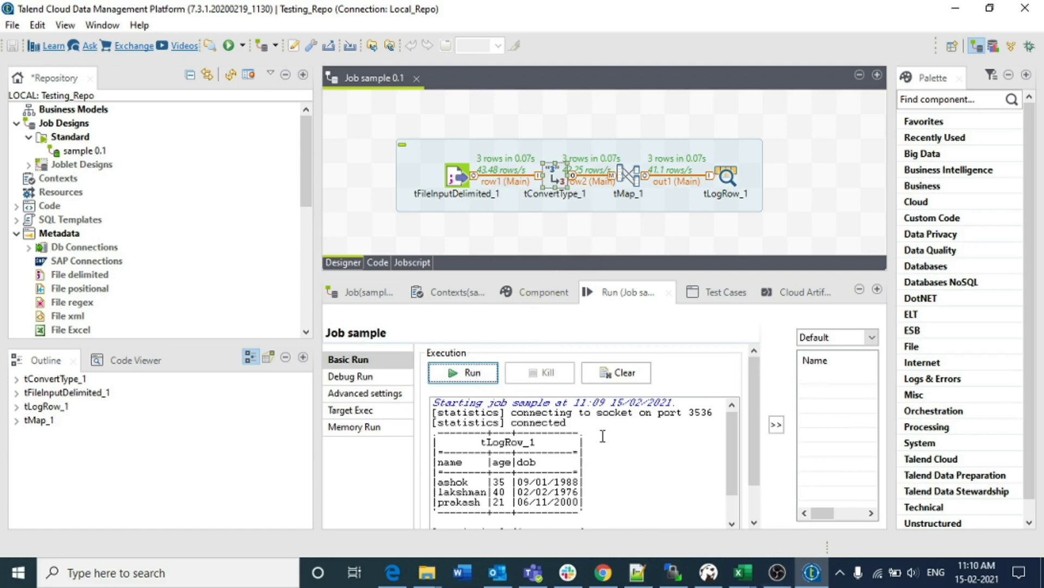
{"action": "left_click", "coordinate": [462, 372]}
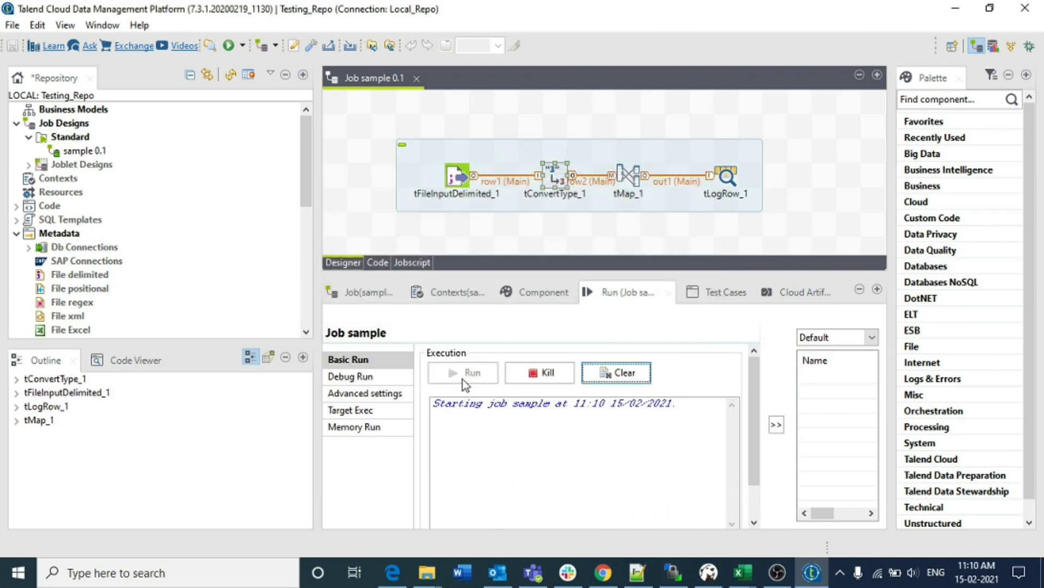
{"action": "left_click", "coordinate": [463, 371]}
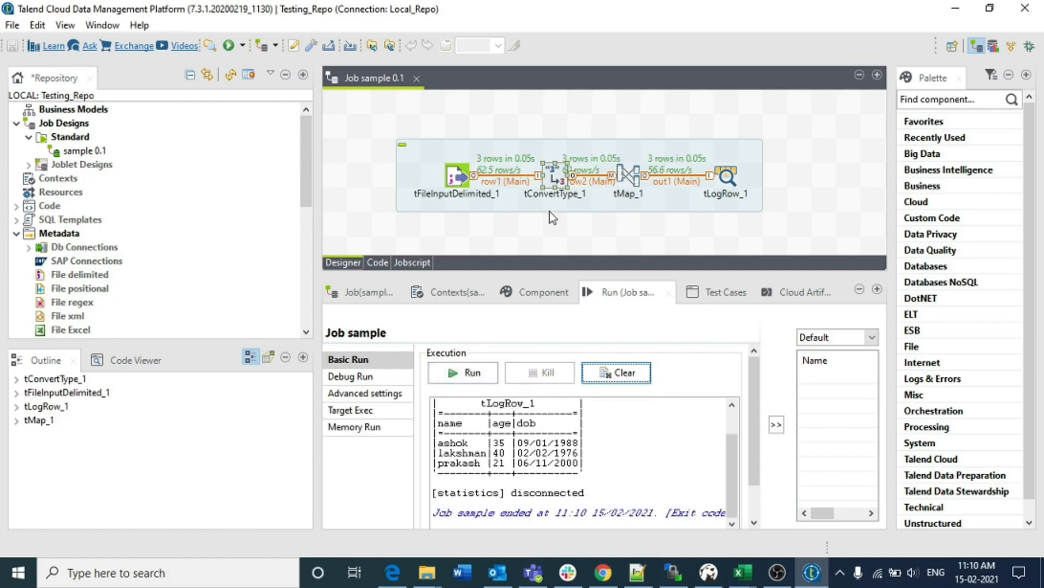
{"action": "left_click", "coordinate": [543, 291]}
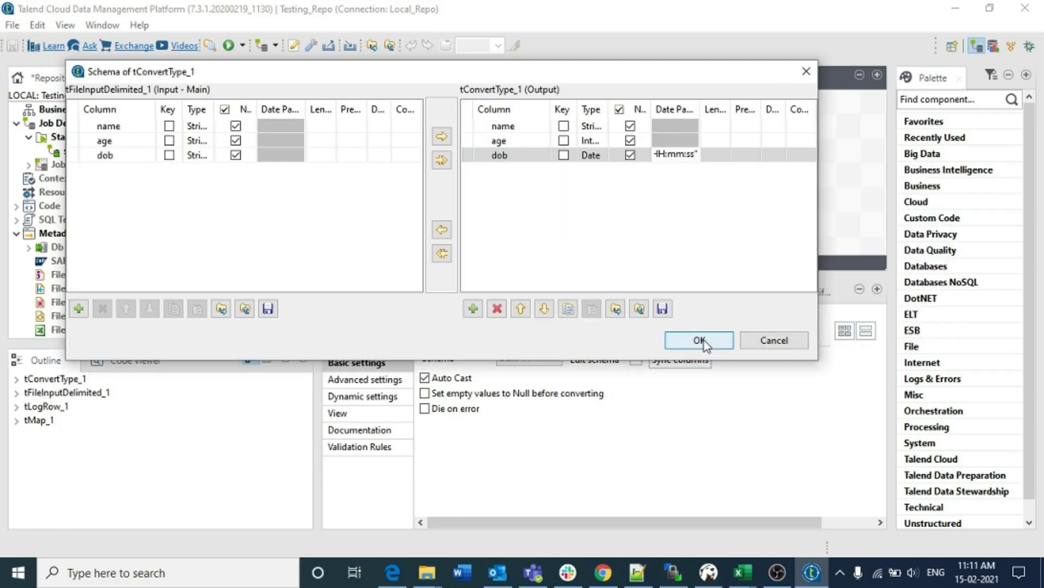
- Confirm the HH:mm:ss dob pattern in tConvertType_1 and rerun, which fails on an unparseable date
{"action": "left_click", "coordinate": [698, 340]}
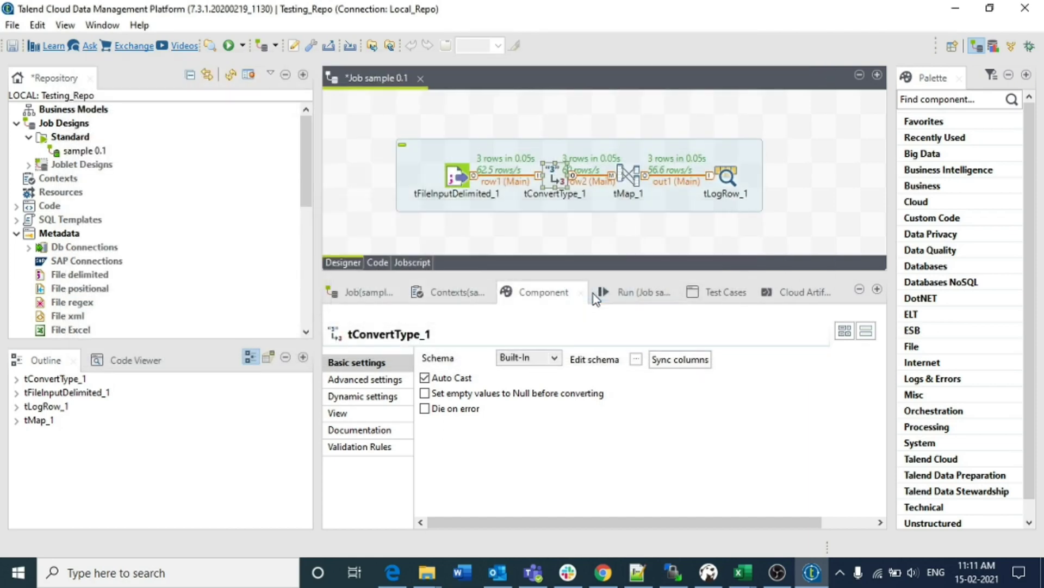
{"action": "left_click", "coordinate": [630, 292]}
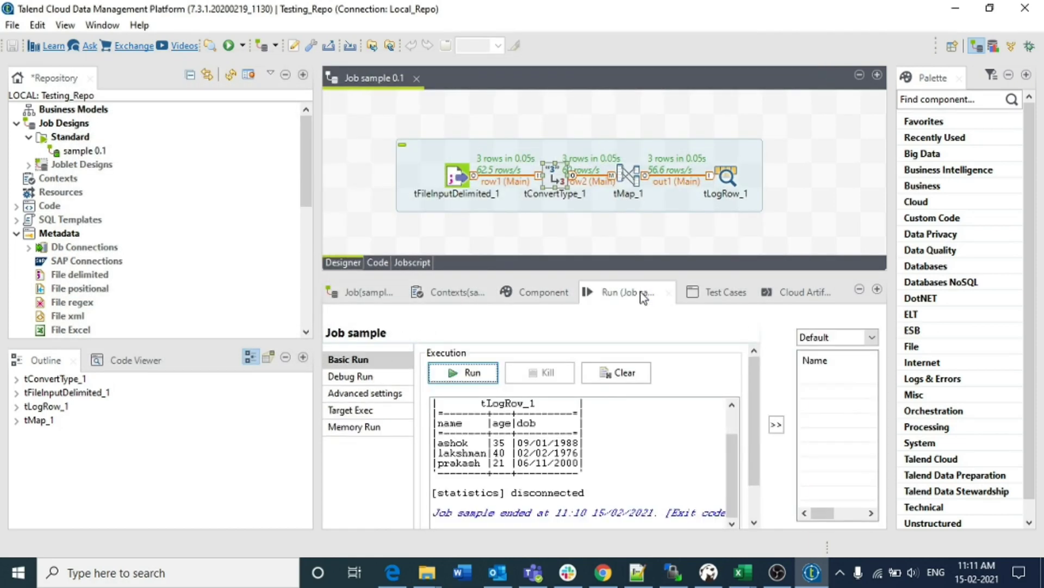
{"action": "left_click", "coordinate": [463, 372]}
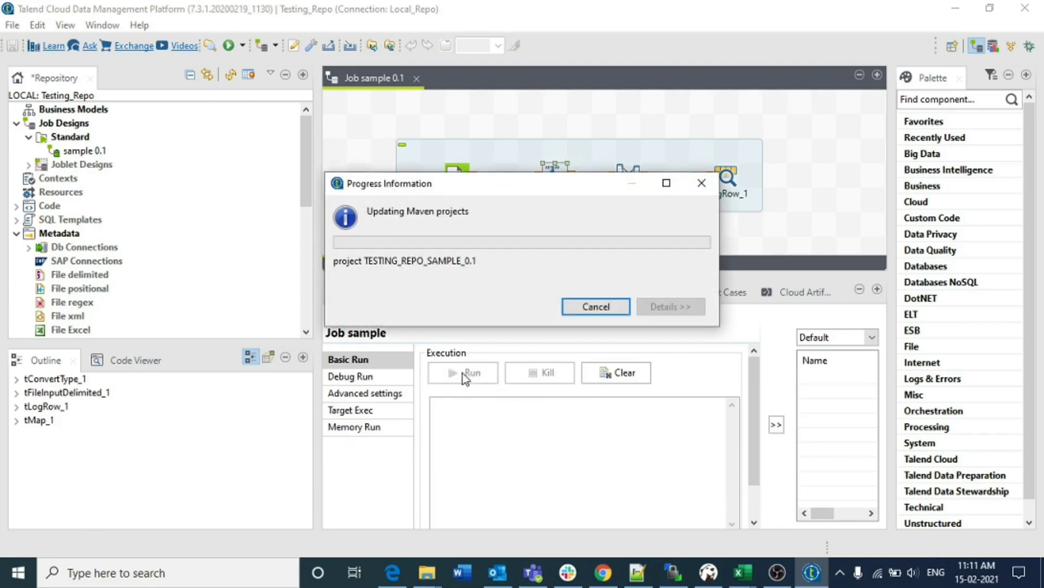
{"action": "left_click", "coordinate": [472, 372]}
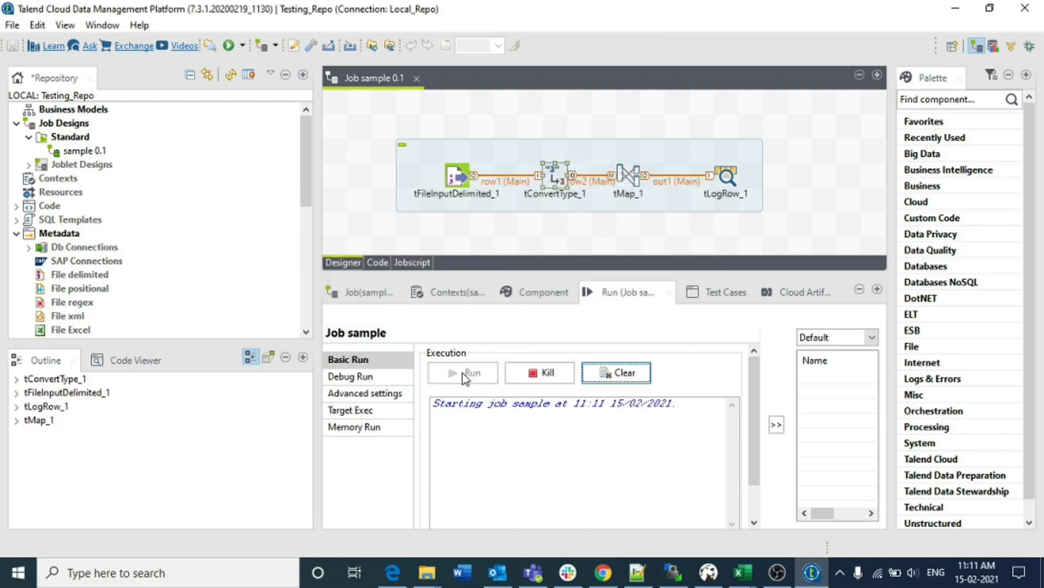
{"action": "left_click", "coordinate": [473, 372]}
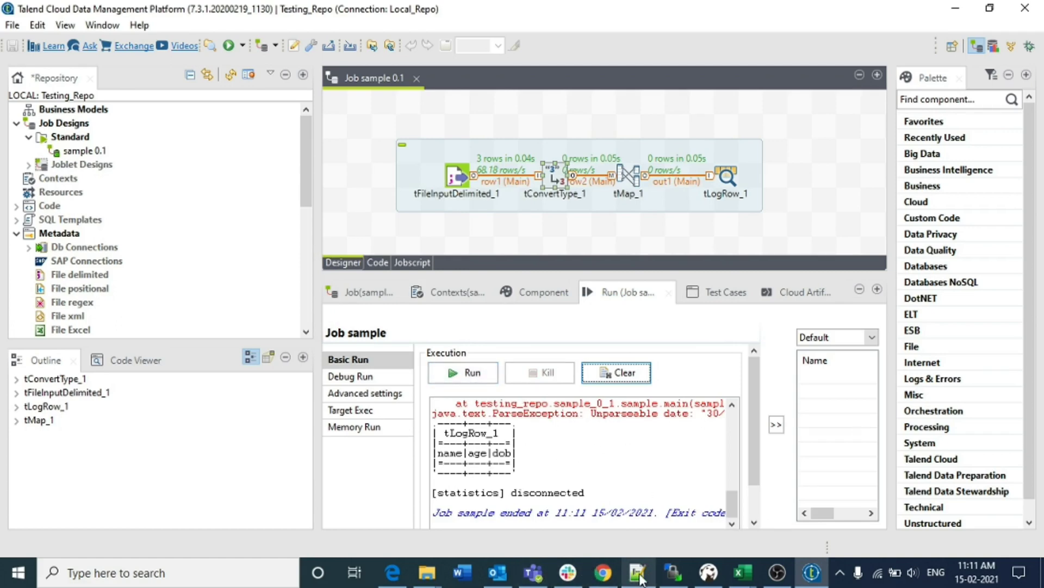
{"action": "left_click", "coordinate": [635, 572]}
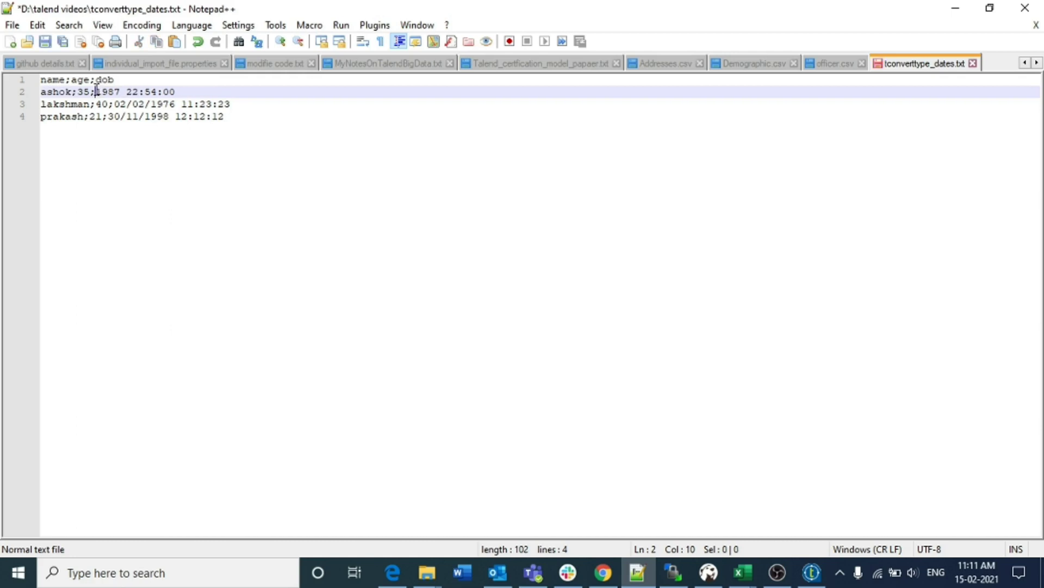
- Retype each dob year-first, e.g. 1987-10-02 and 1976-11-30, fixing prakash's mistyped digits
{"action": "left_click", "coordinate": [120, 92]}
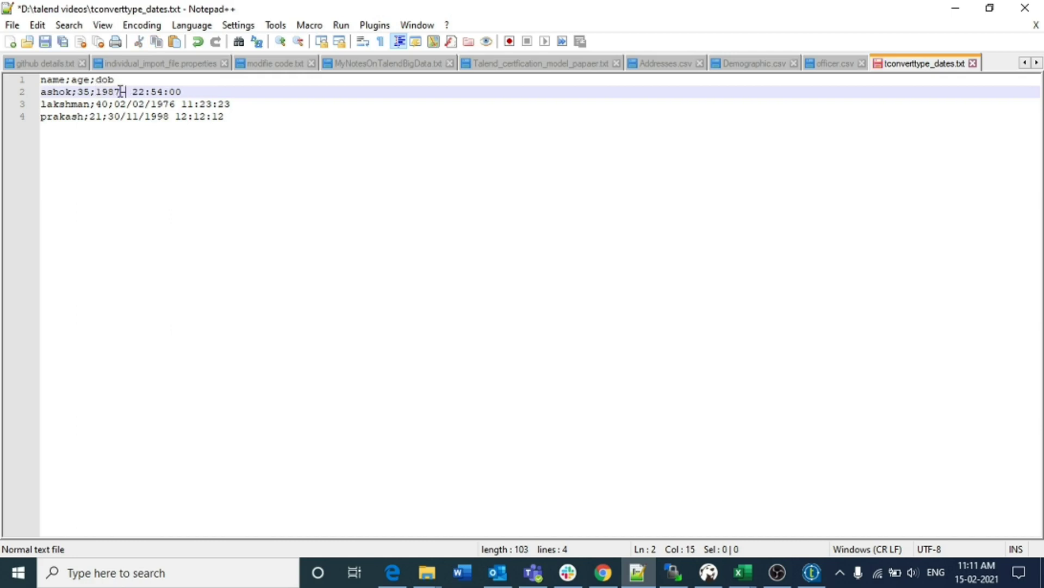
{"action": "type", "text": "-10-02"}
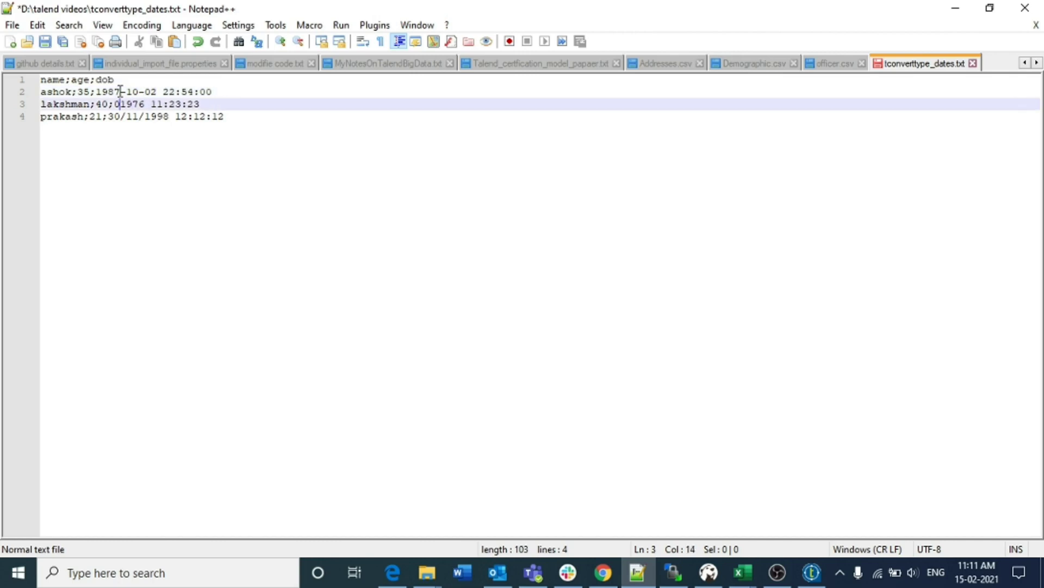
{"action": "key", "text": "Backspace"}
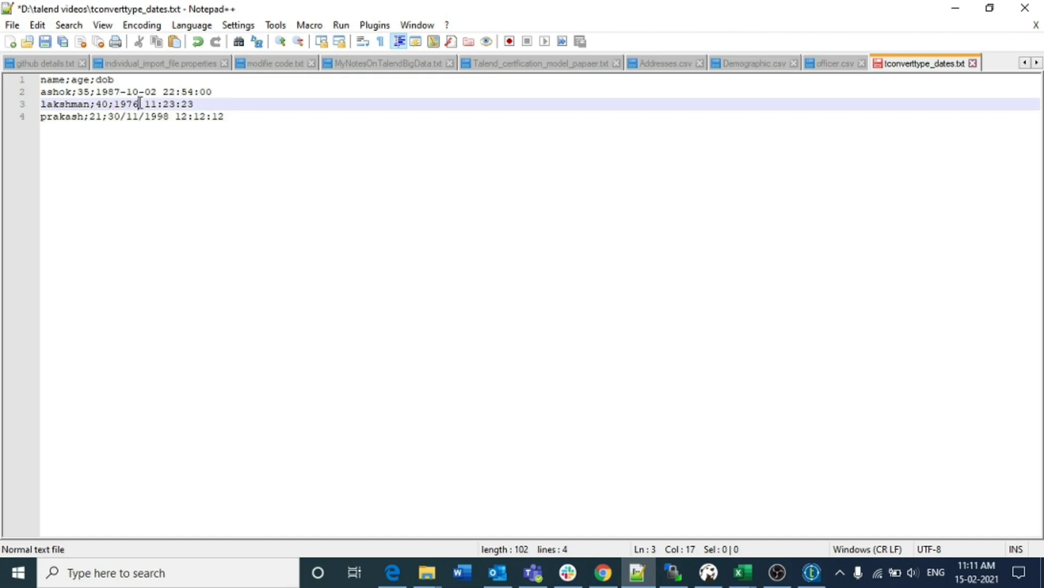
{"action": "type", "text": "-30"}
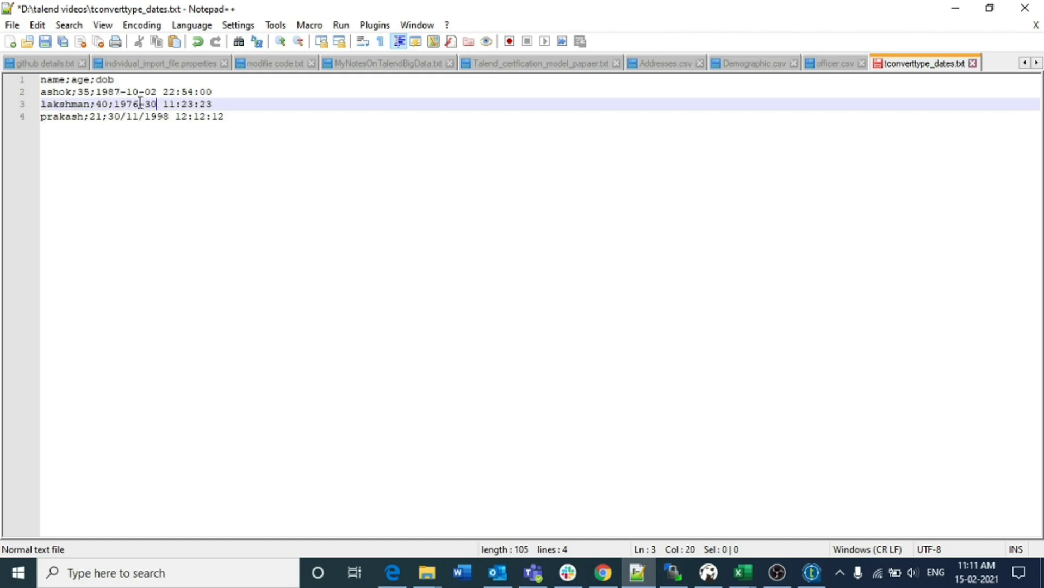
{"action": "type", "text": "-"}
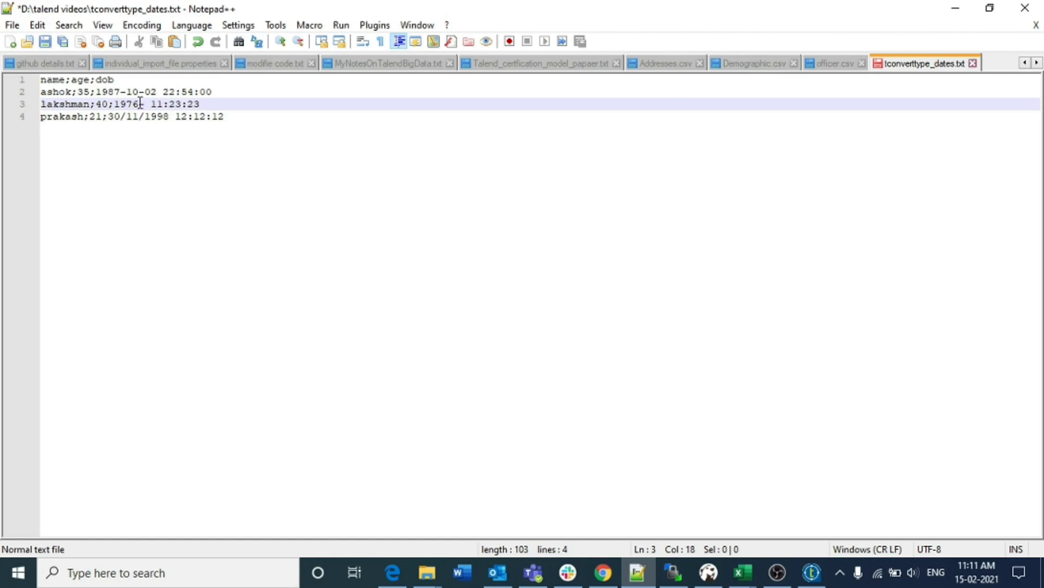
{"action": "type", "text": "-11-2"}
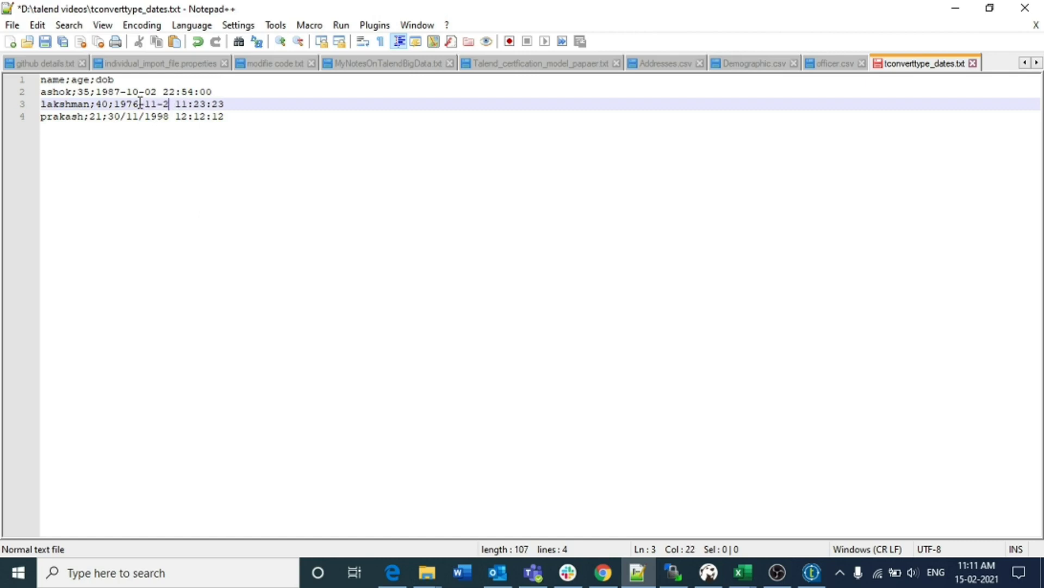
{"action": "type", "text": "0"}
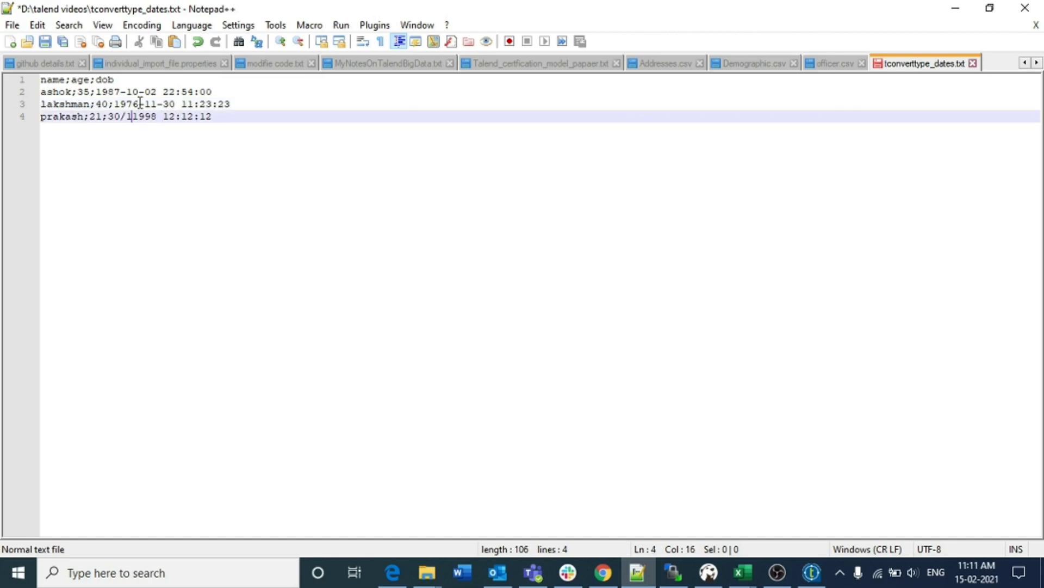
{"action": "key", "text": "BackSpace"}
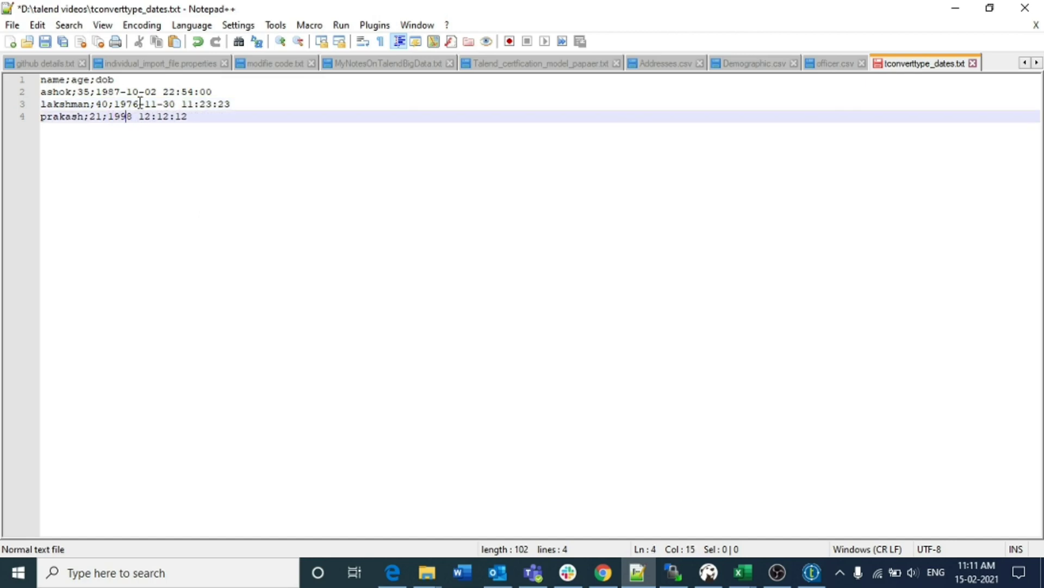
{"action": "type", "text": "-22"}
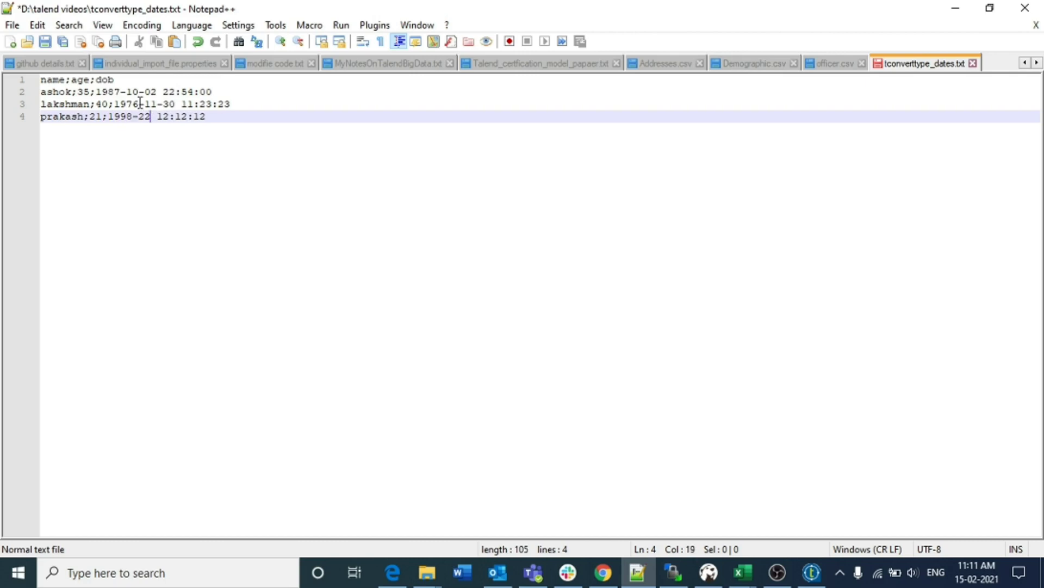
{"action": "key", "text": "backspace"}
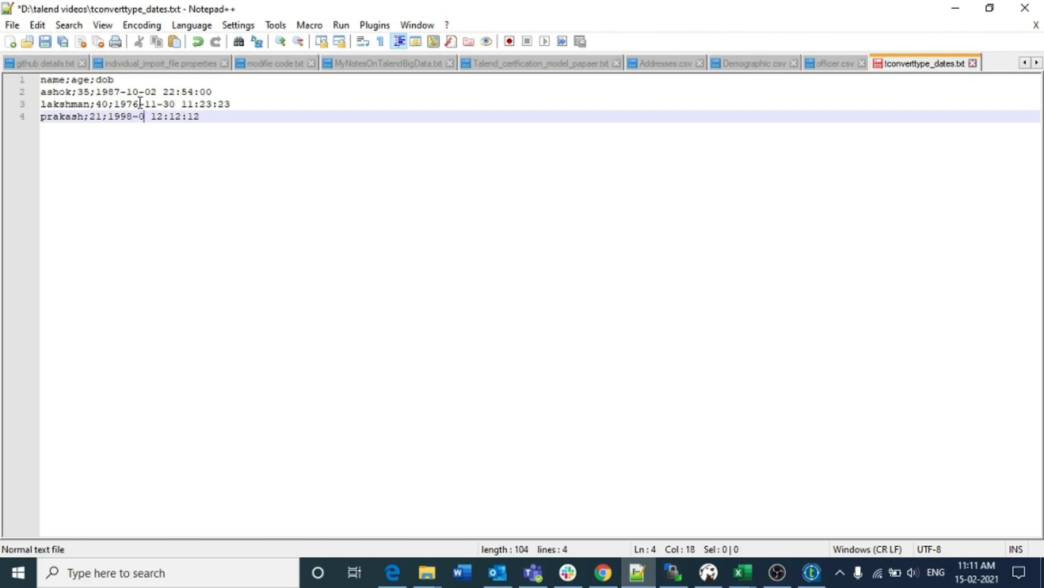
{"action": "type", "text": "2-11"}
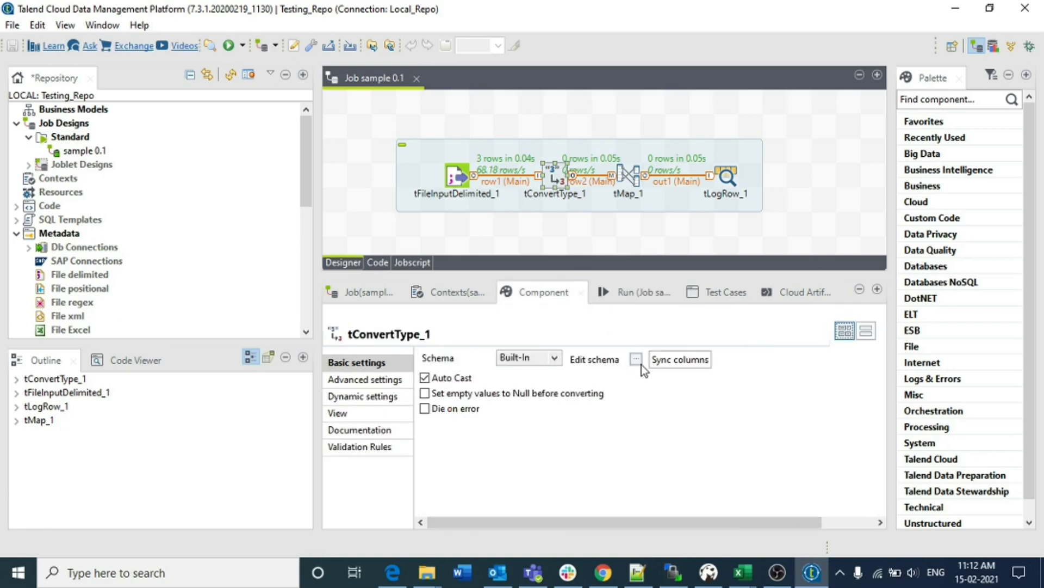
- Set tConvertType_1's dob date pattern to "yyyy-MM-dd HH:mm:ss" in the schema editor
{"action": "left_click", "coordinate": [634, 359]}
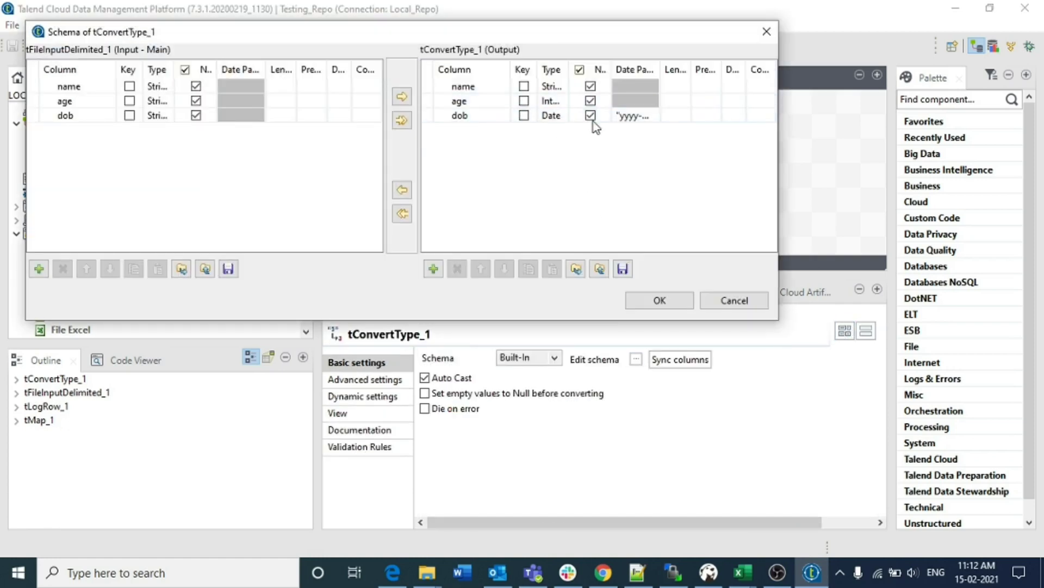
{"action": "left_click", "coordinate": [633, 115]}
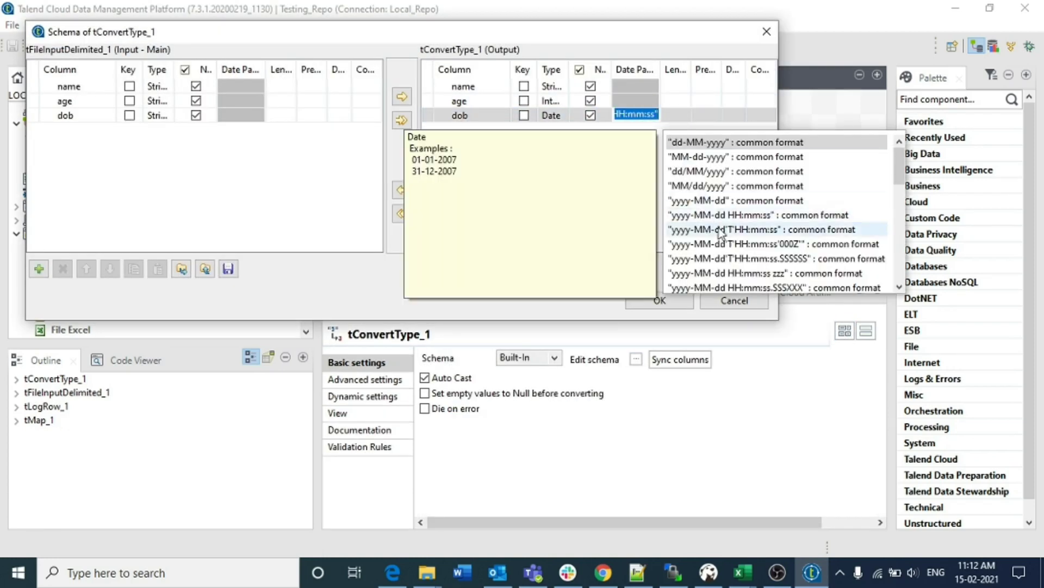
{"action": "mouse_move", "coordinate": [741, 214]}
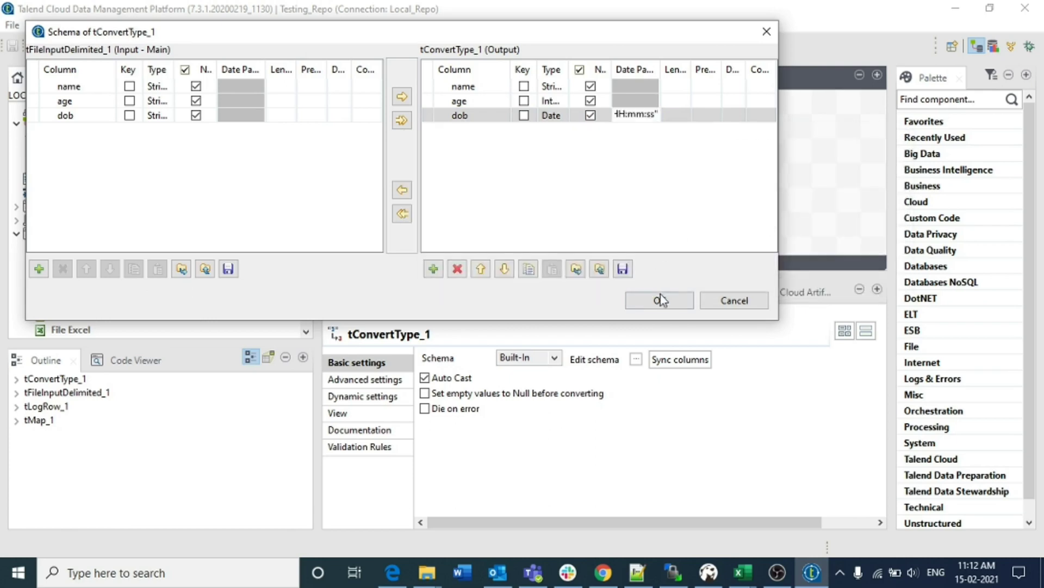
{"action": "left_click", "coordinate": [658, 300]}
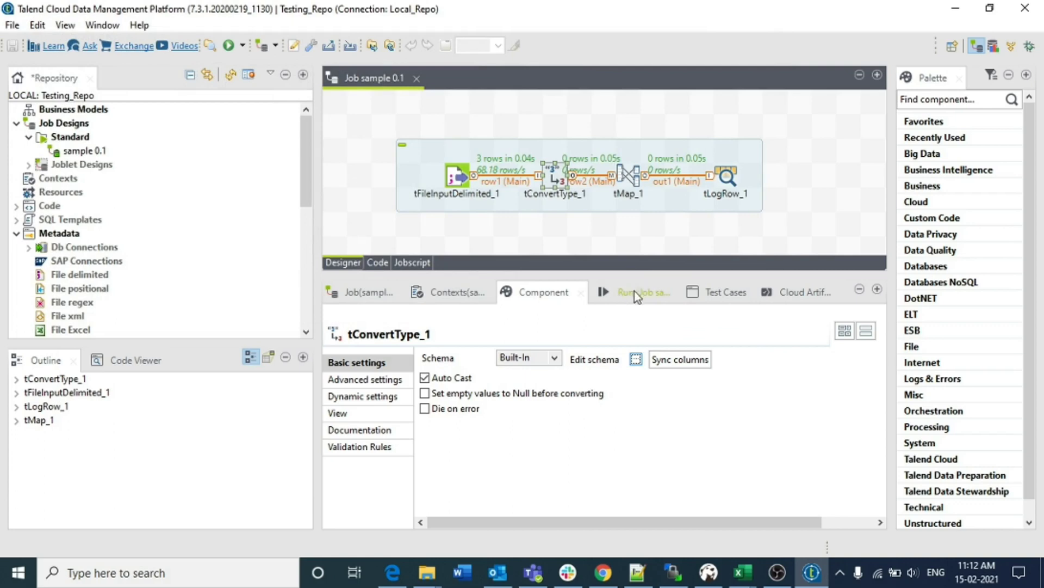
- Rerun the job, which succeeds and prints dob as 10/02/1987-style dates
{"action": "left_click", "coordinate": [641, 292]}
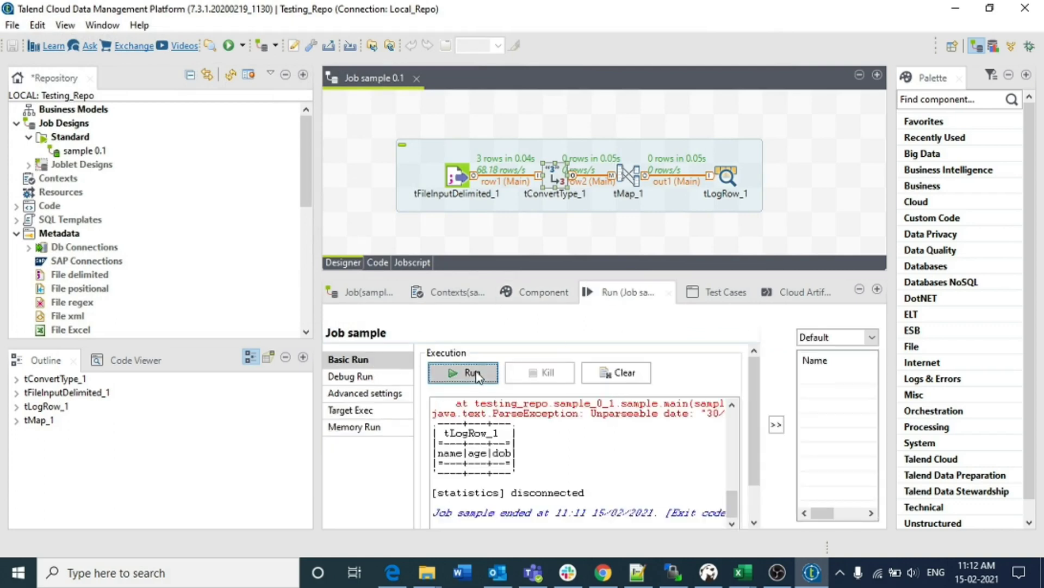
{"action": "left_click", "coordinate": [462, 372]}
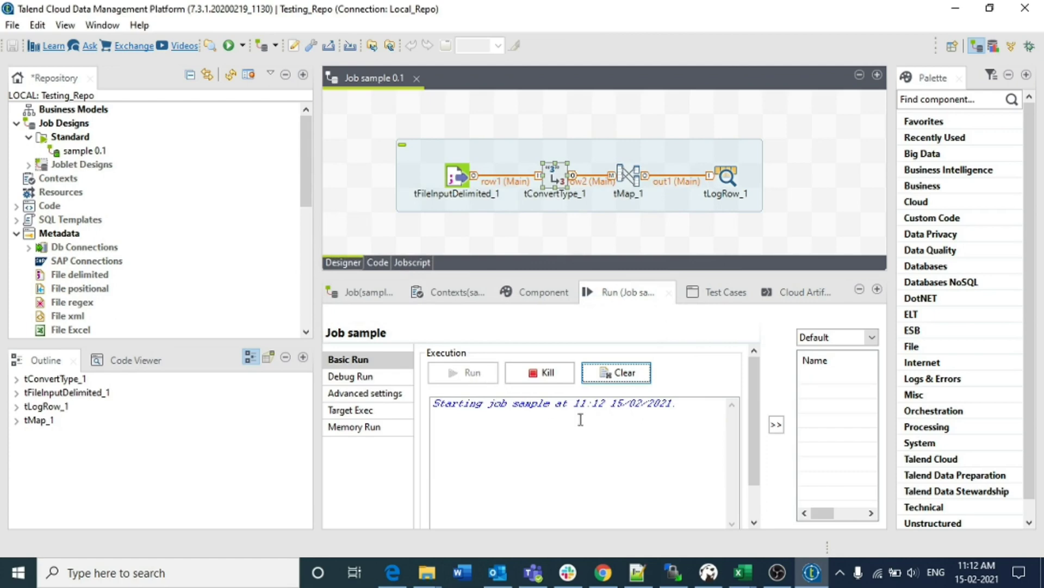
{"action": "left_click", "coordinate": [471, 371]}
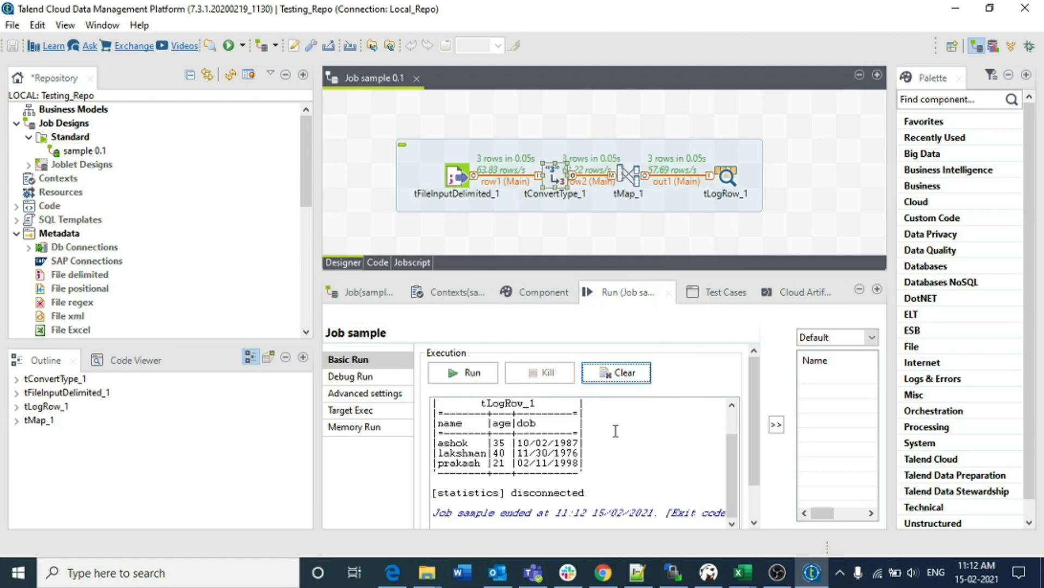
{"action": "left_click", "coordinate": [470, 371]}
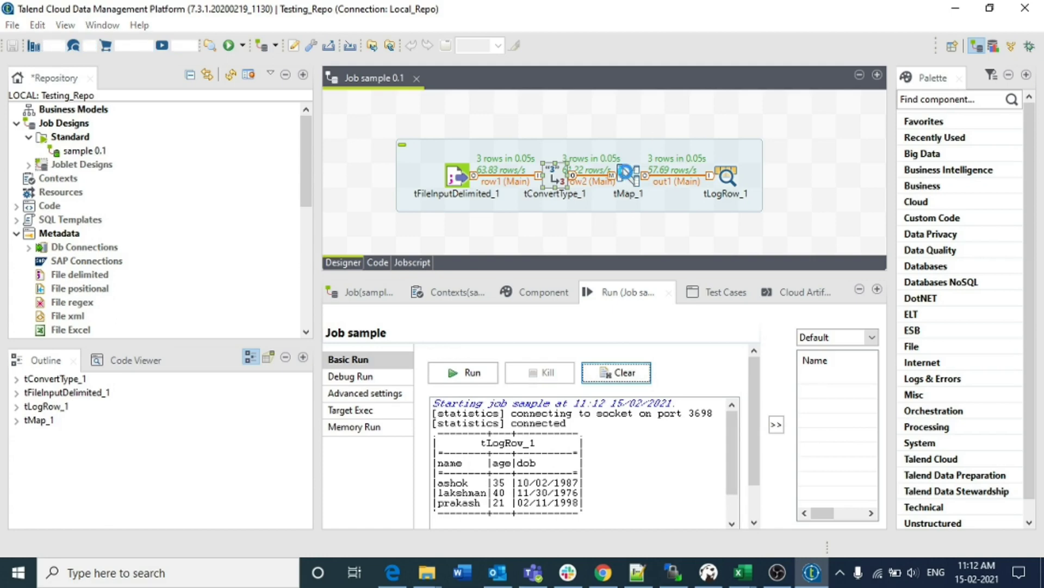
{"action": "double_click", "coordinate": [627, 176]}
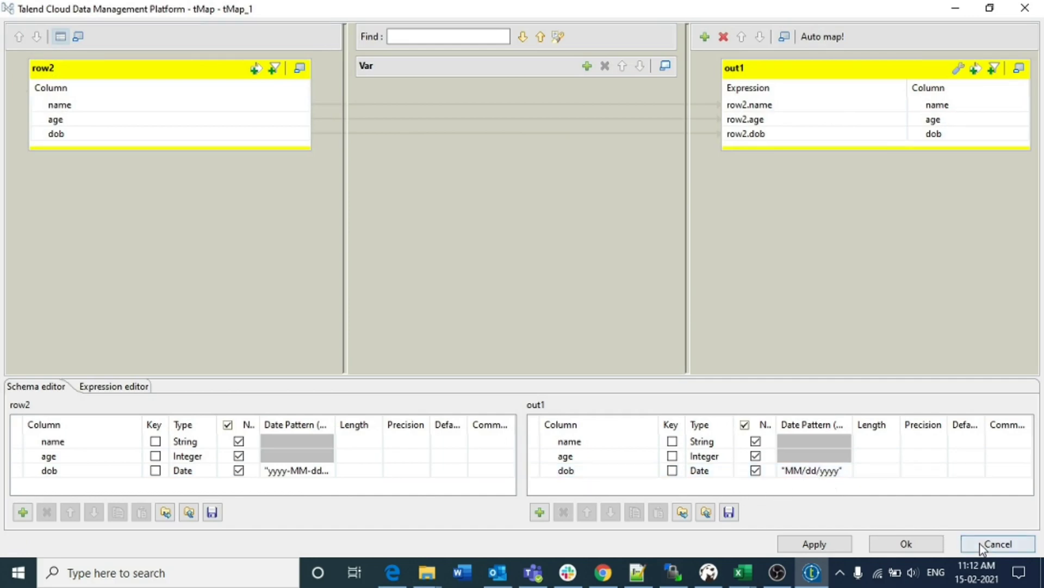
{"action": "left_click", "coordinate": [997, 543]}
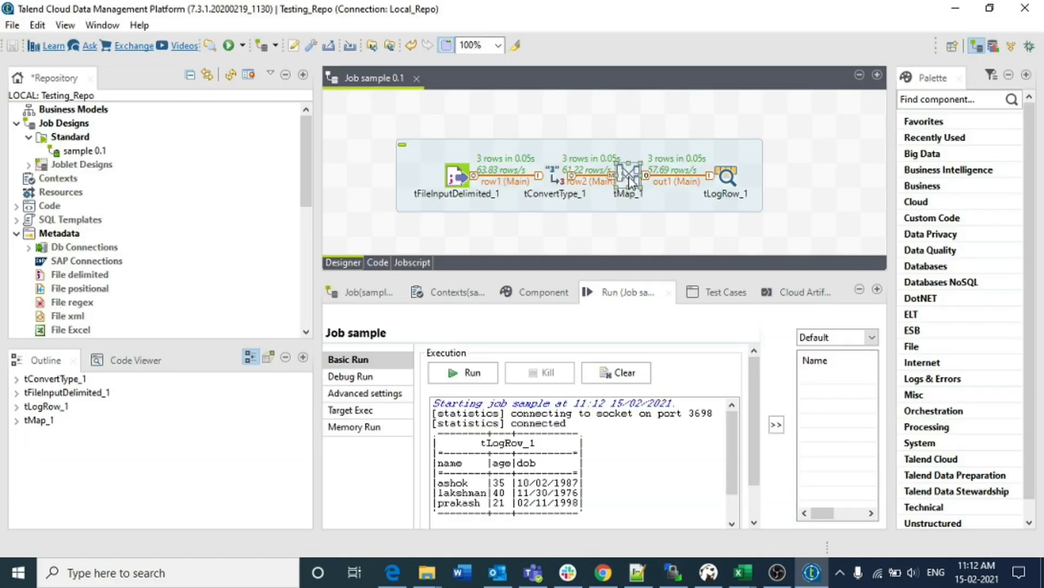
{"action": "double_click", "coordinate": [626, 175]}
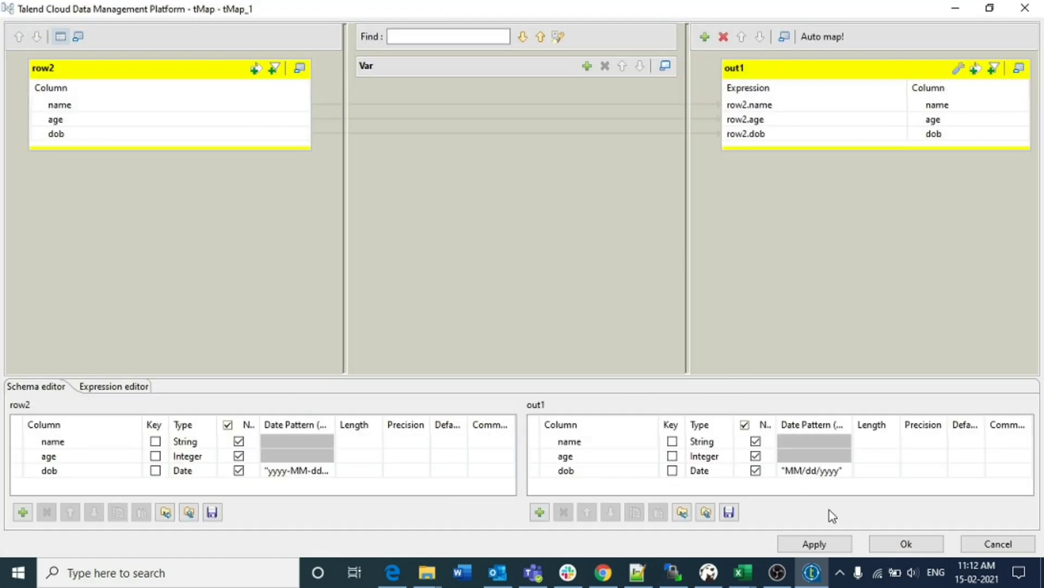
{"action": "left_click", "coordinate": [565, 469]}
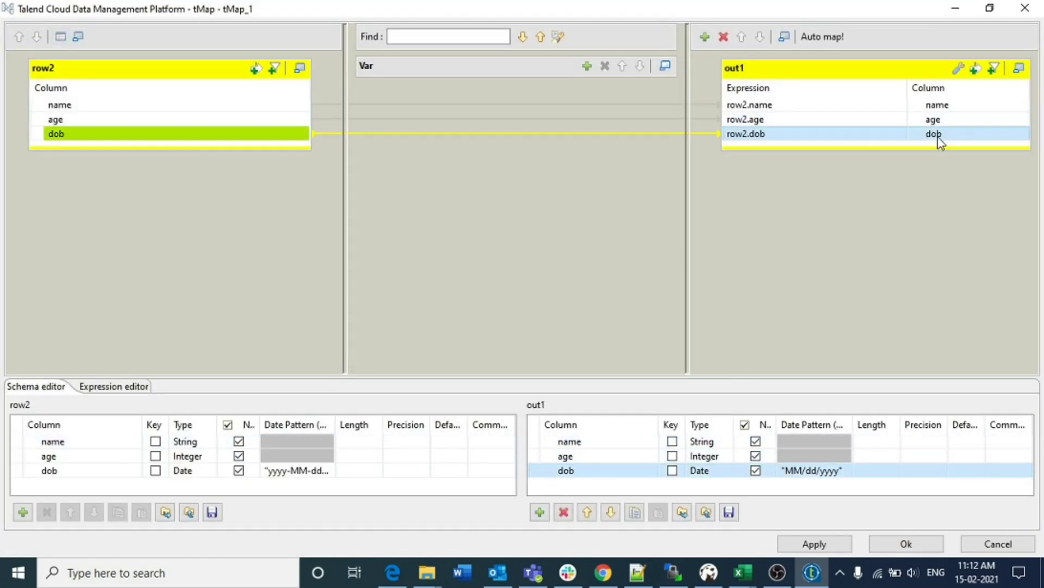
{"action": "left_click", "coordinate": [563, 512]}
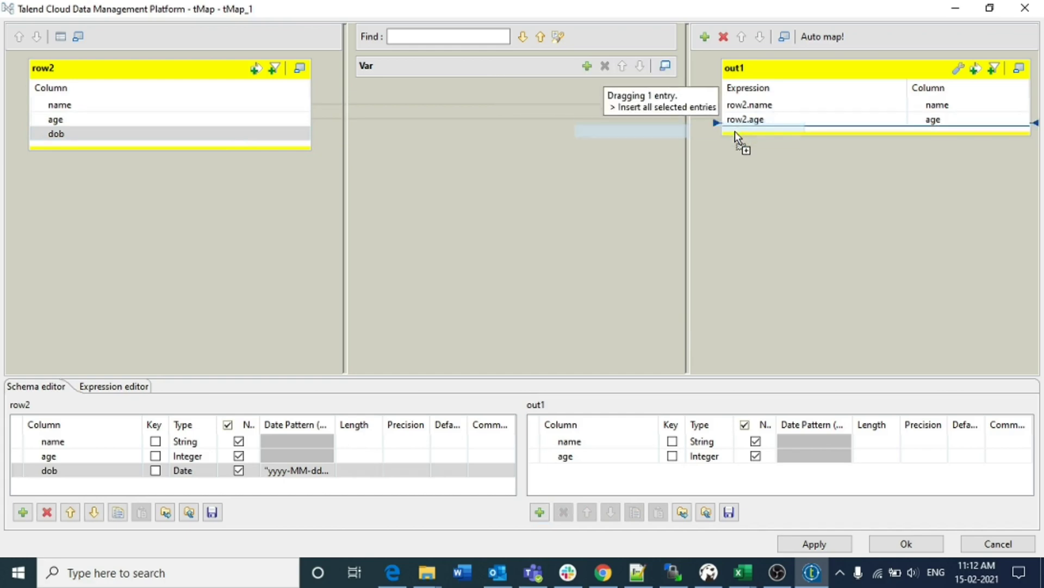
{"action": "left_click_drag", "start_coordinate": [56, 133], "coordinate": [742, 134]}
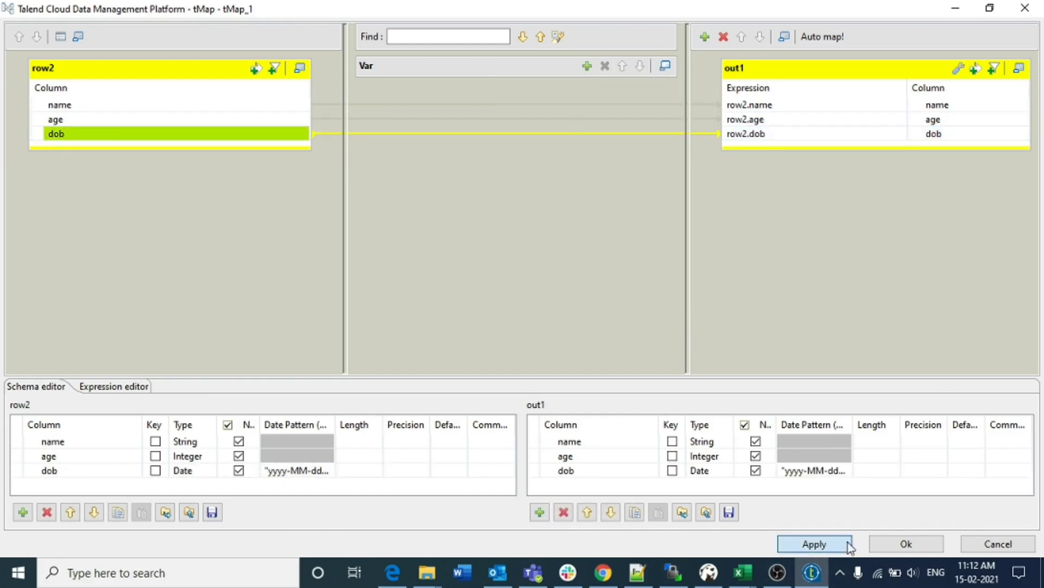
{"action": "left_click", "coordinate": [814, 544]}
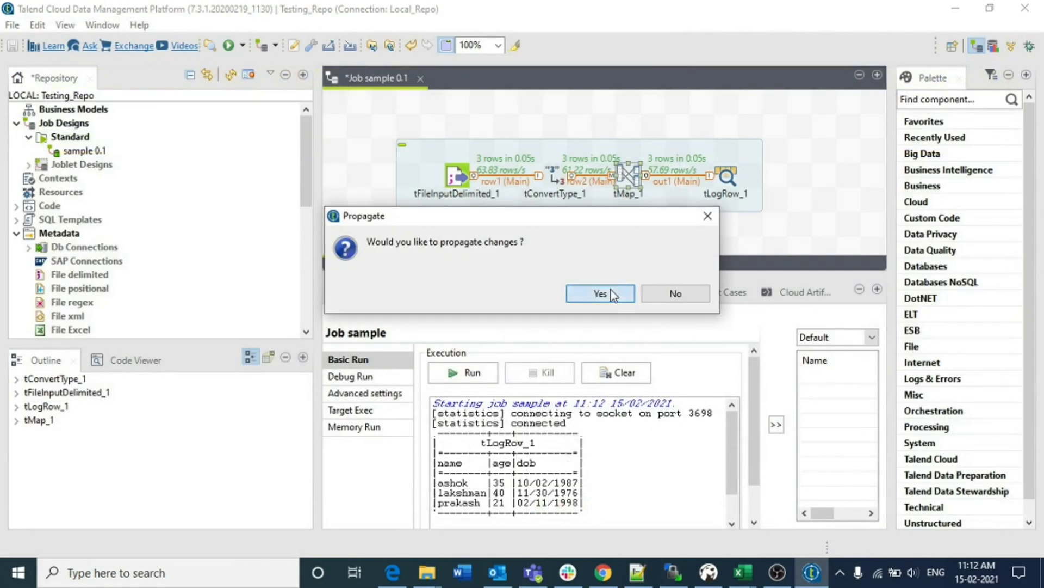
{"action": "left_click", "coordinate": [599, 293]}
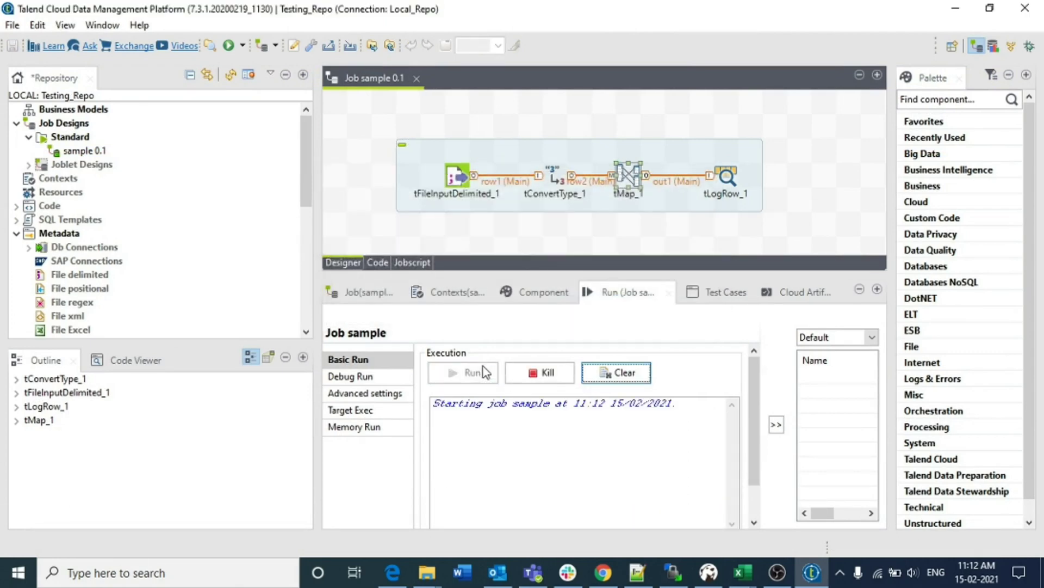
{"action": "left_click", "coordinate": [471, 372]}
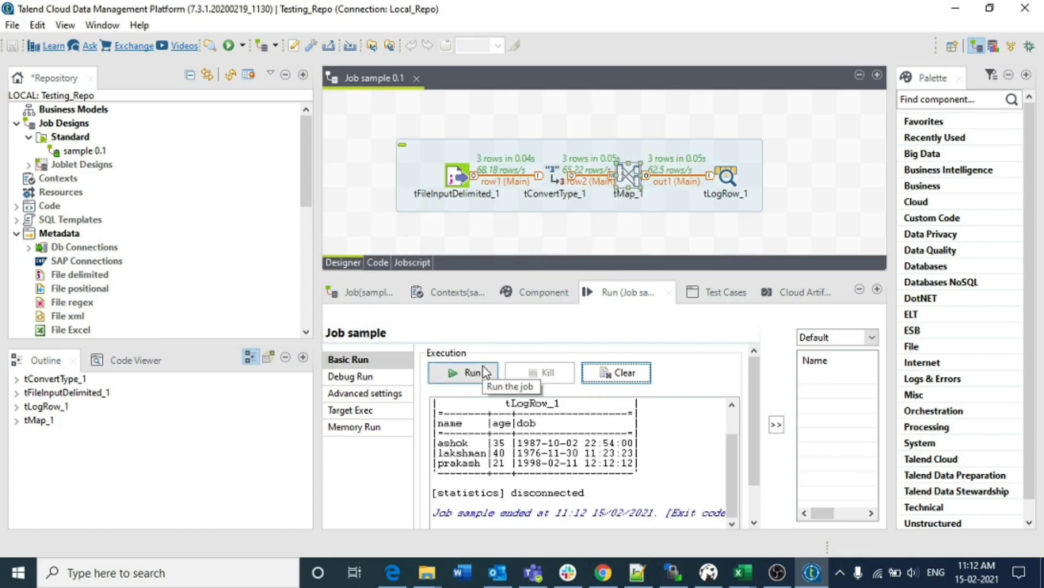